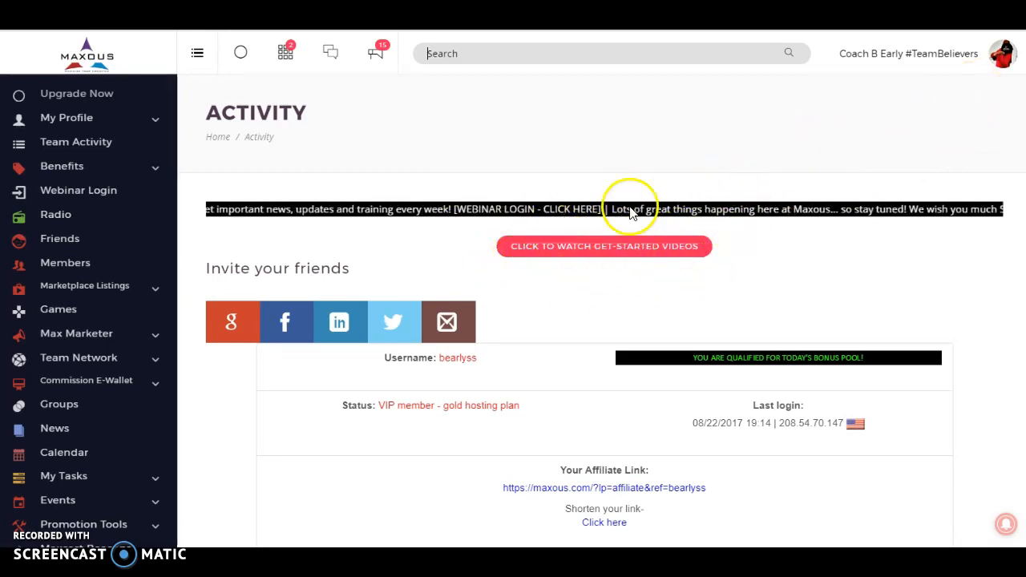
mouse_move(589, 288)
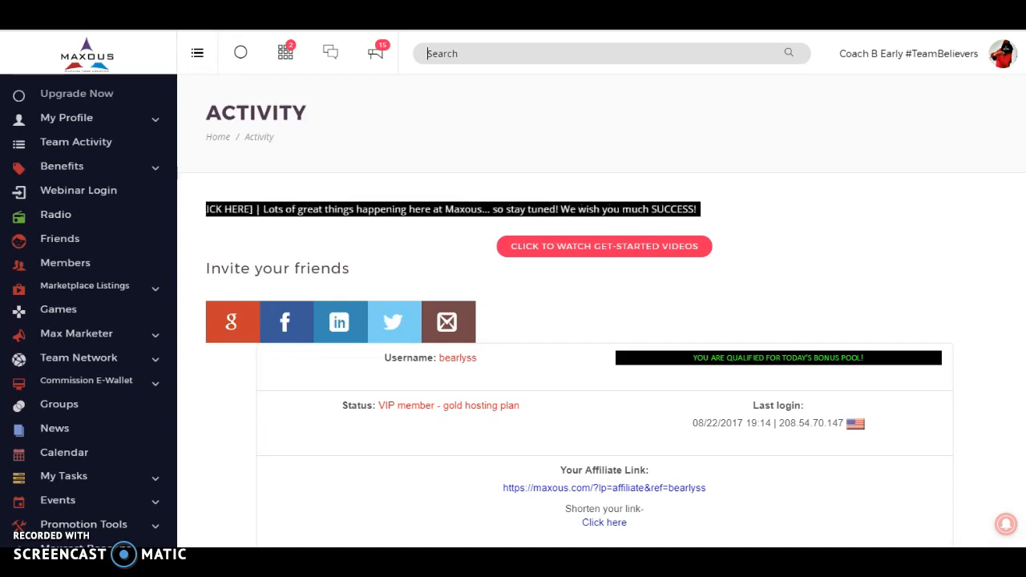
Scroll down through the member dashboard page
scroll("down", 3)
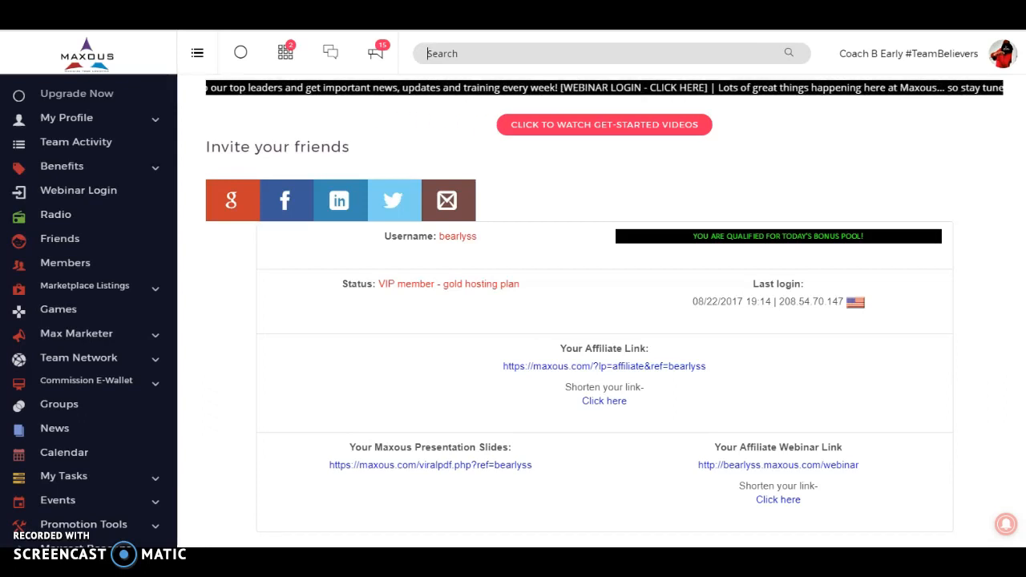
scroll("down", 3)
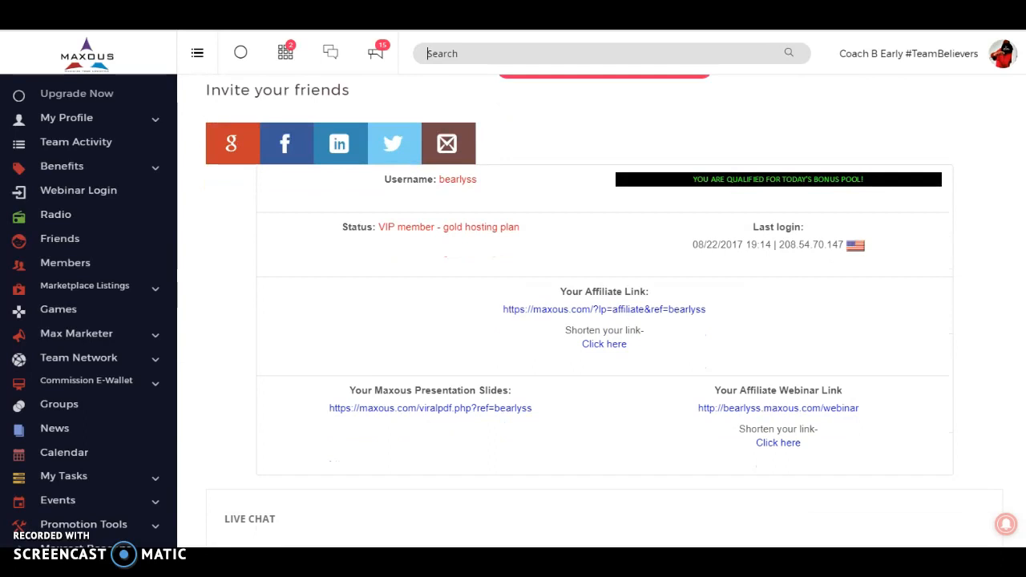
scroll("down", 3)
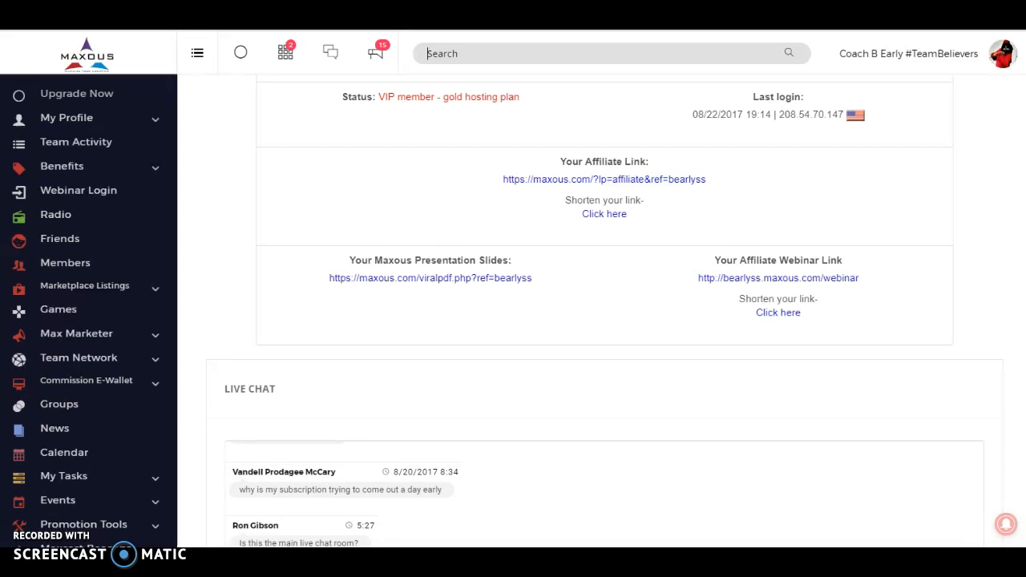
mouse_move(583, 97)
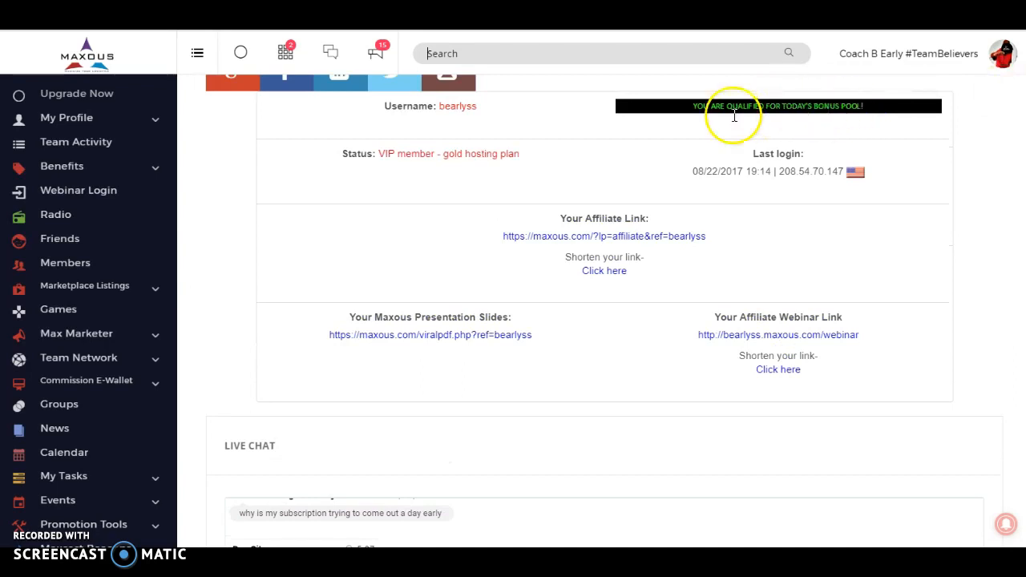
mouse_move(815, 122)
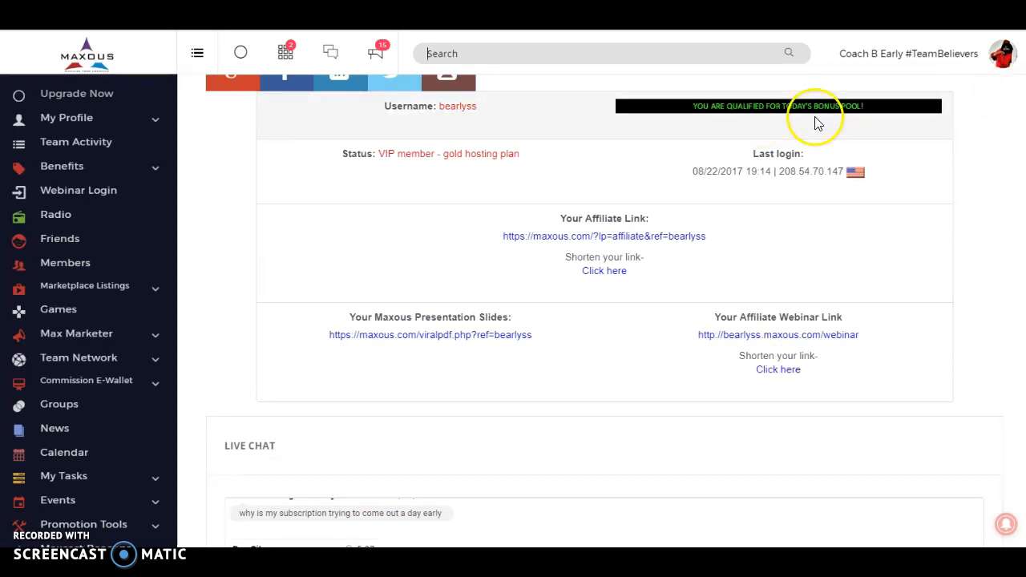
mouse_move(986, 135)
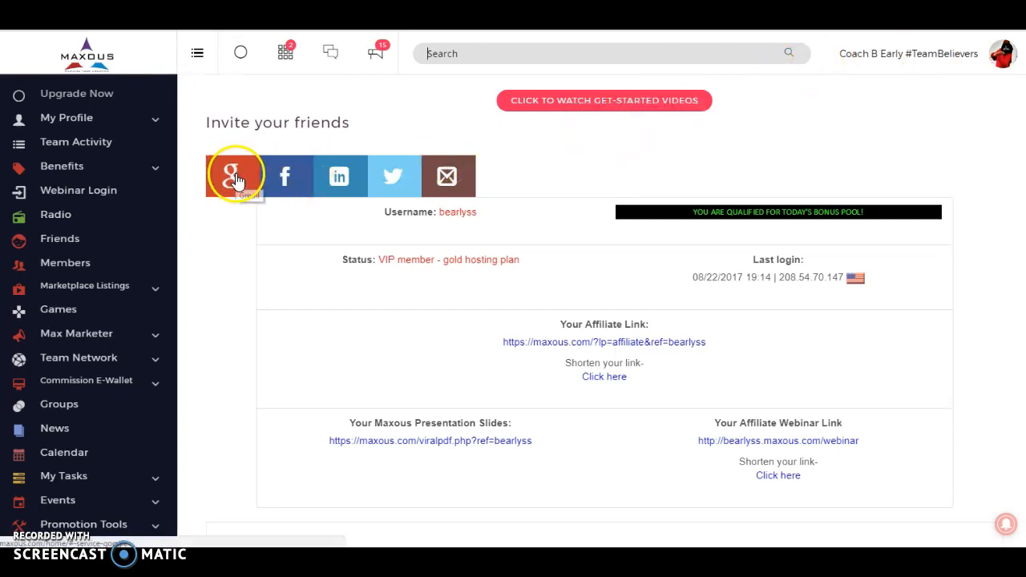
mouse_move(280, 128)
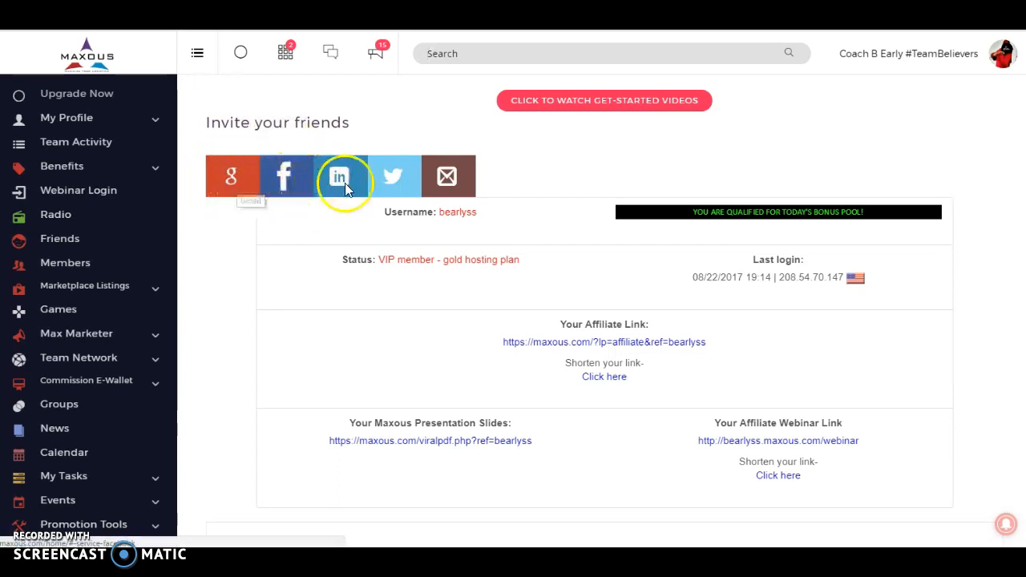
mouse_move(392, 175)
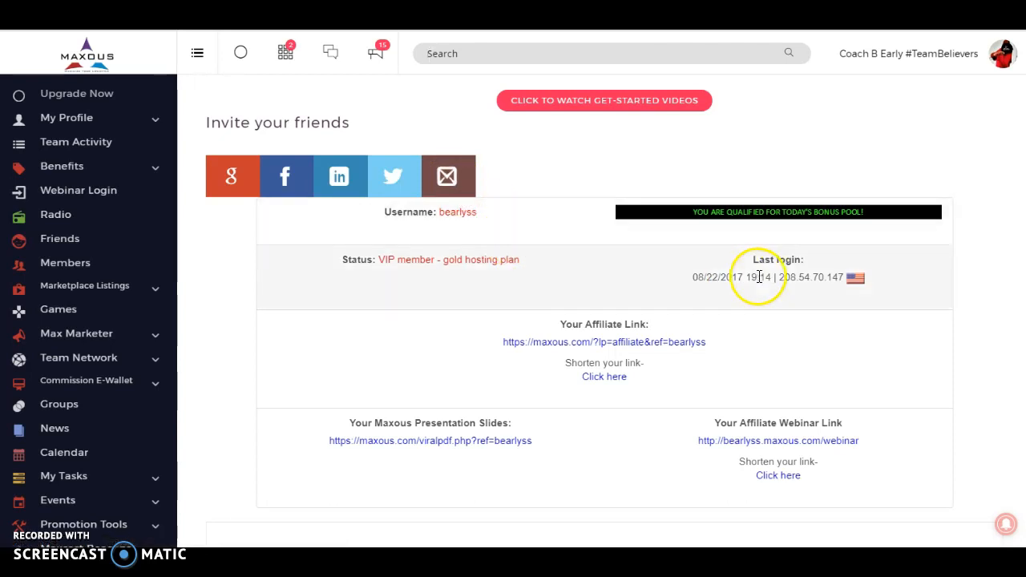
mouse_move(1006, 108)
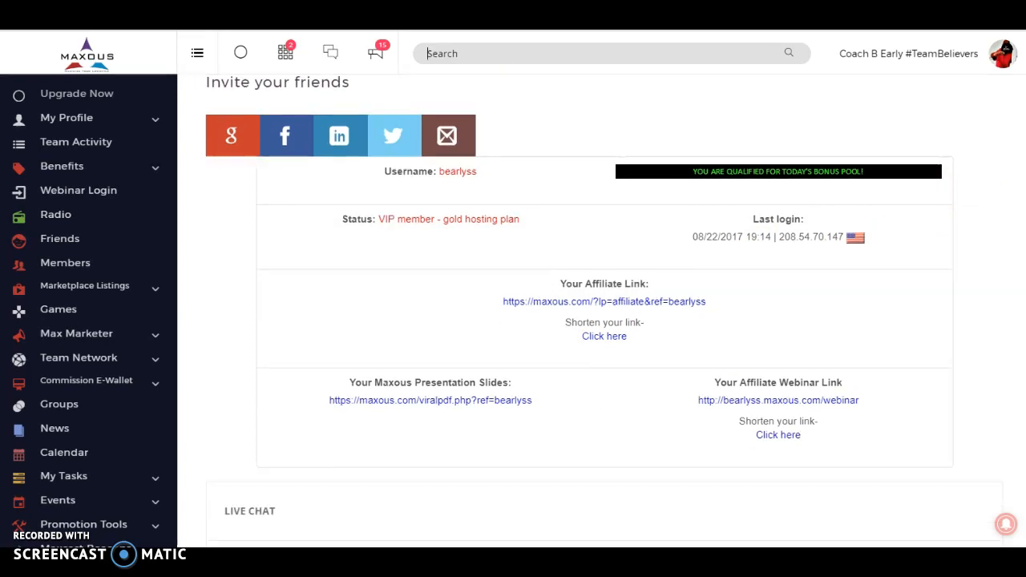
scroll("down", 3)
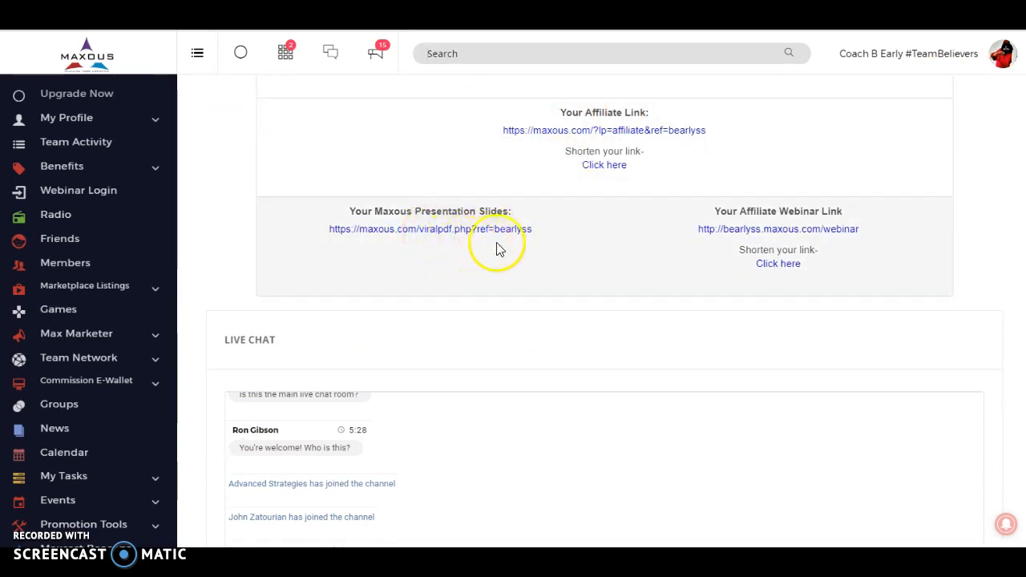
mouse_move(753, 237)
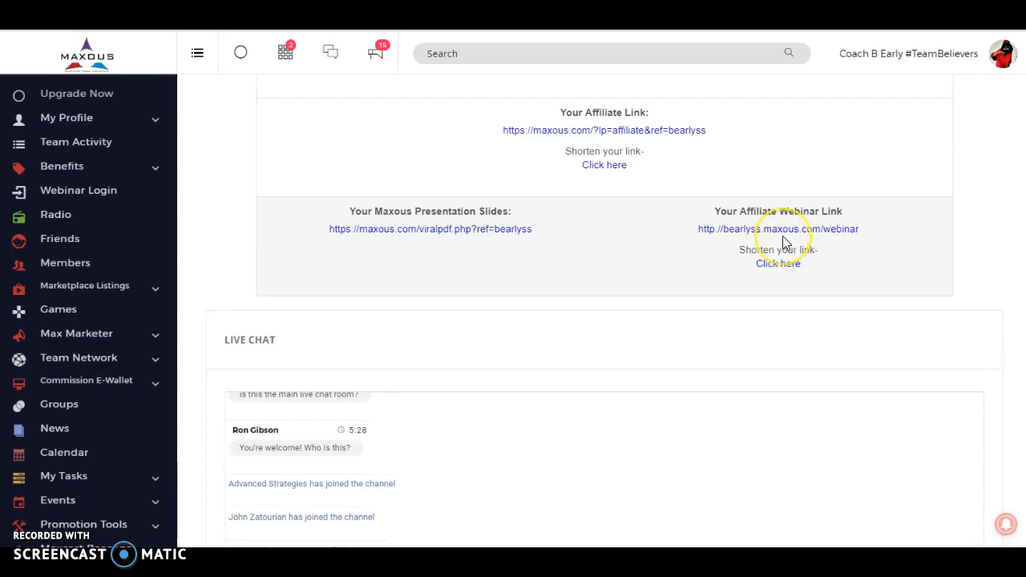
mouse_move(890, 247)
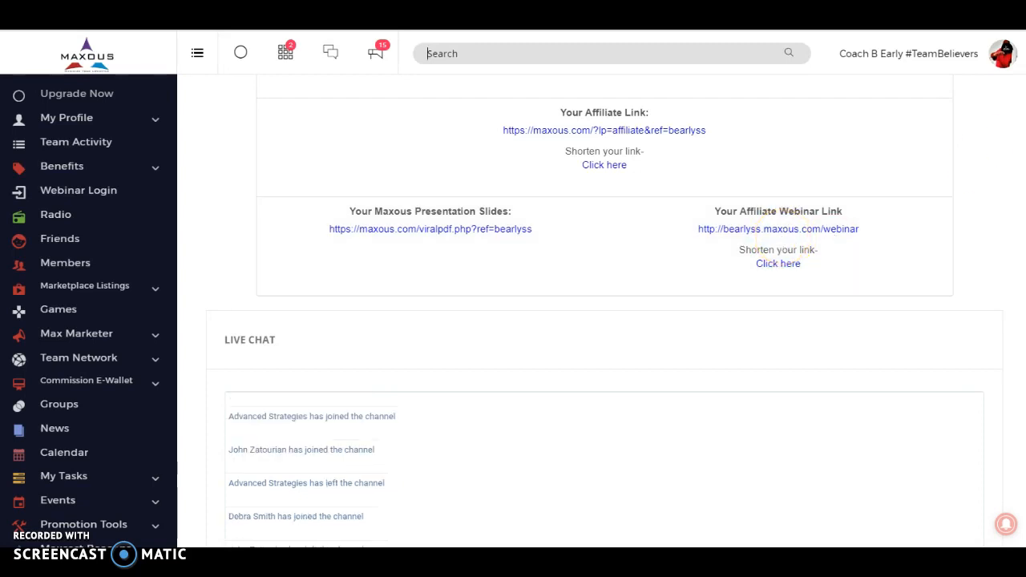
scroll("down", 3)
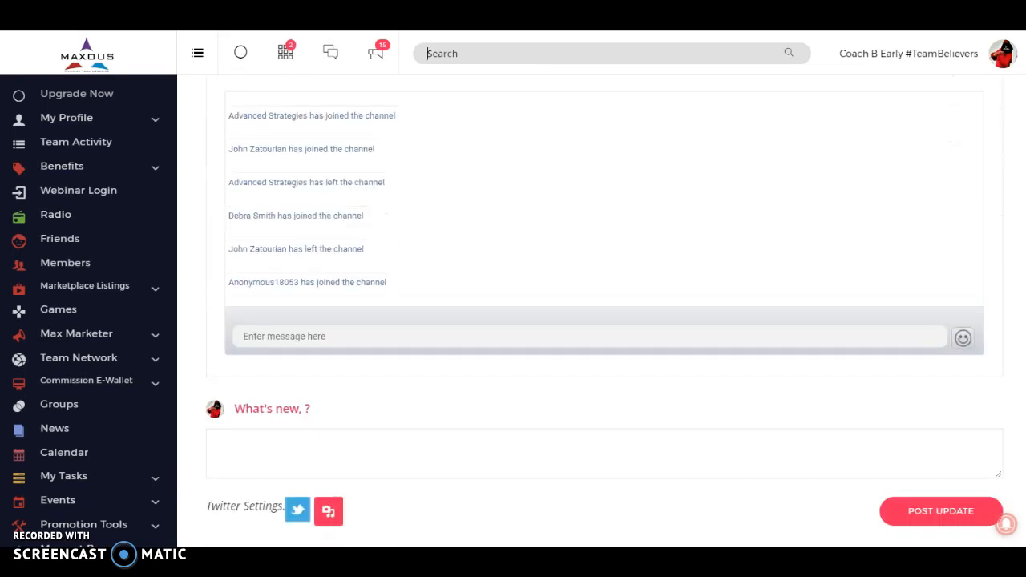
scroll("down", 3)
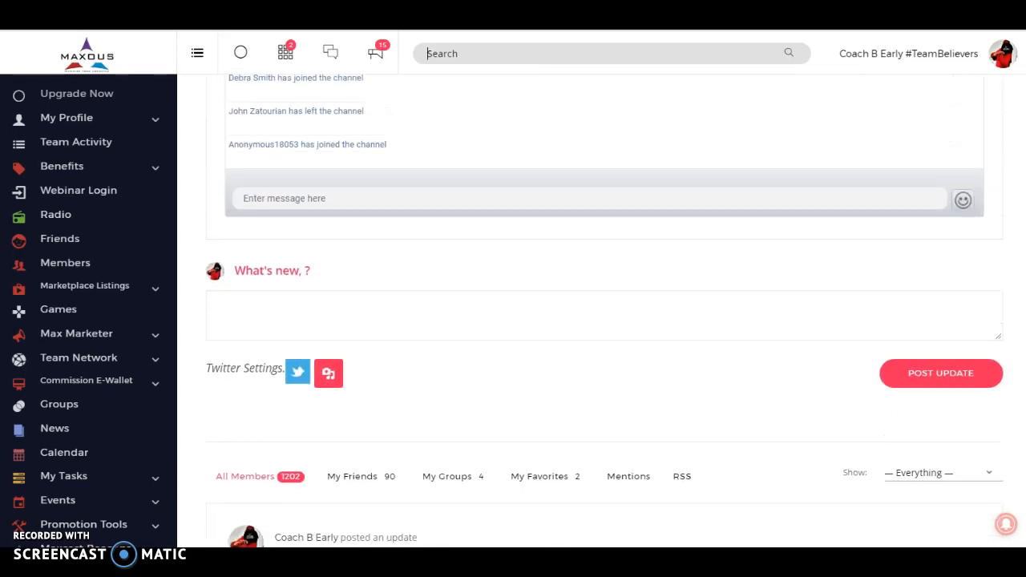
scroll("down", 3)
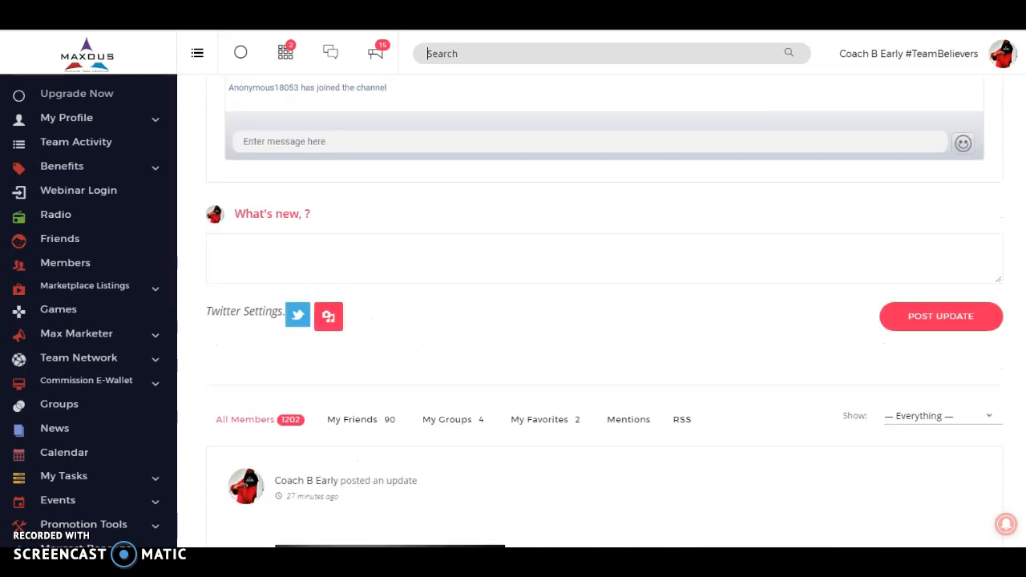
scroll("down", 3)
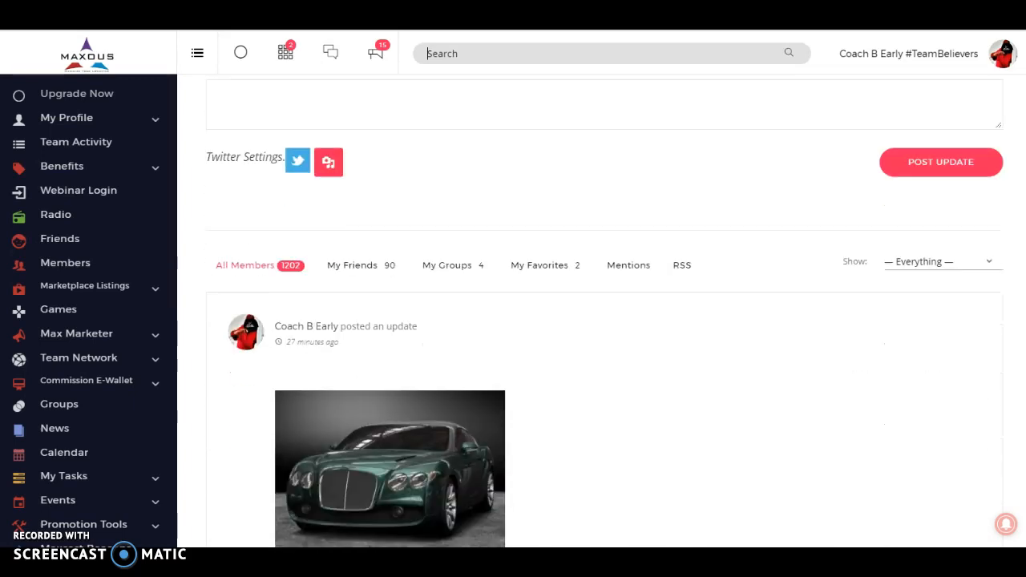
scroll("down", 3)
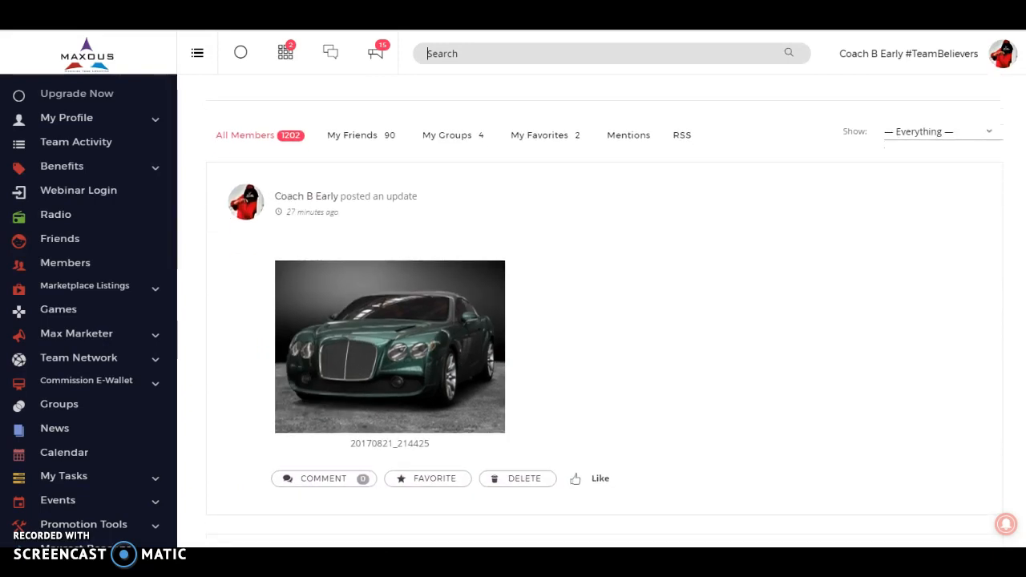
scroll("down", 3)
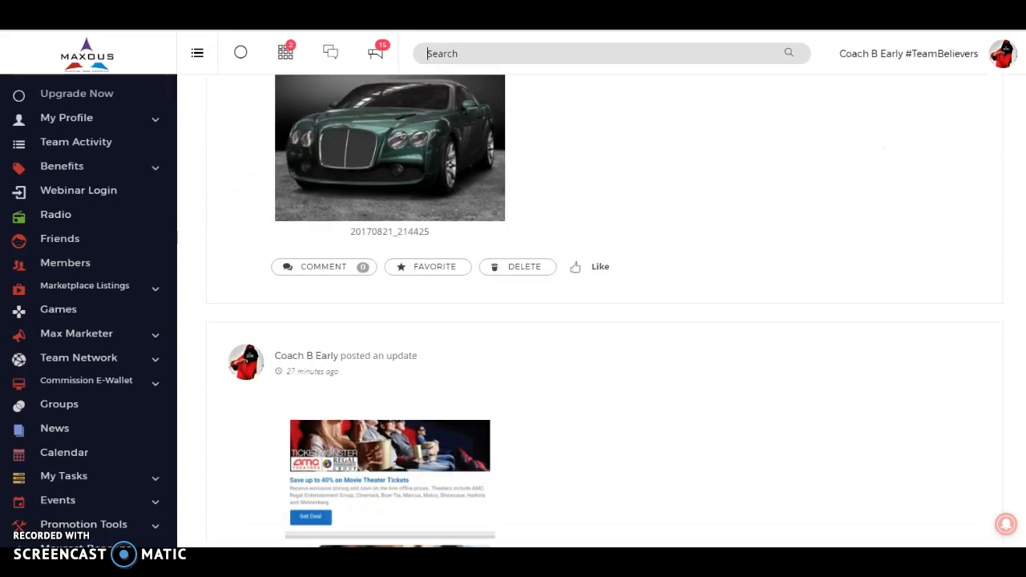
scroll("down", 3)
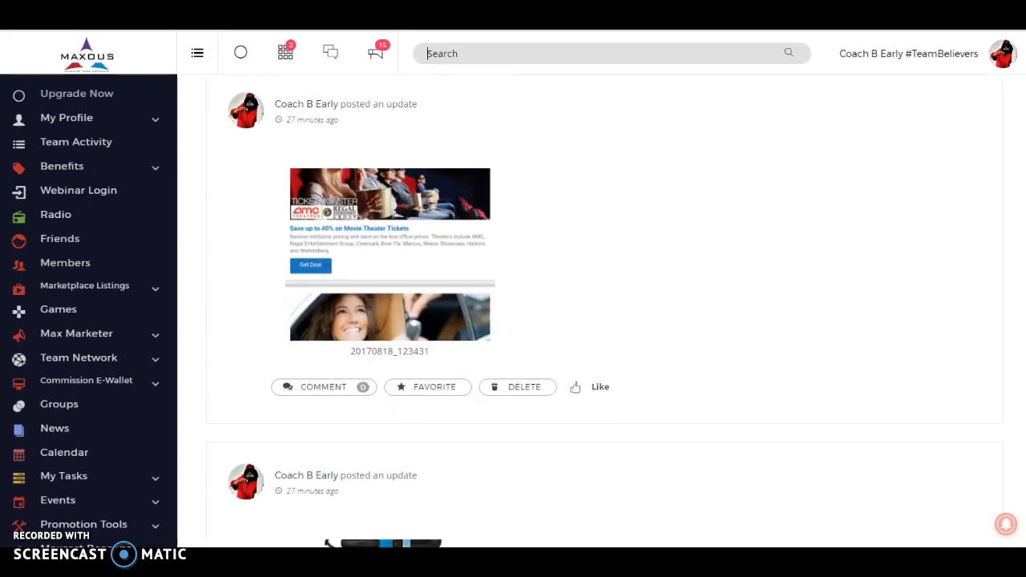
scroll("down", 3)
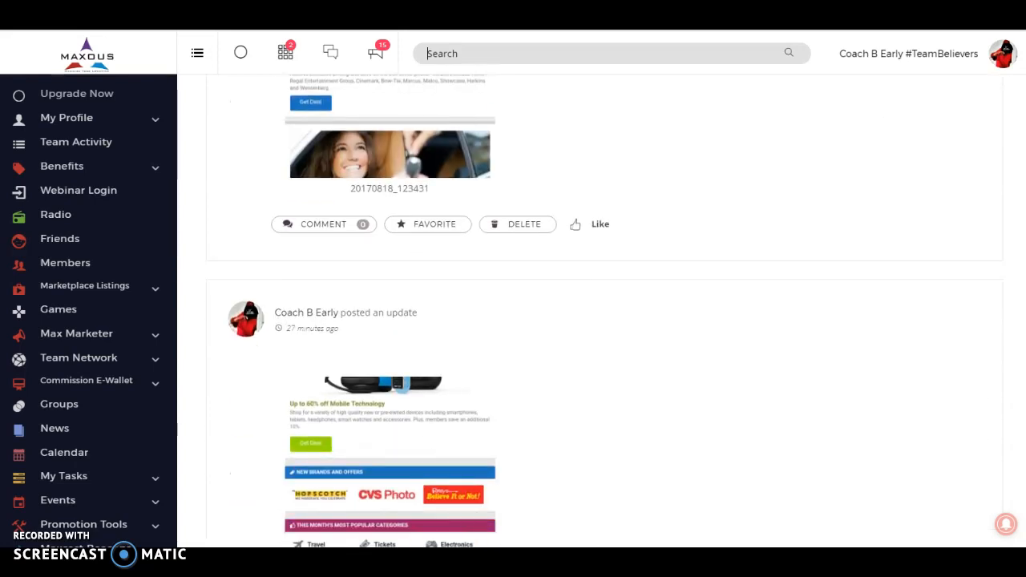
scroll("down", 3)
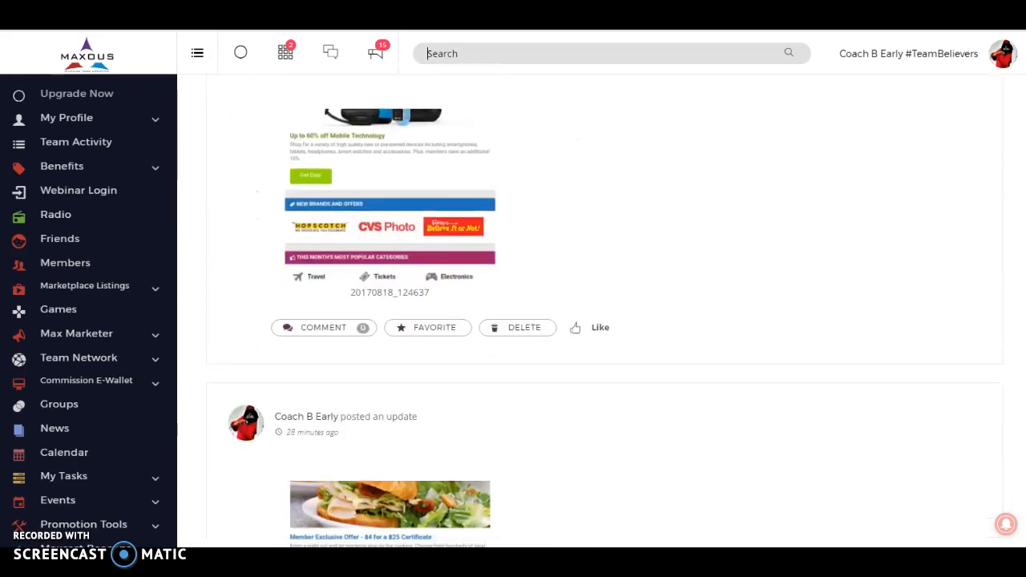
scroll("down", 3)
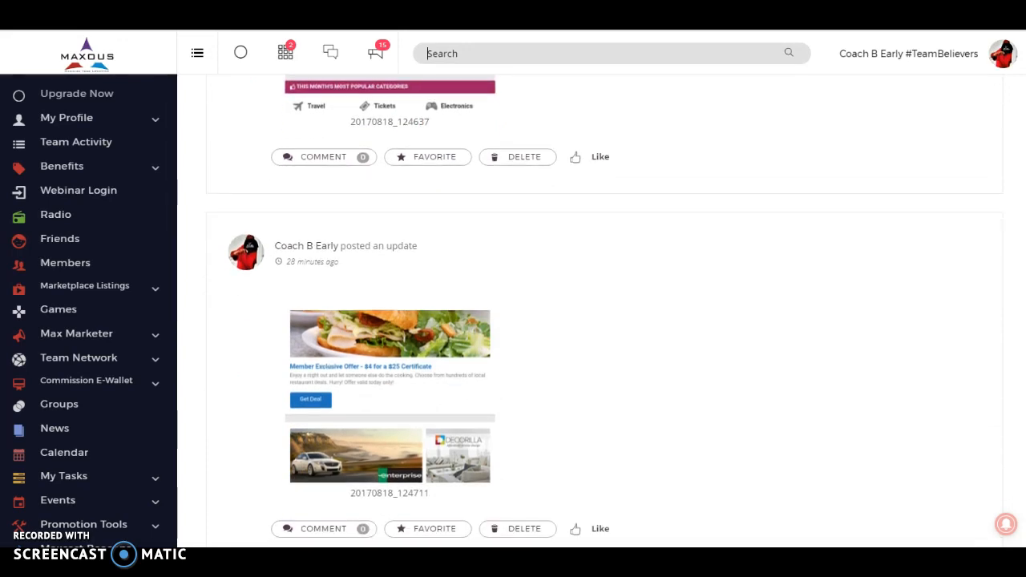
scroll("down", 3)
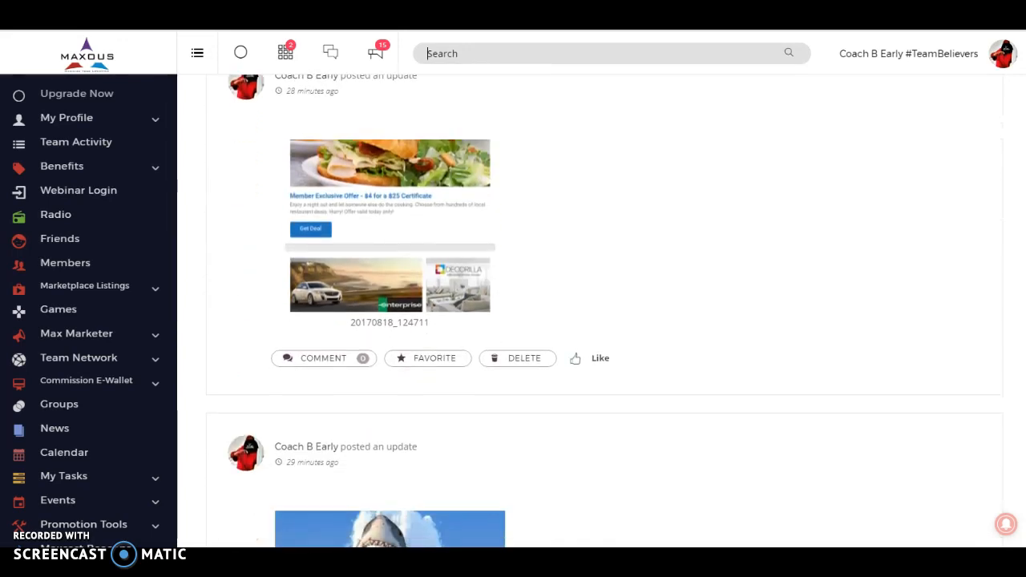
scroll("down", 3)
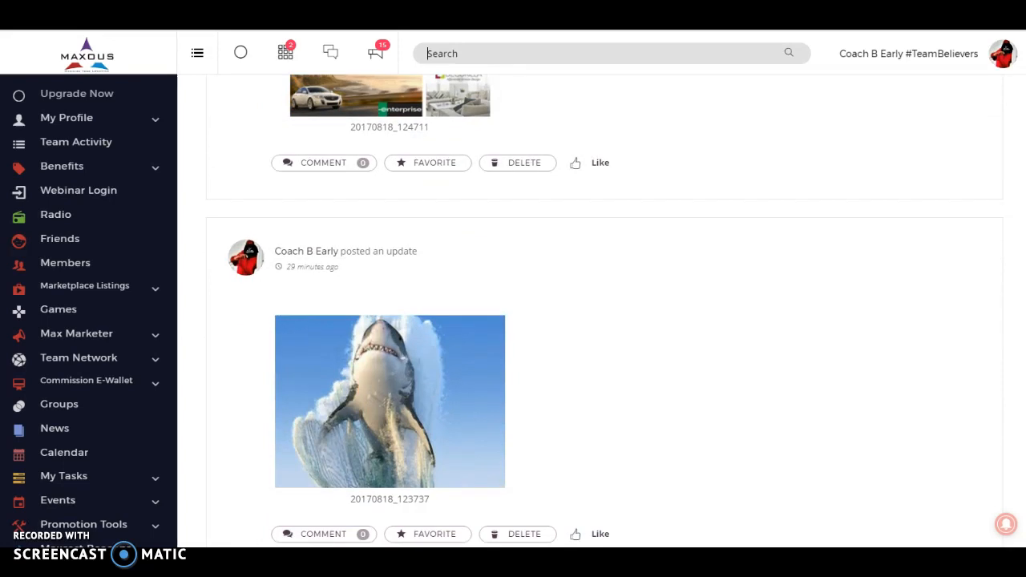
scroll("down", 3)
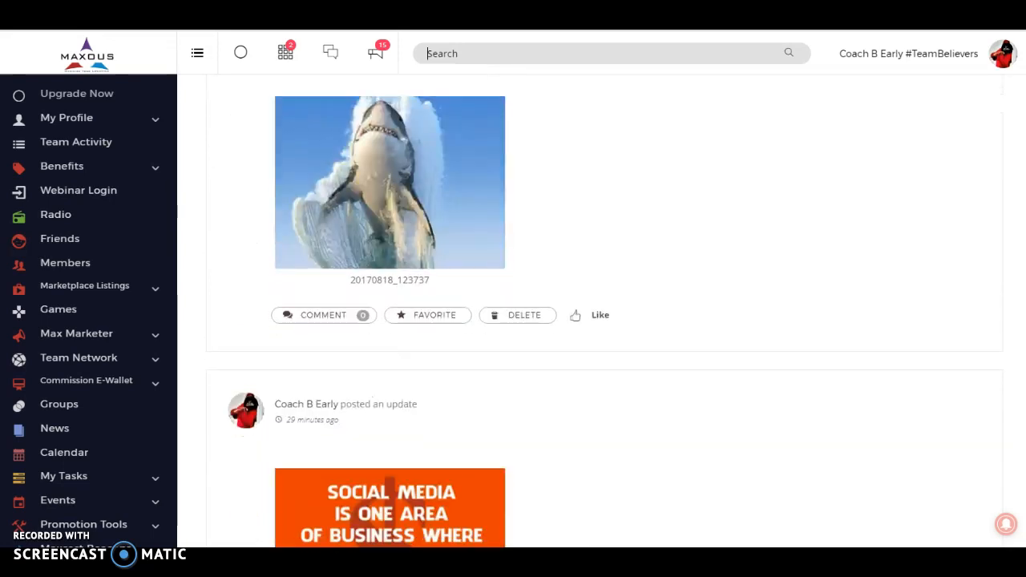
scroll("down", 3)
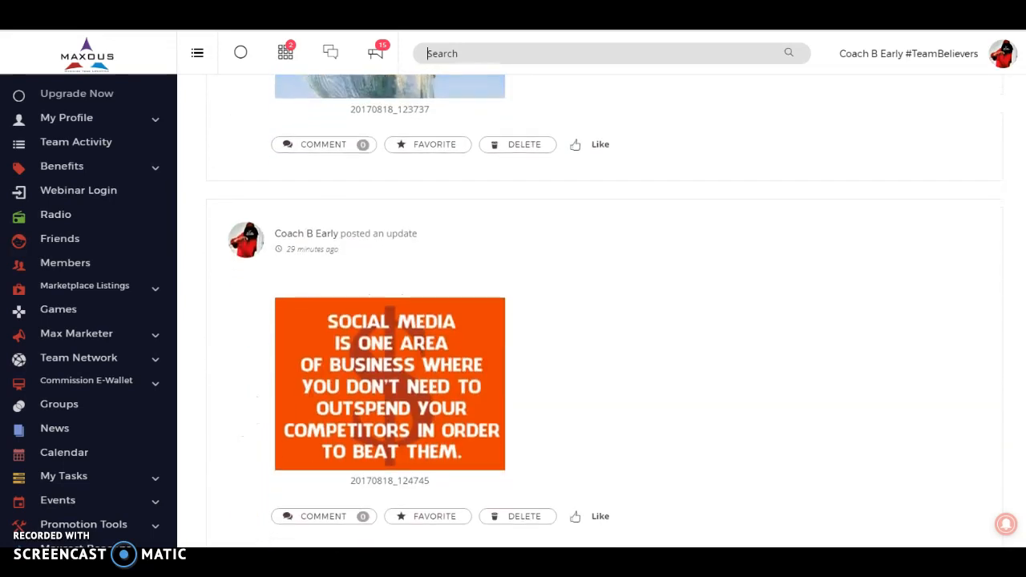
scroll("down", 3)
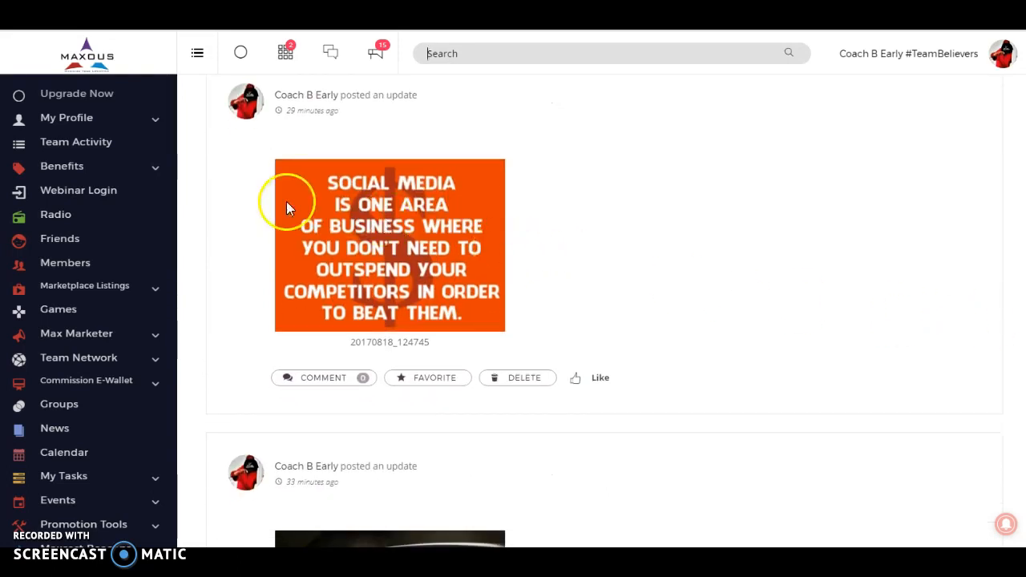
mouse_move(92, 122)
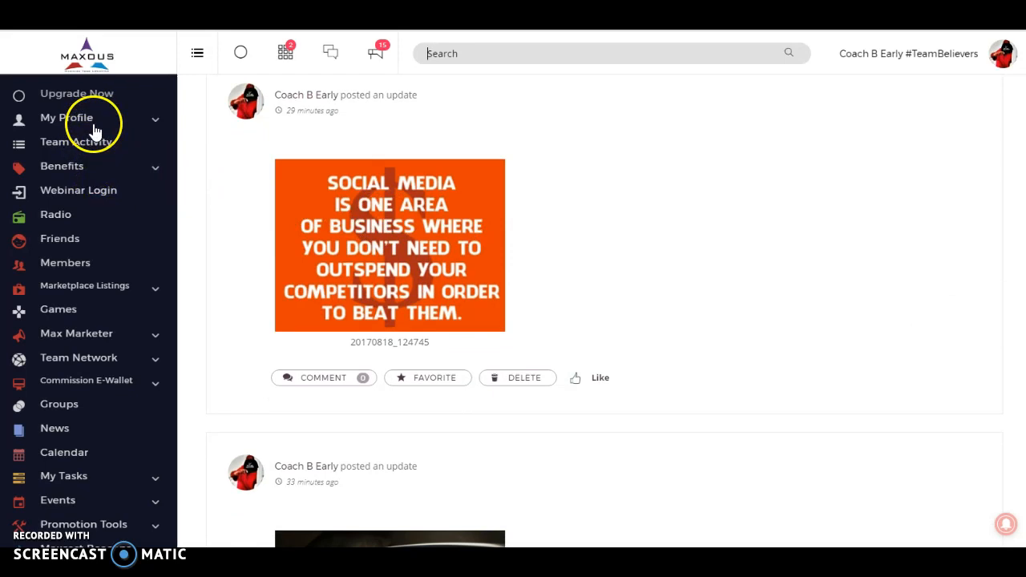
mouse_move(76, 168)
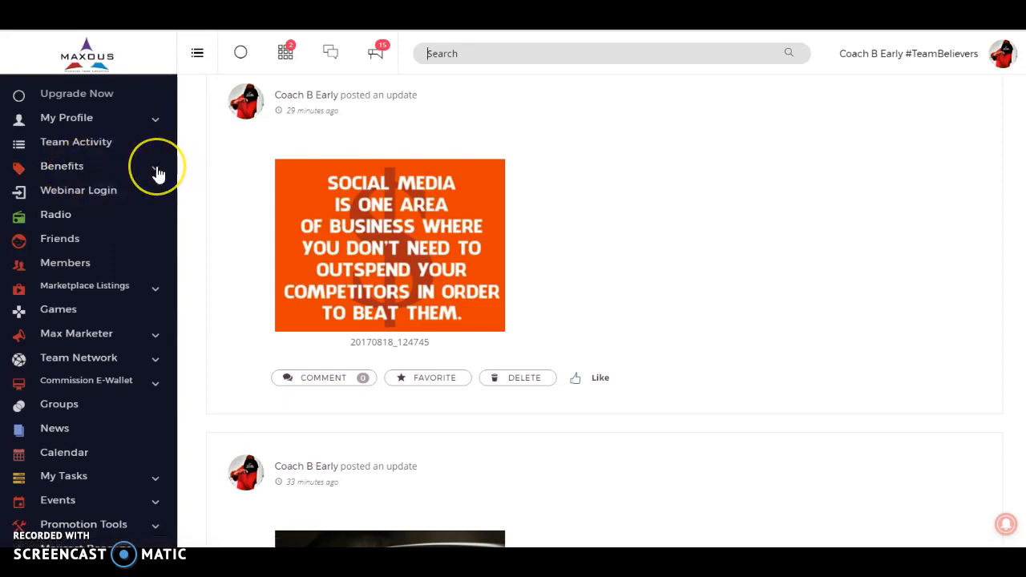
Expand the Benefits sidebar section and click through its entries
left_click(62, 166)
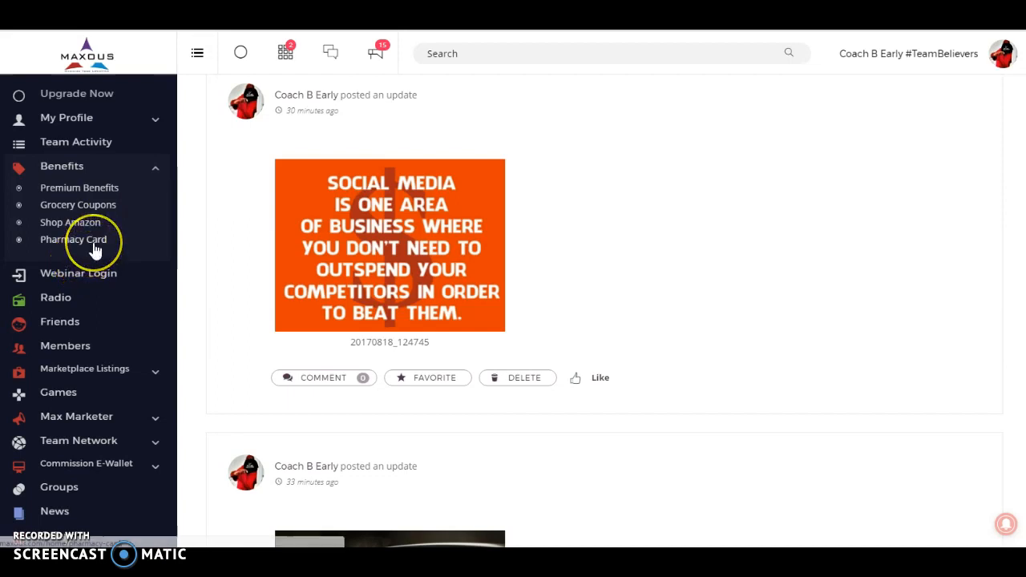
mouse_move(73, 239)
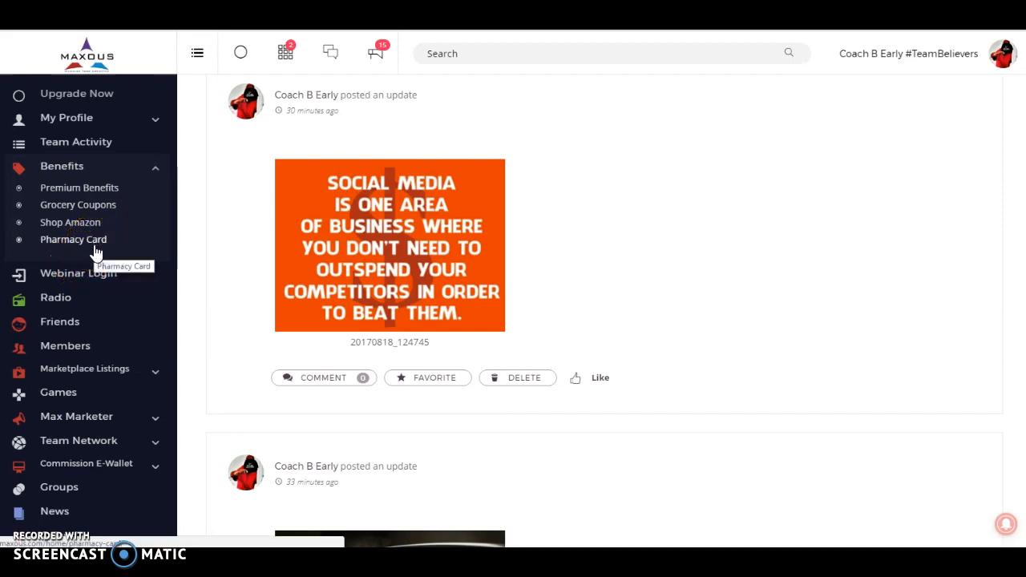
left_click(87, 232)
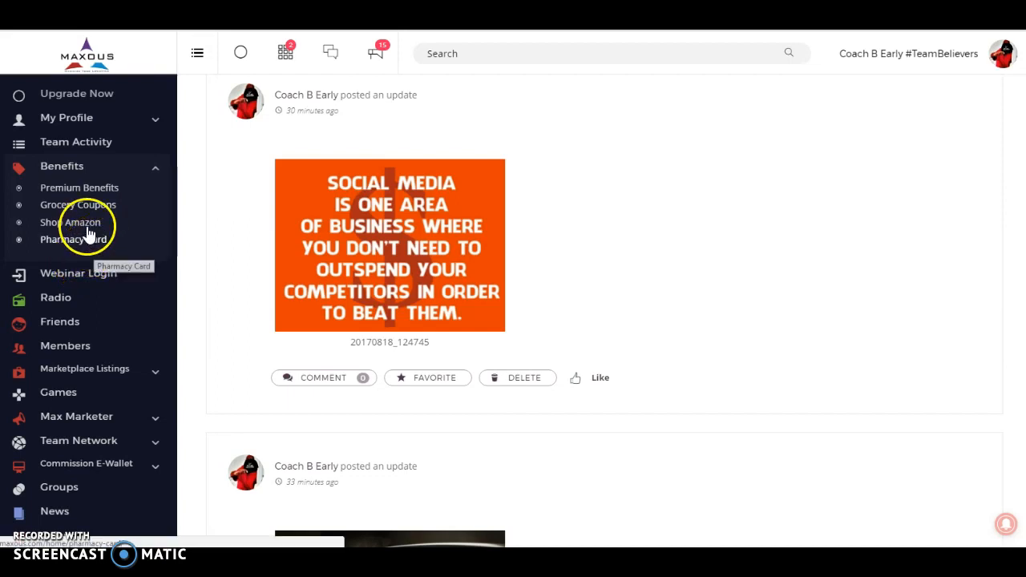
mouse_move(71, 222)
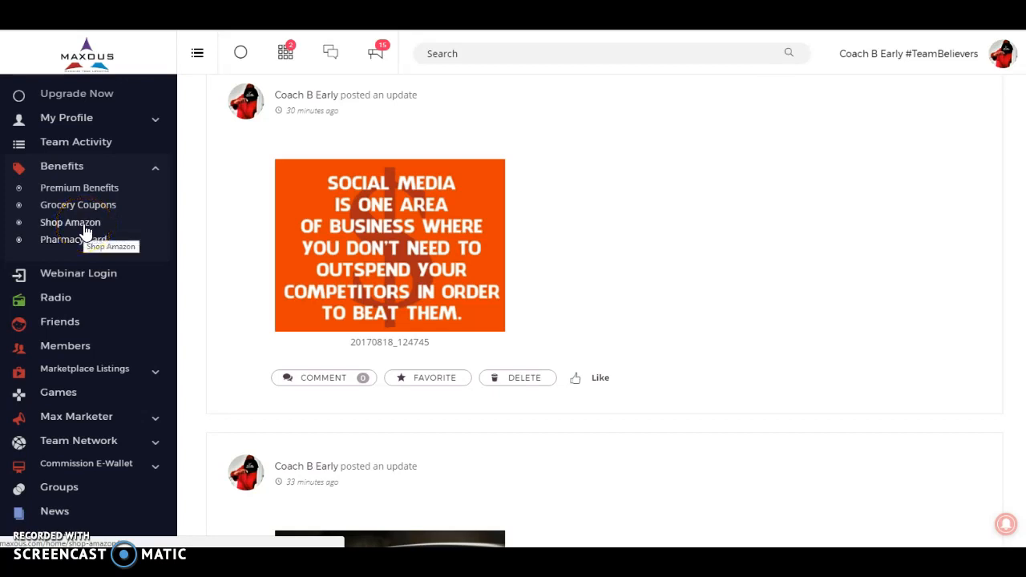
mouse_move(496, 176)
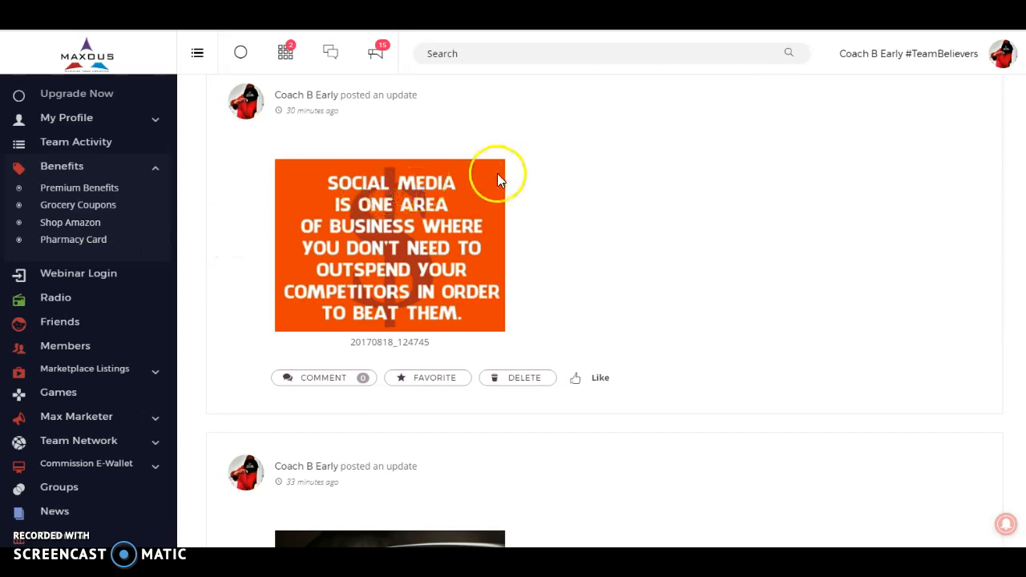
mouse_move(465, 290)
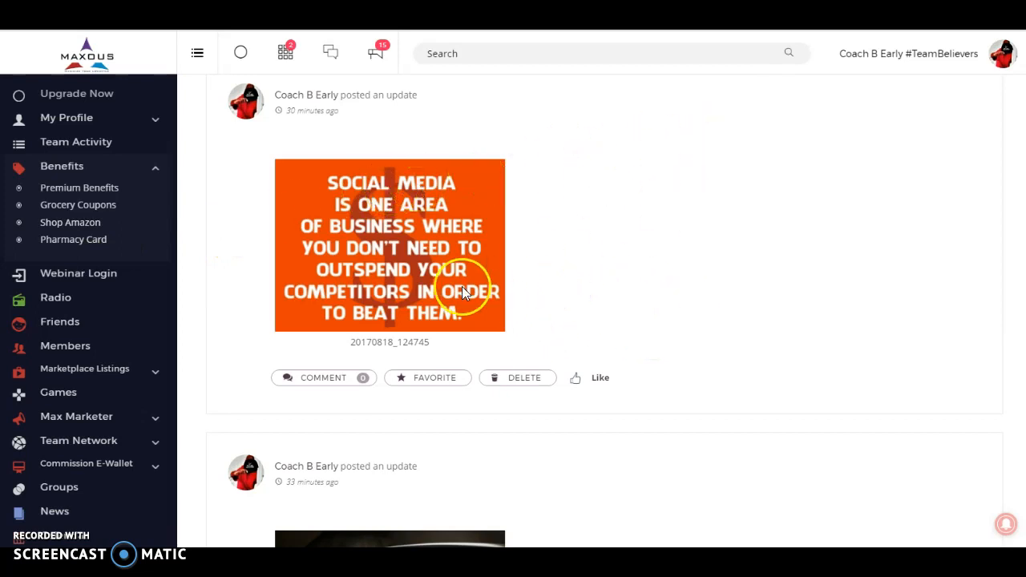
mouse_move(96, 222)
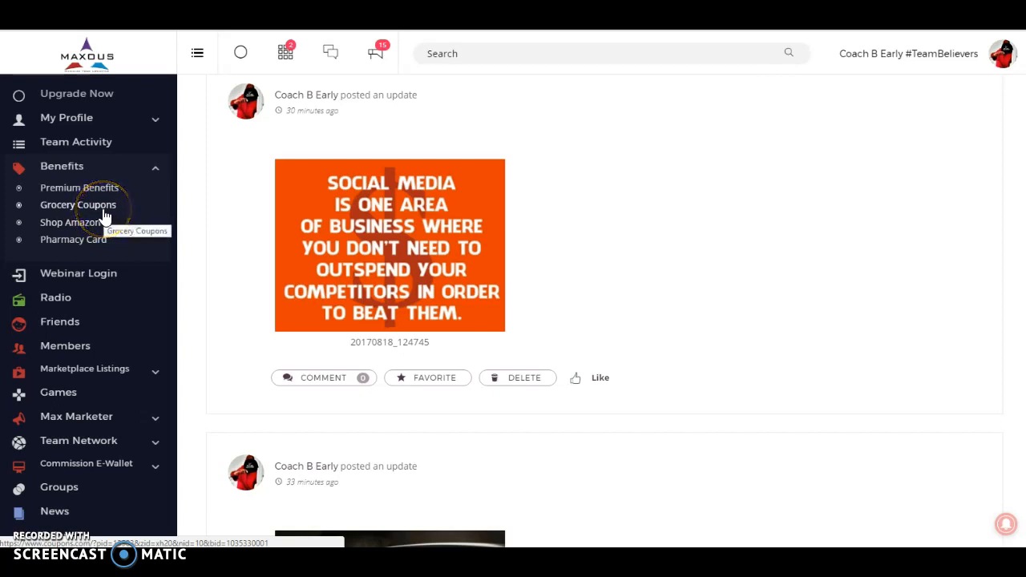
mouse_move(104, 217)
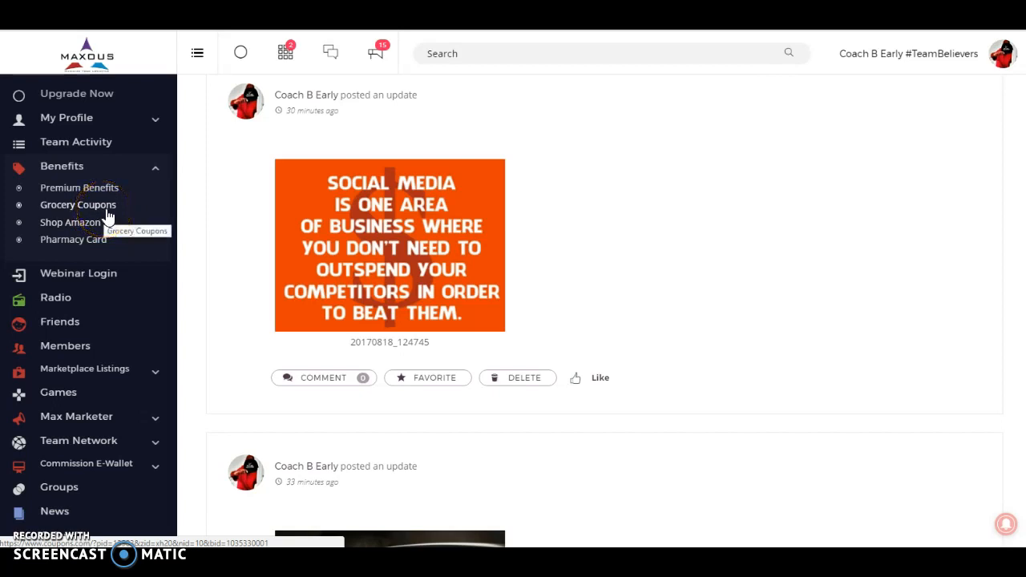
left_click(78, 204)
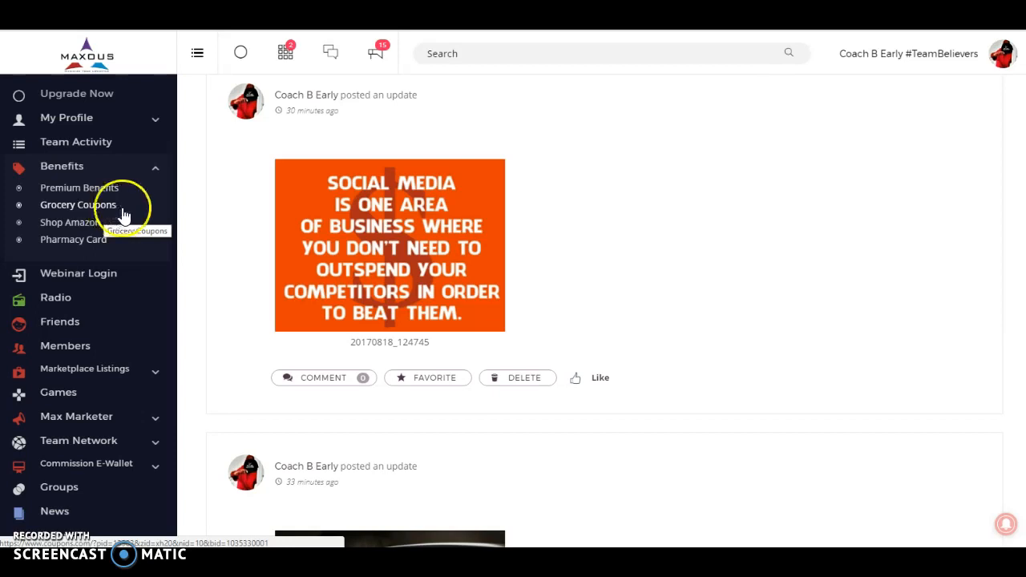
mouse_move(633, 178)
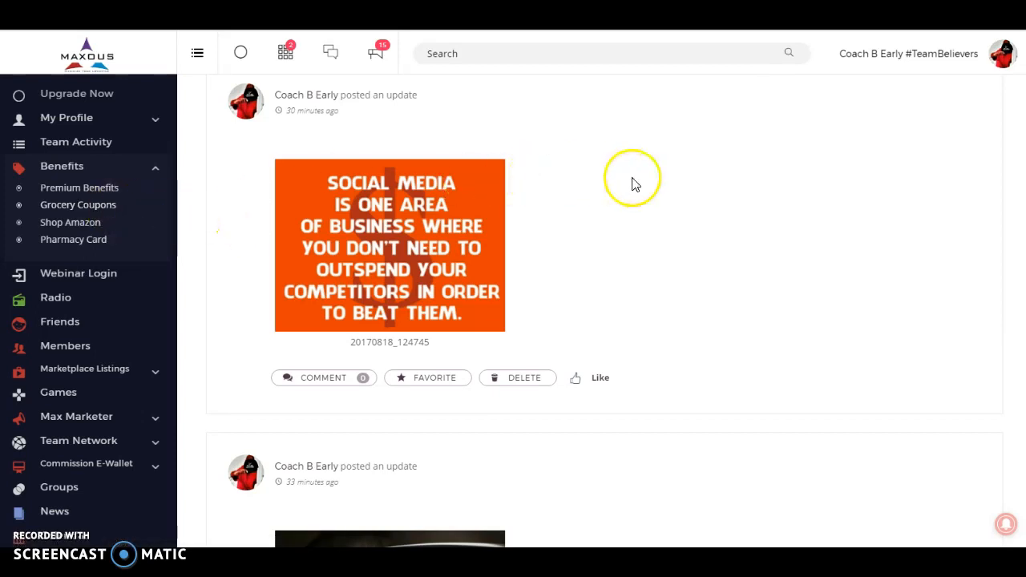
mouse_move(255, 220)
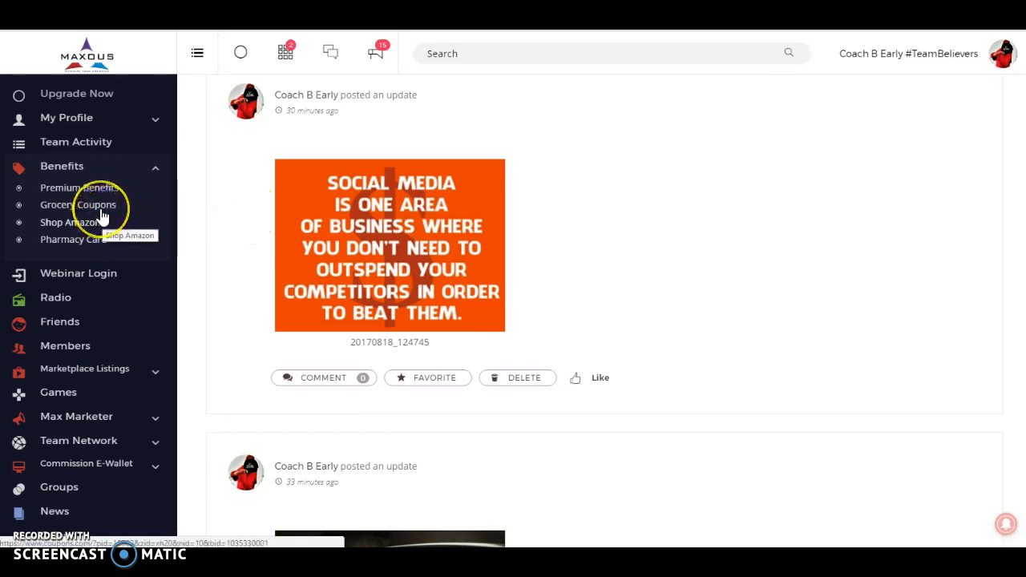
mouse_move(78, 204)
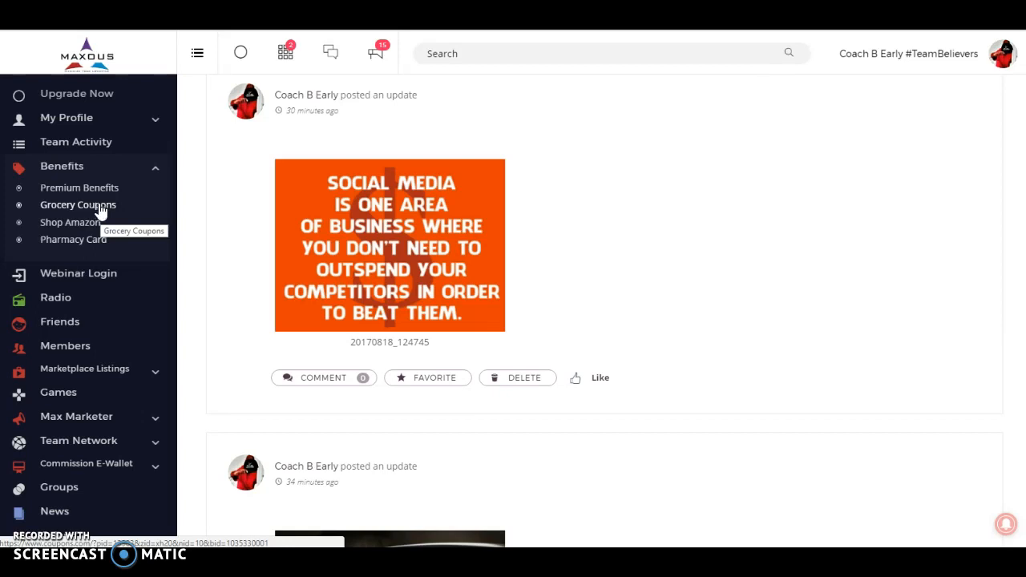
mouse_move(78, 187)
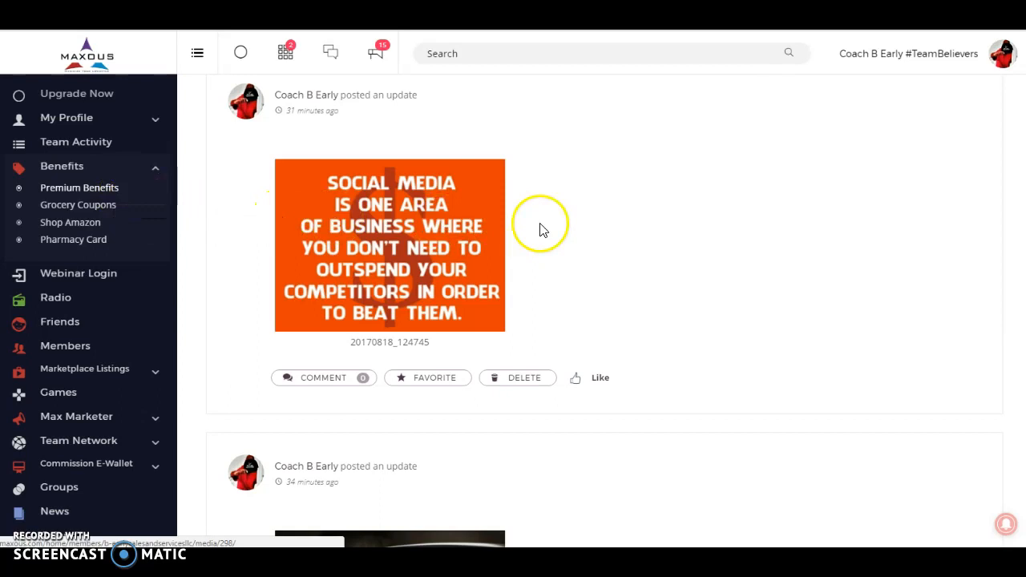
mouse_move(541, 225)
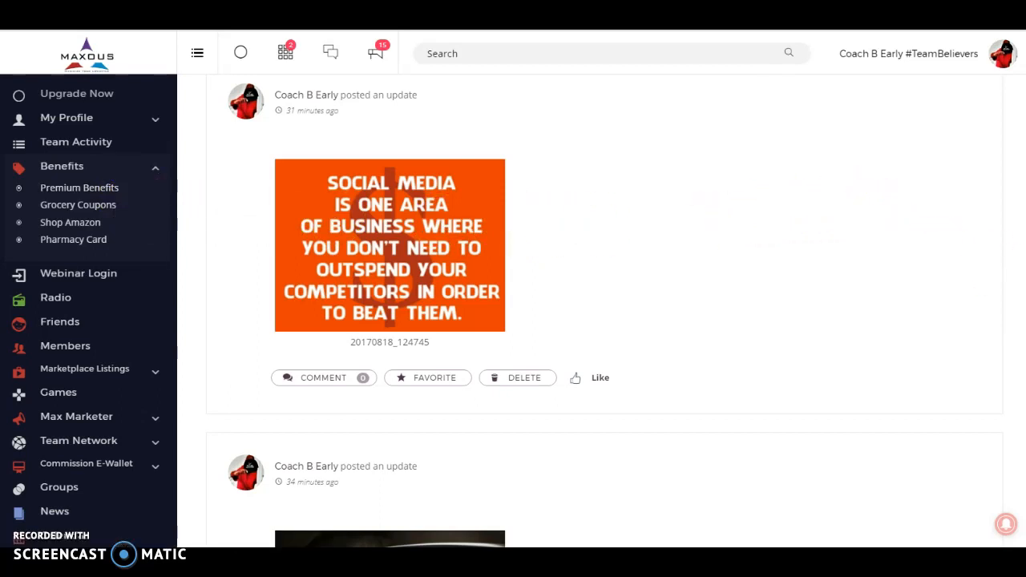
scroll("down", 3)
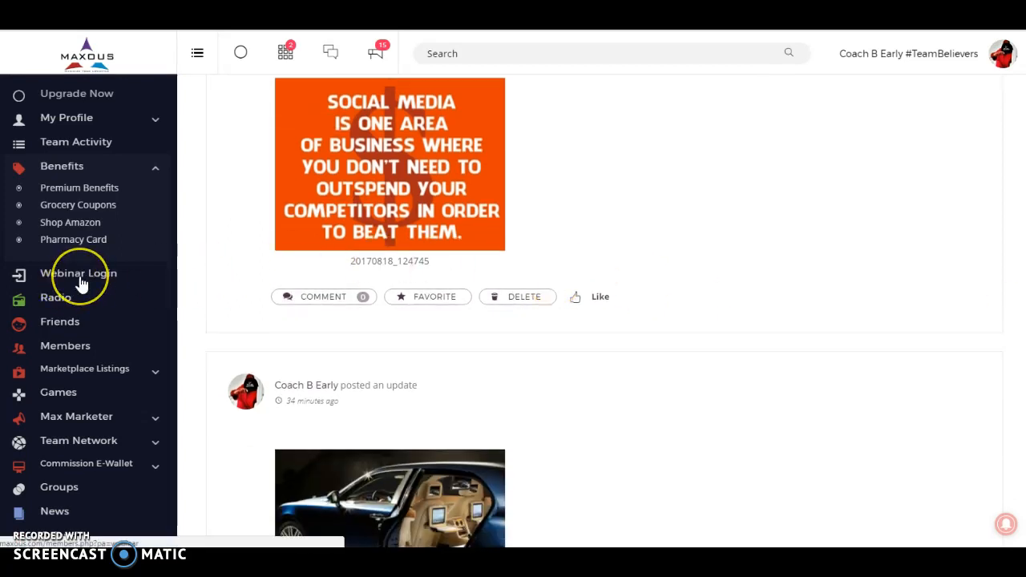
mouse_move(57, 297)
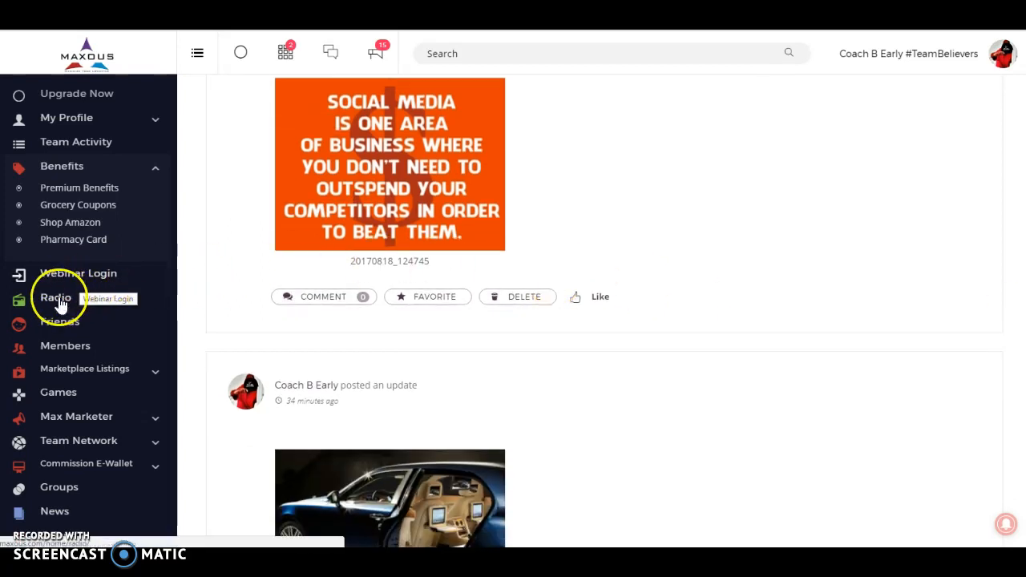
mouse_move(76, 335)
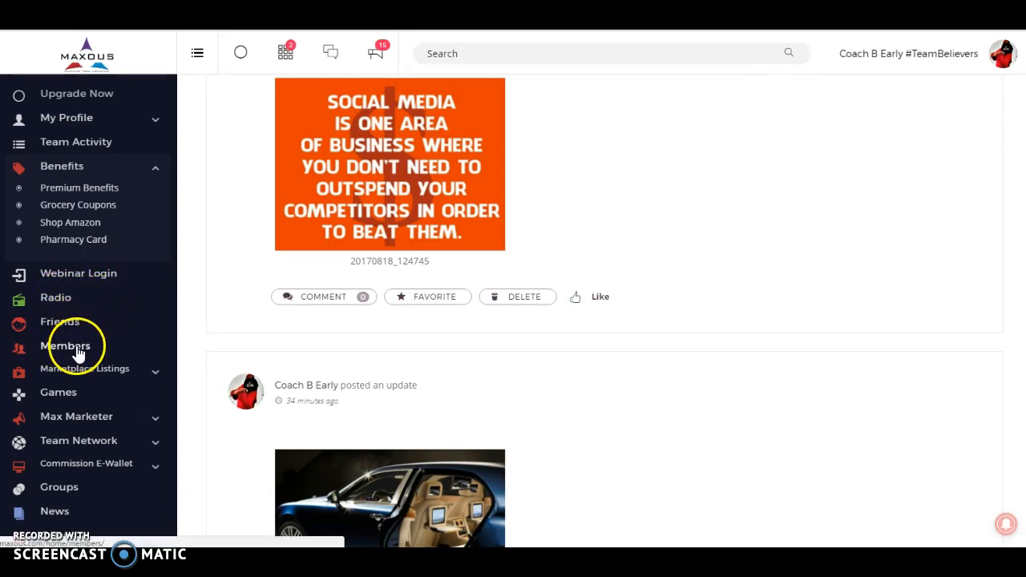
mouse_move(108, 377)
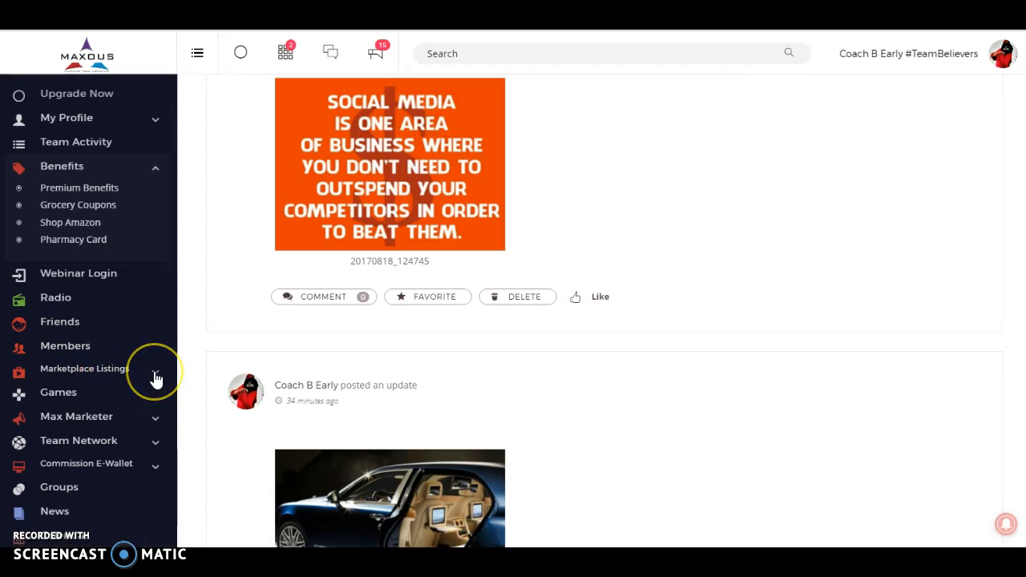
Expand Marketplace Listings and open Browse Ads
left_click(84, 367)
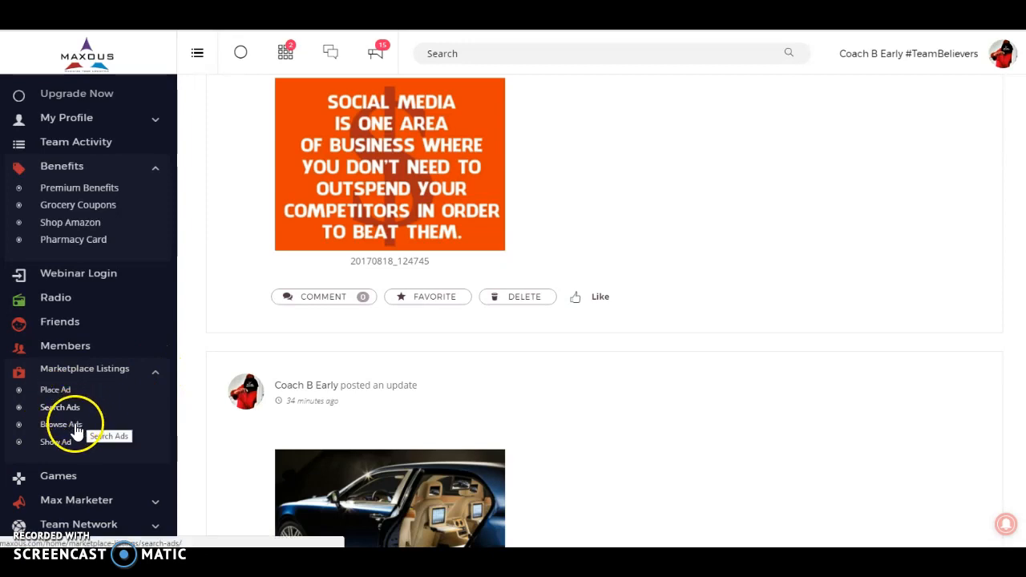
left_click(61, 424)
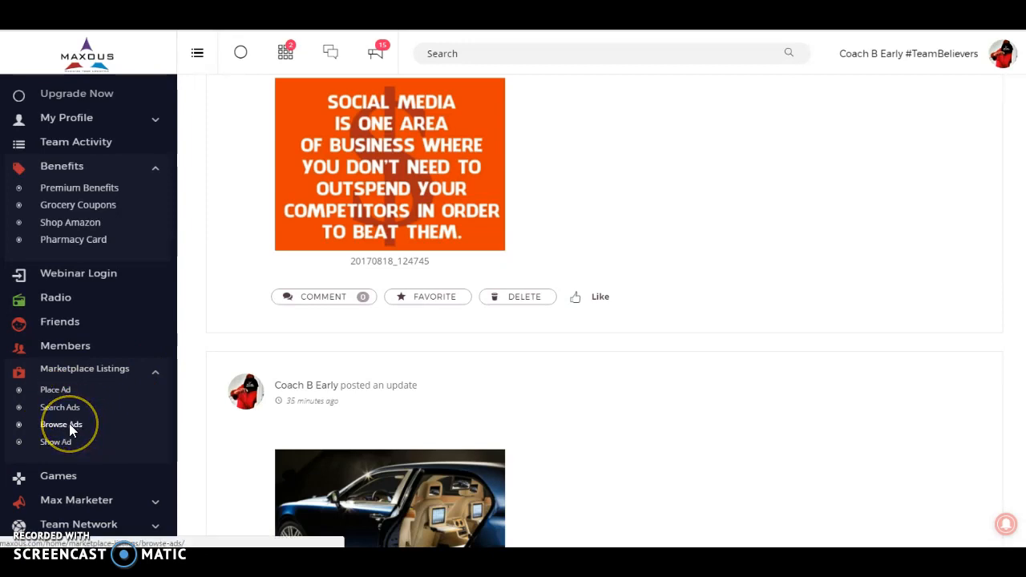
left_click(61, 424)
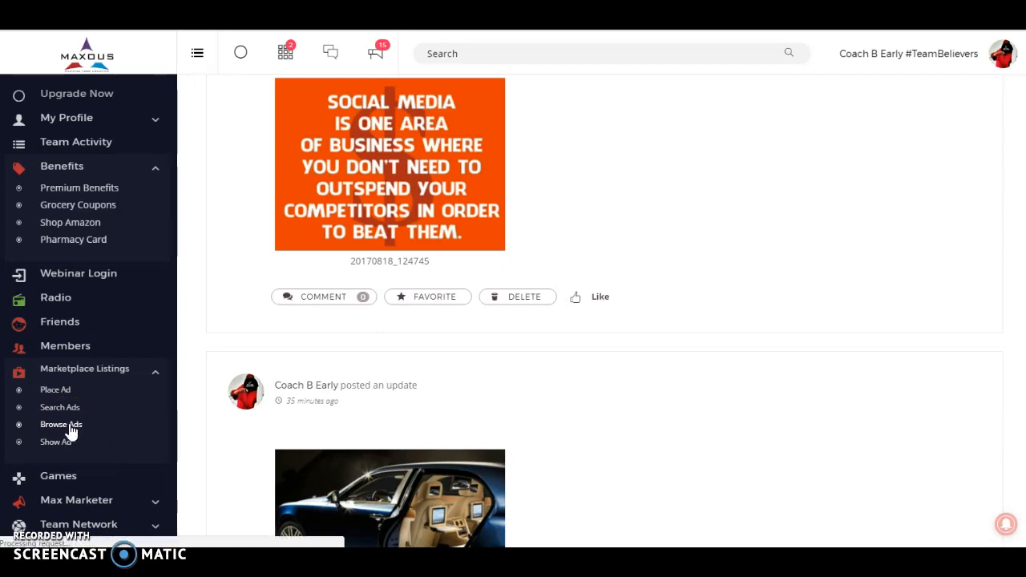
left_click(61, 424)
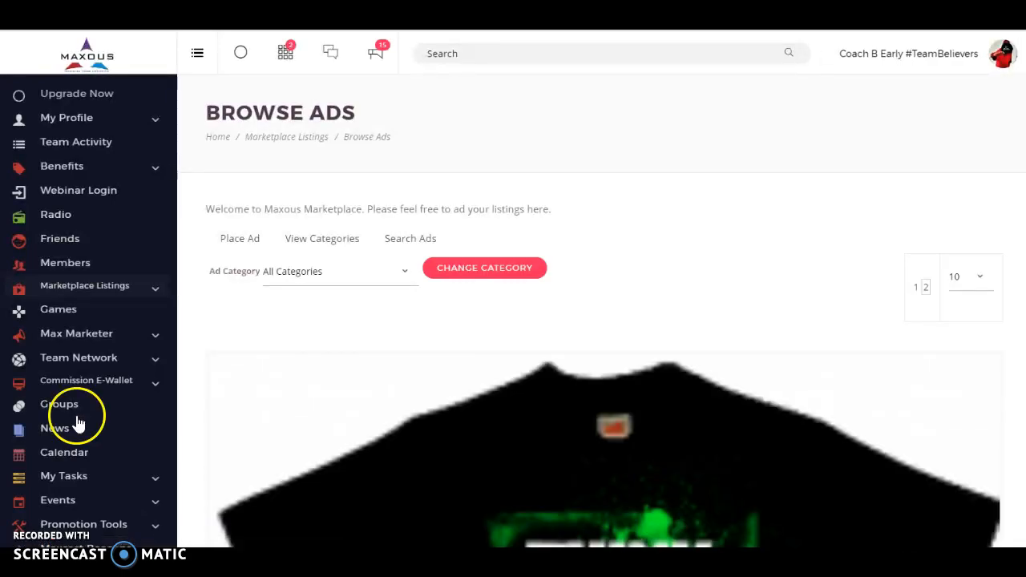
Scroll the ad list past Beacons and Anti-Aging Health to Got BITCOIN? and Galaxy S2 Watch
left_click(84, 285)
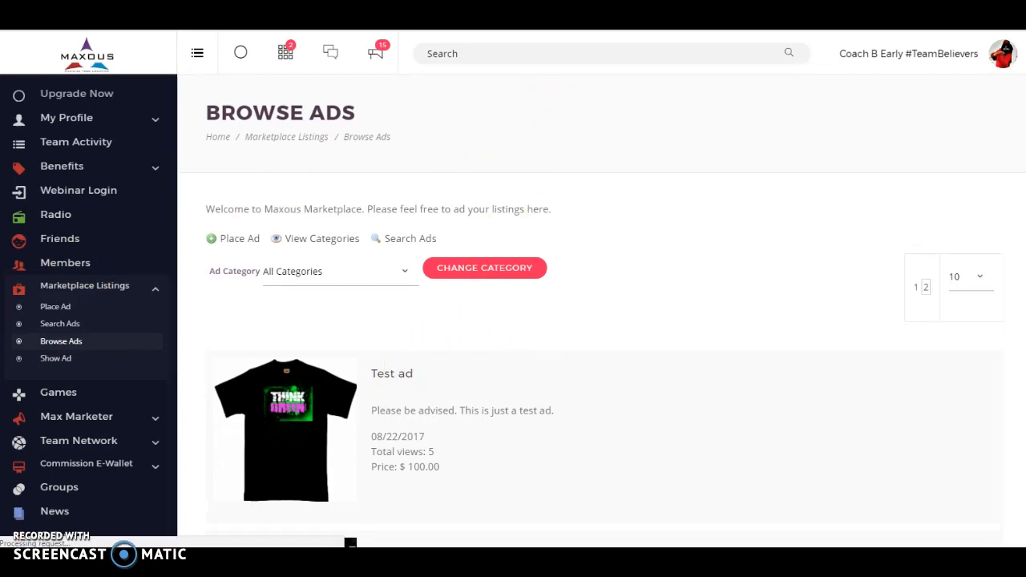
scroll("down", 3)
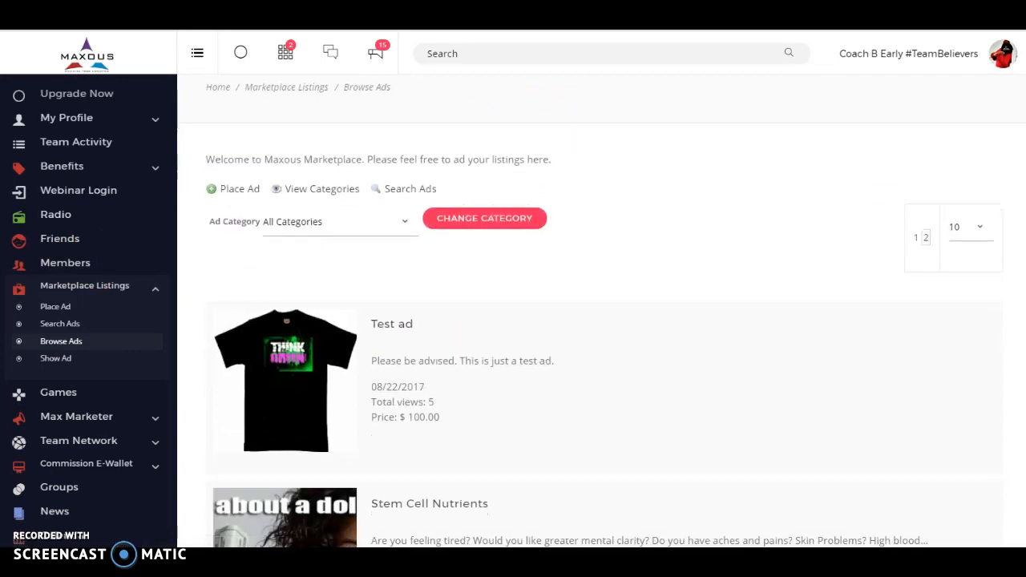
scroll("down", 3)
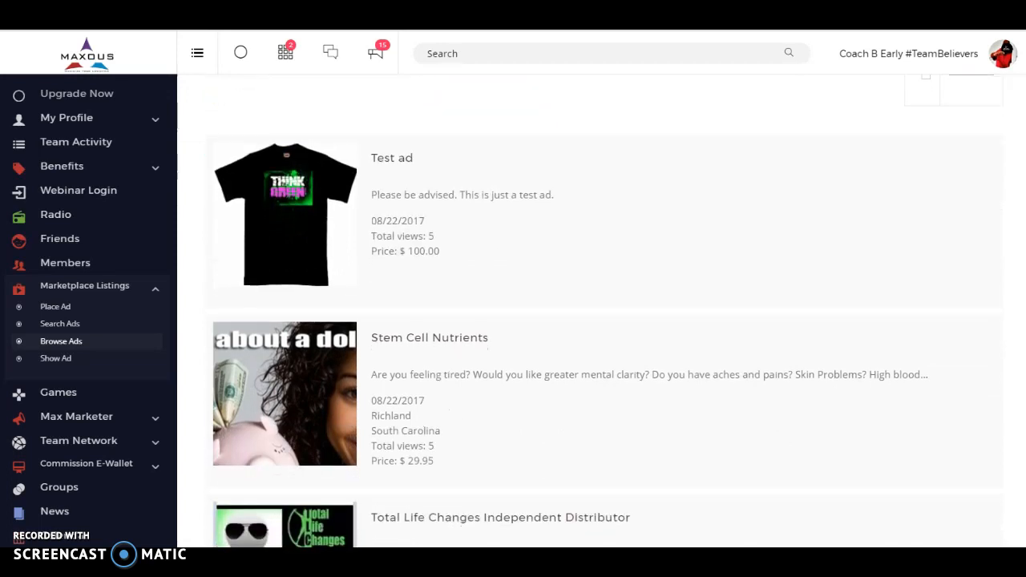
scroll("down", 3)
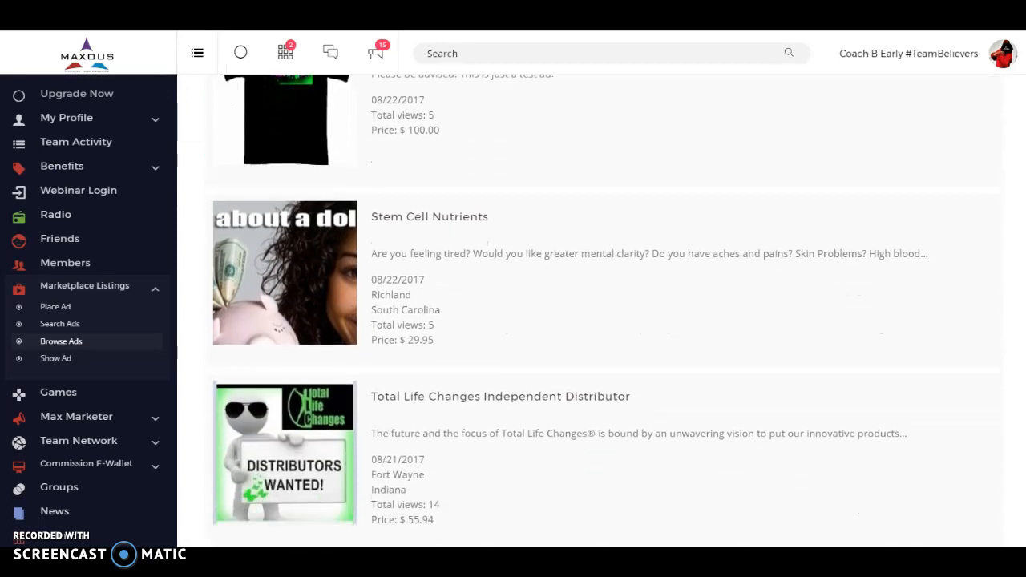
scroll("down", 3)
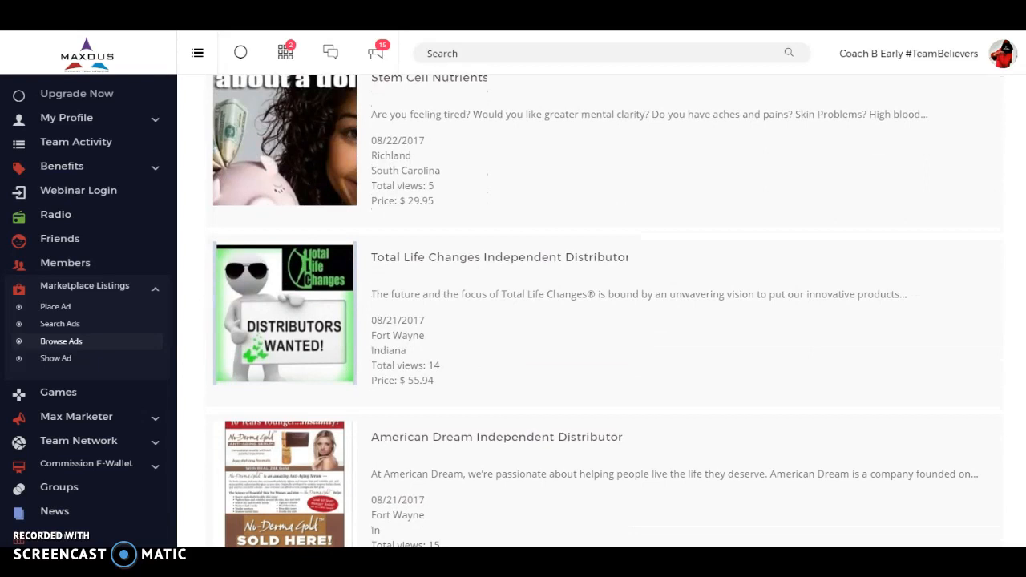
scroll("down", 3)
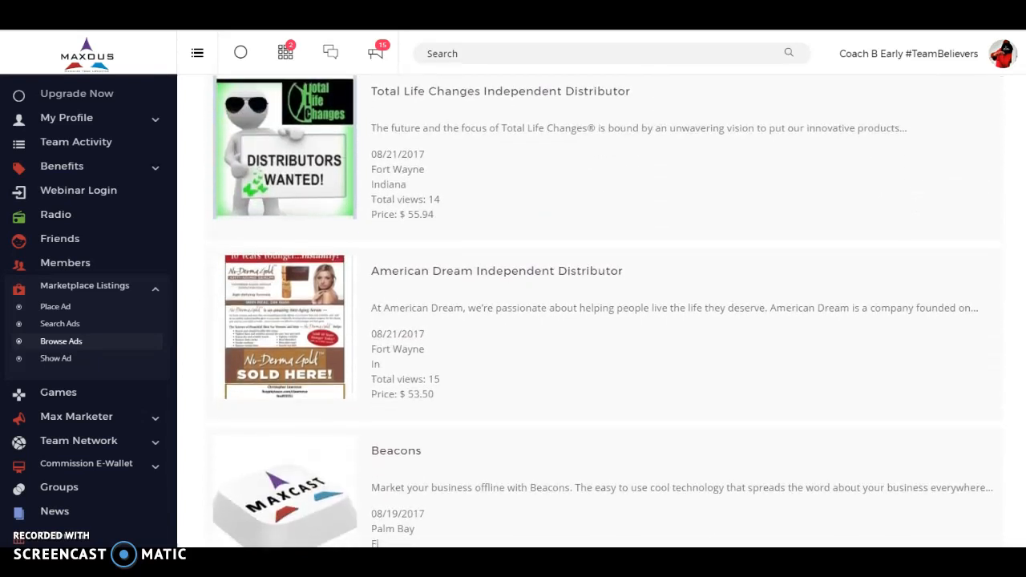
scroll("down", 3)
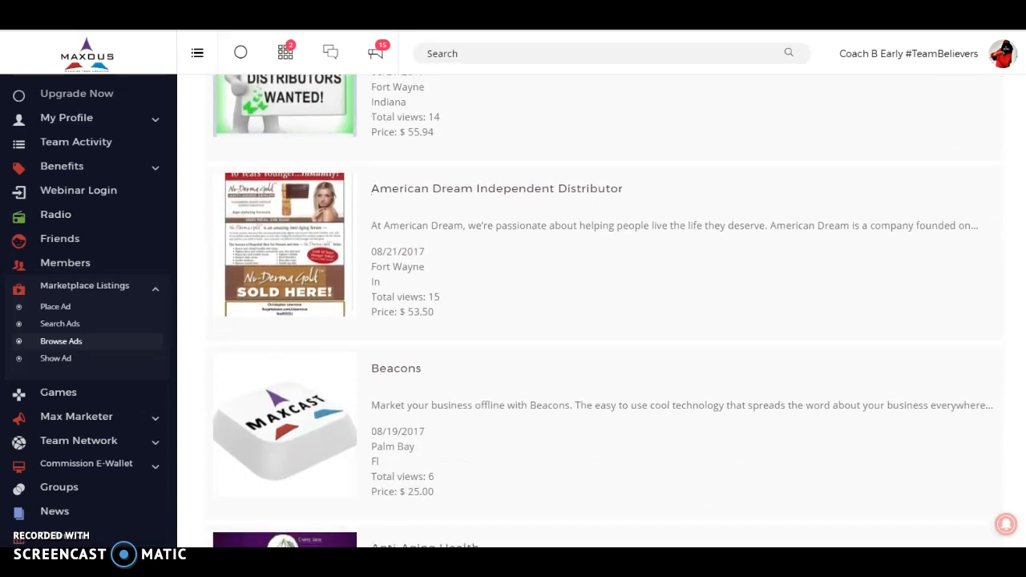
scroll("down", 3)
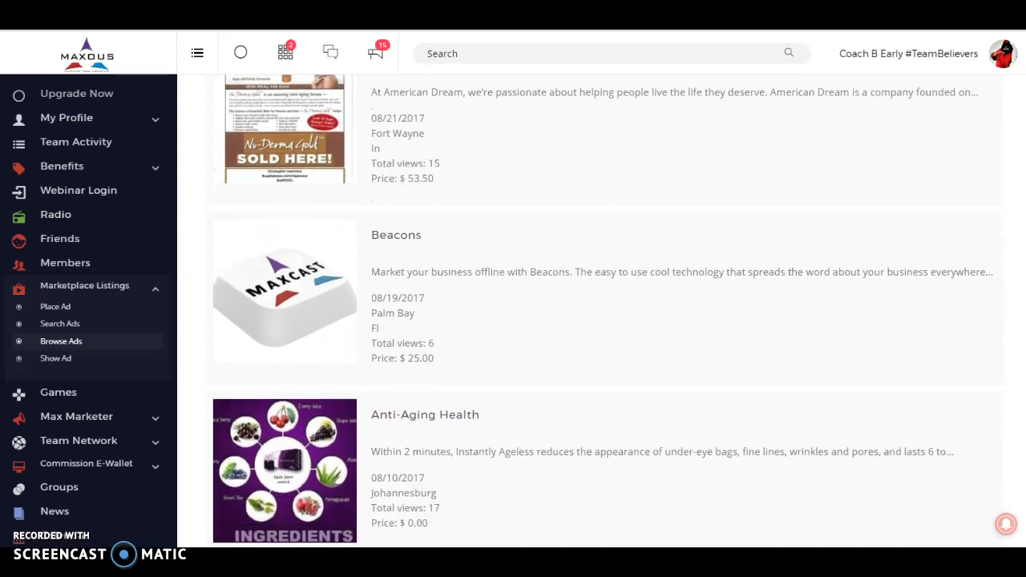
scroll("down", 3)
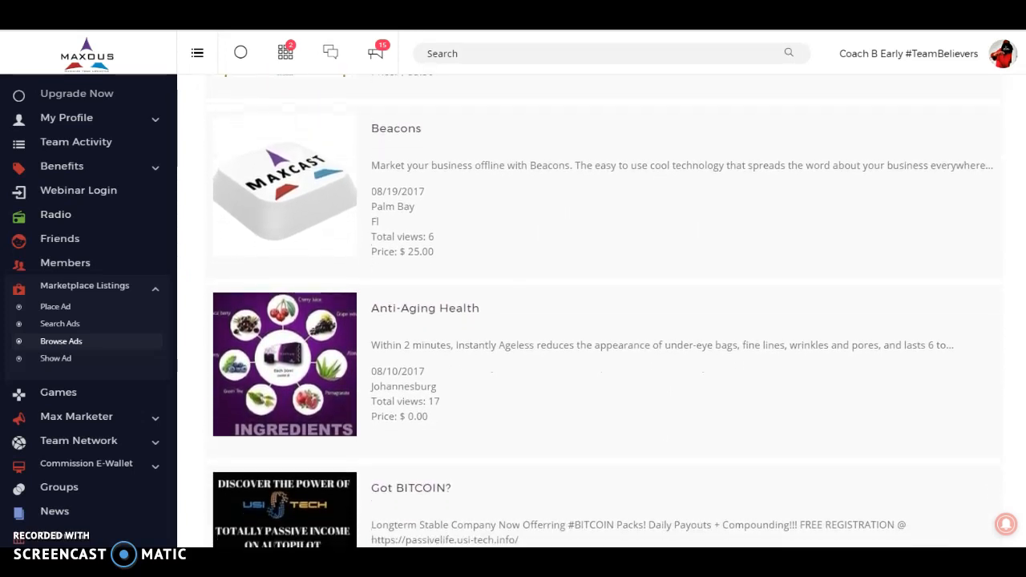
scroll("down", 3)
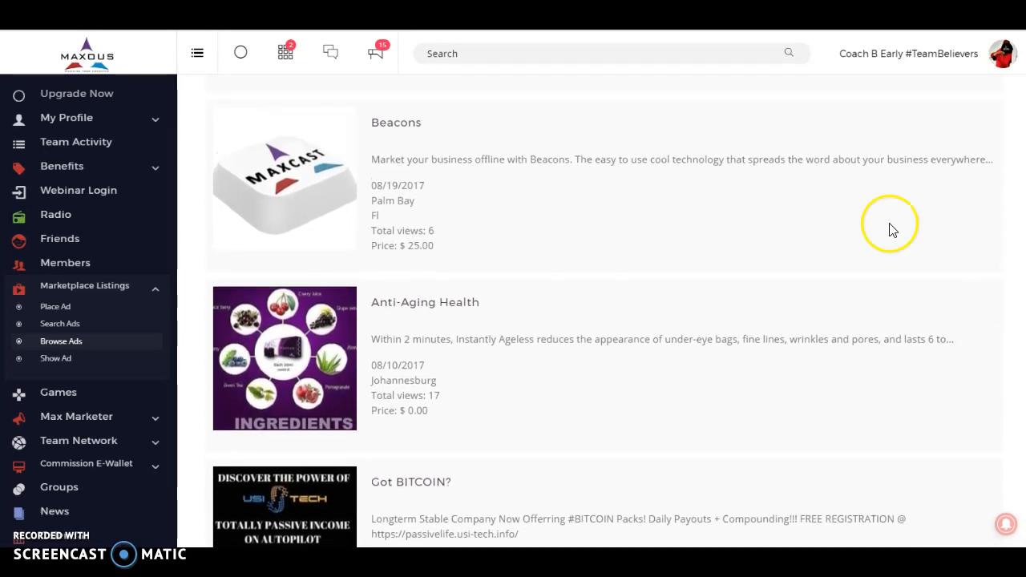
mouse_move(417, 145)
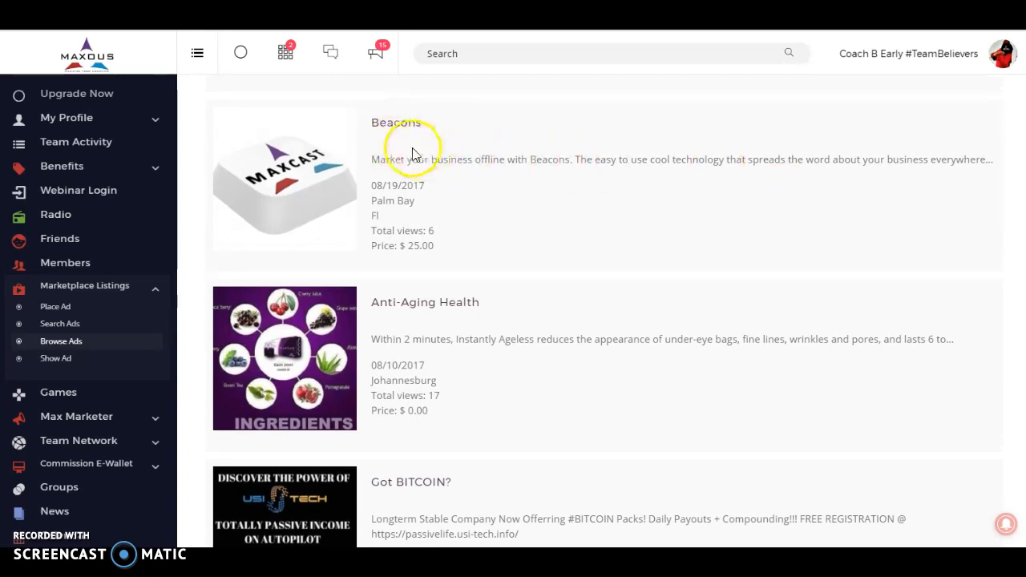
mouse_move(439, 209)
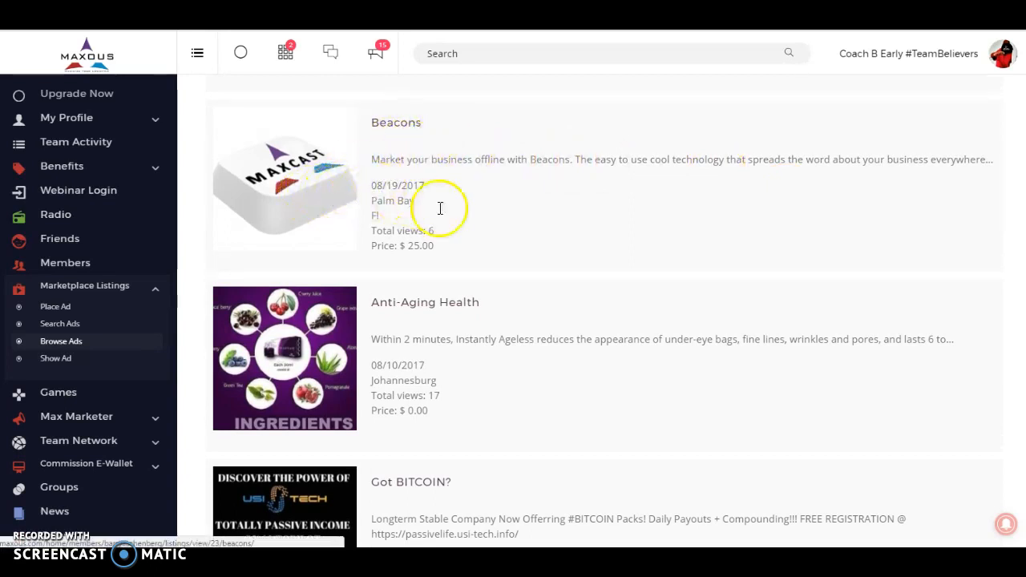
scroll("down", 3)
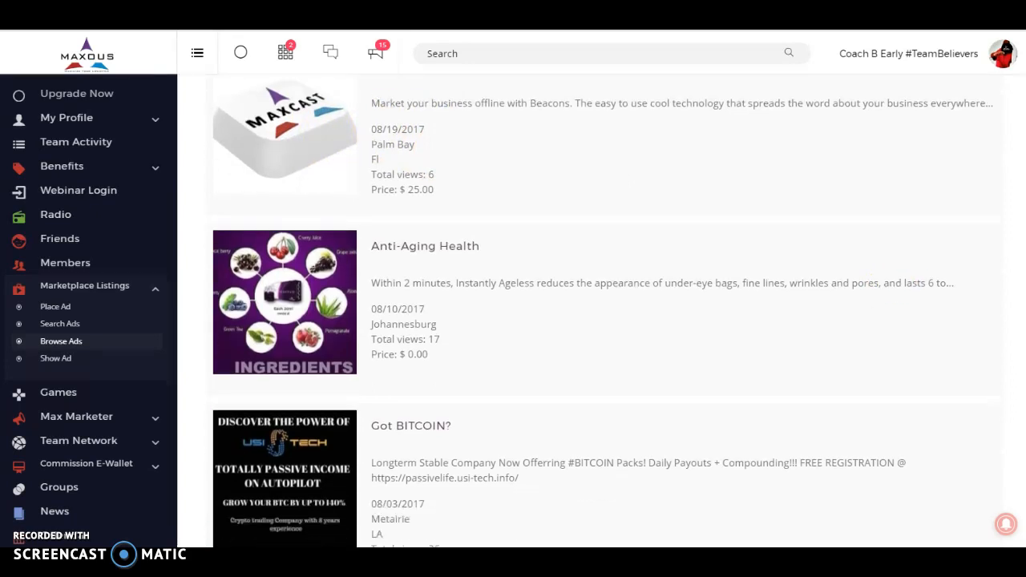
scroll("down", 3)
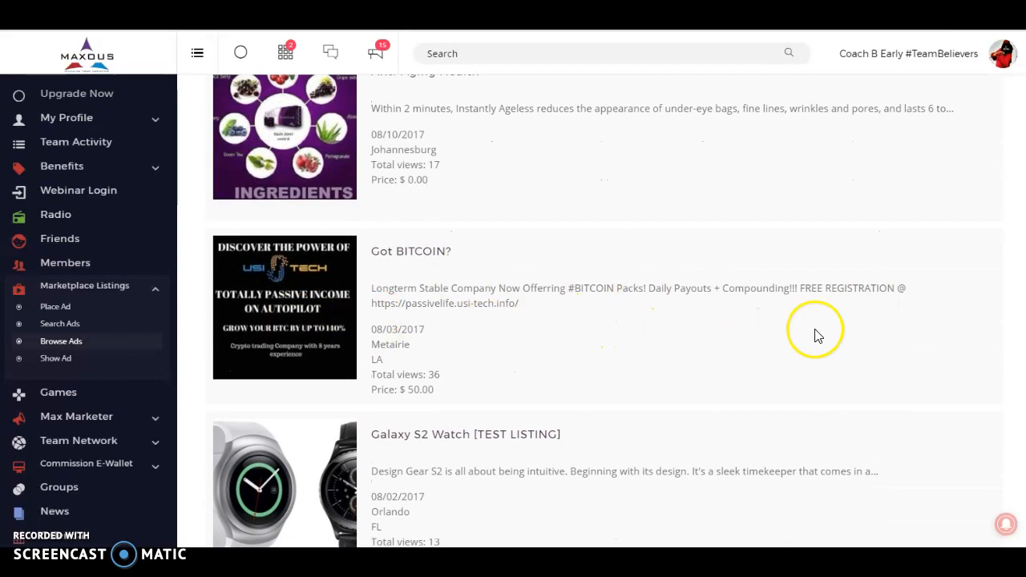
mouse_move(77, 415)
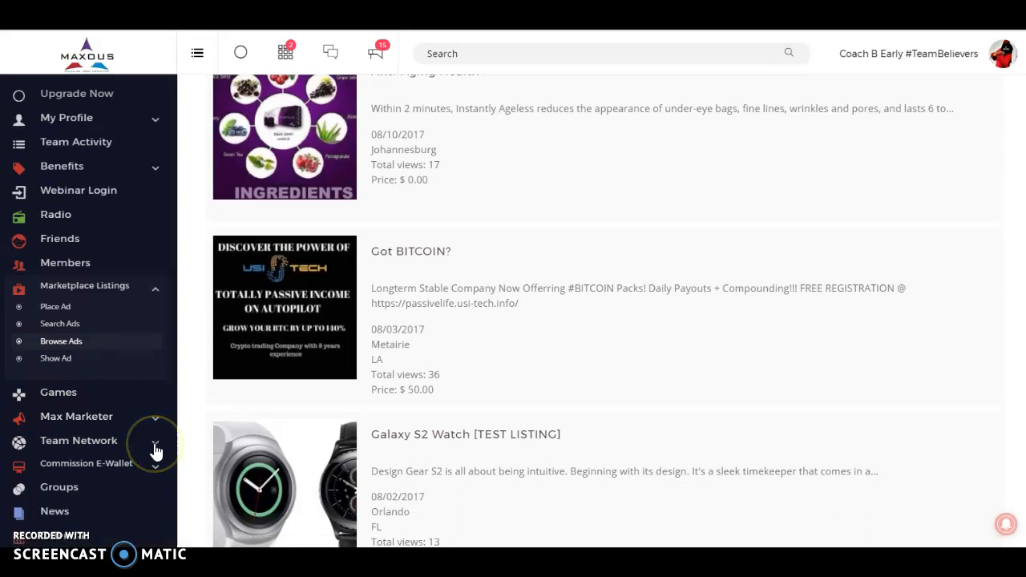
Expand and collapse Team Network, then expand Commission E-Wallet and open Earnings
left_click(78, 440)
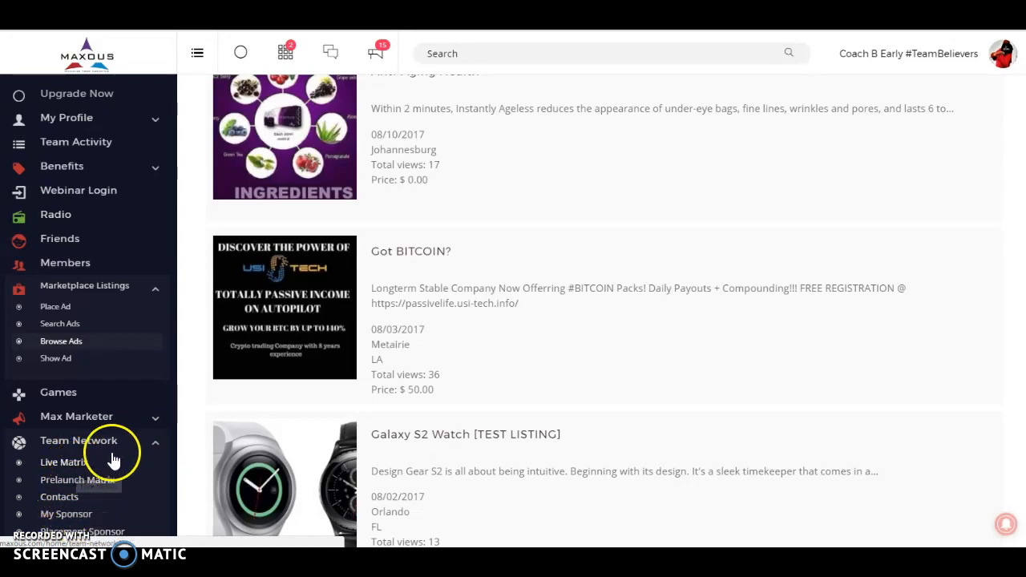
mouse_move(158, 447)
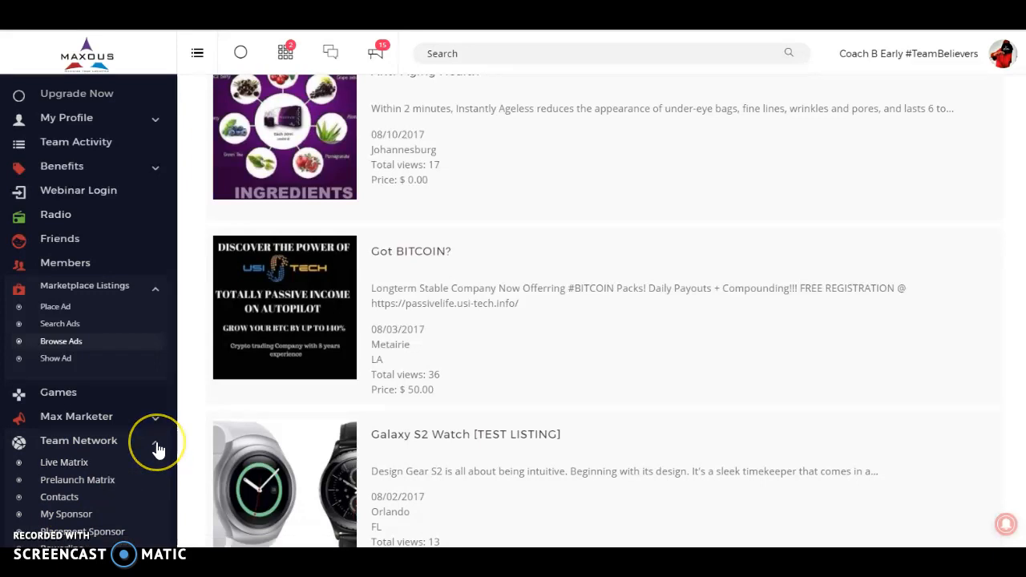
left_click(79, 440)
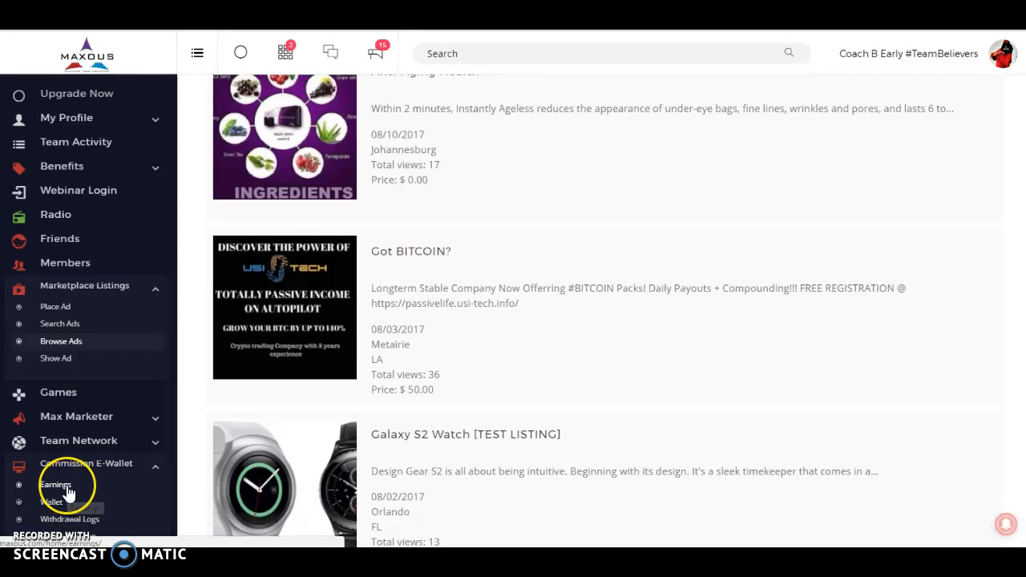
left_click(55, 484)
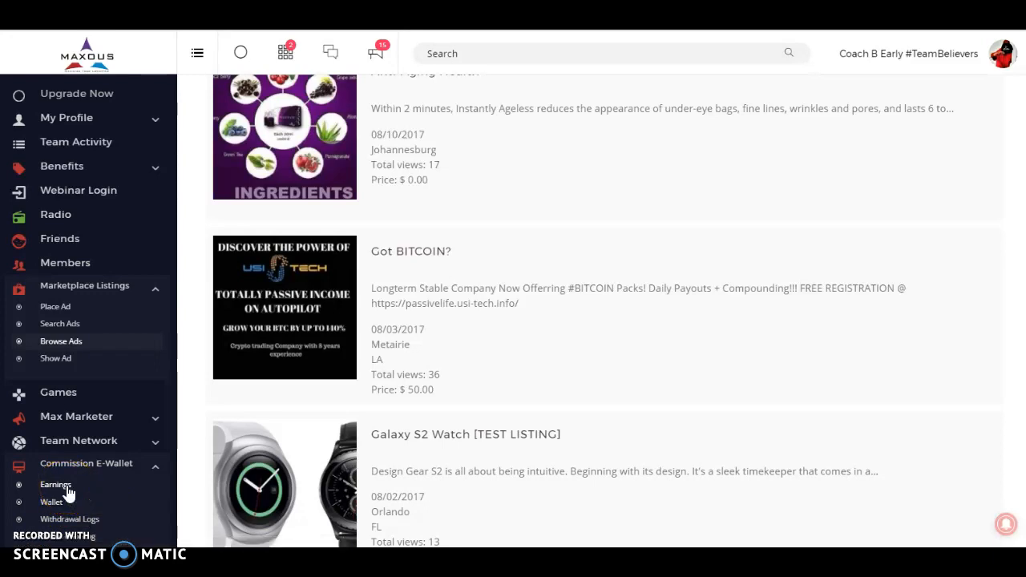
left_click(55, 484)
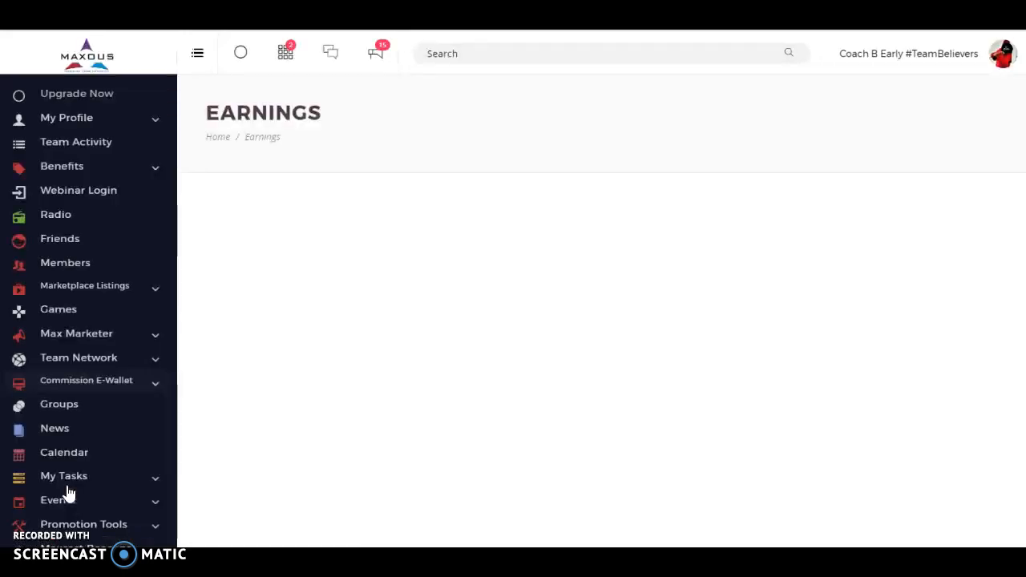
Scroll through the weekly pay periods, amounts and statuses, then open the Wallet page
left_click(85, 379)
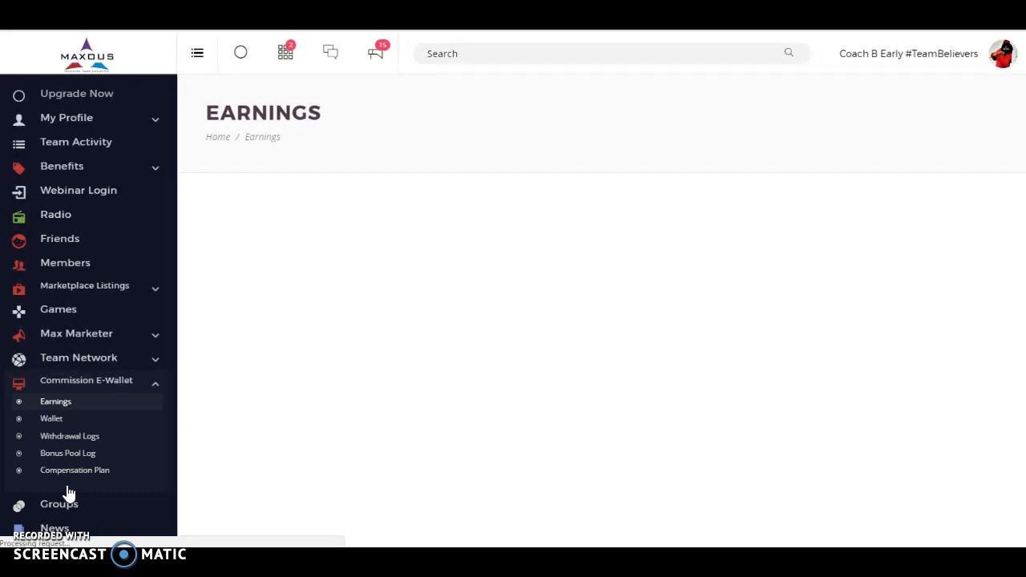
left_click(56, 401)
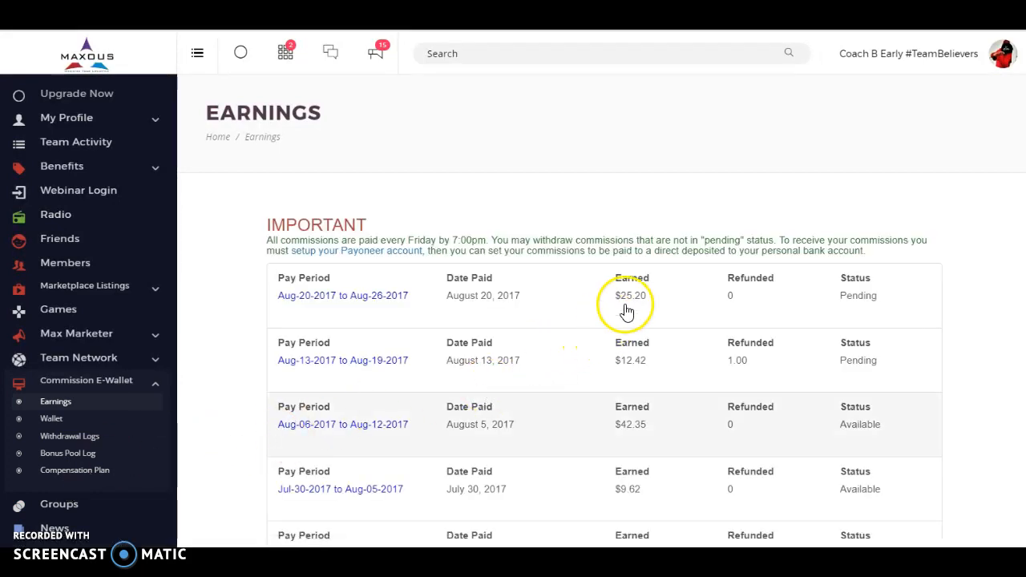
mouse_move(685, 289)
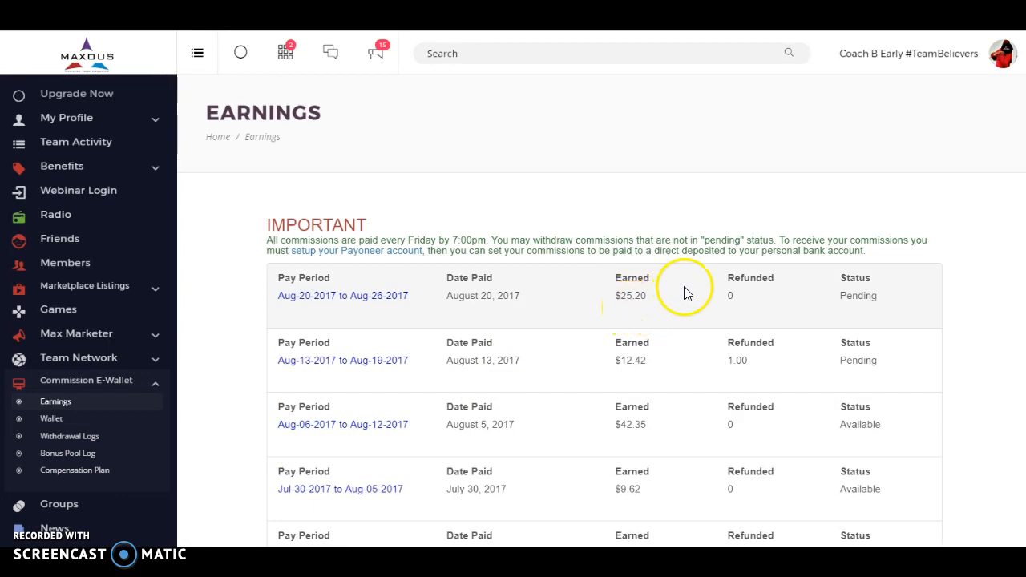
mouse_move(997, 144)
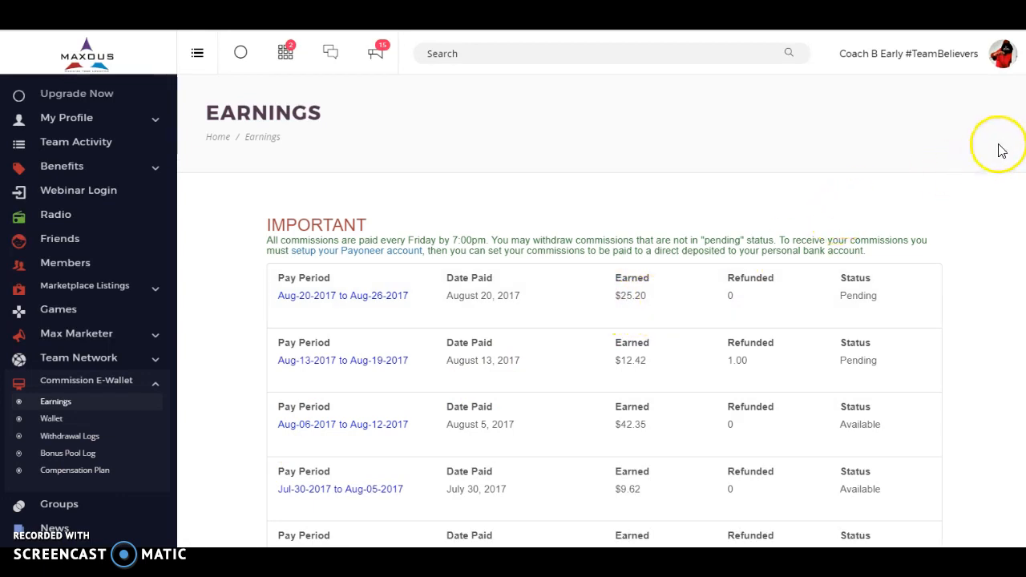
scroll("down", 3)
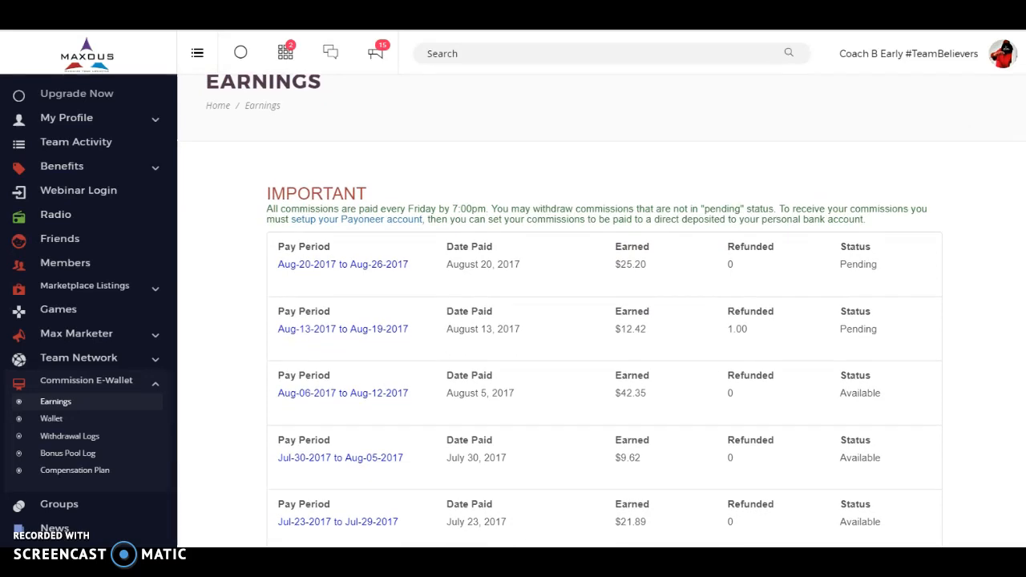
scroll("down", 3)
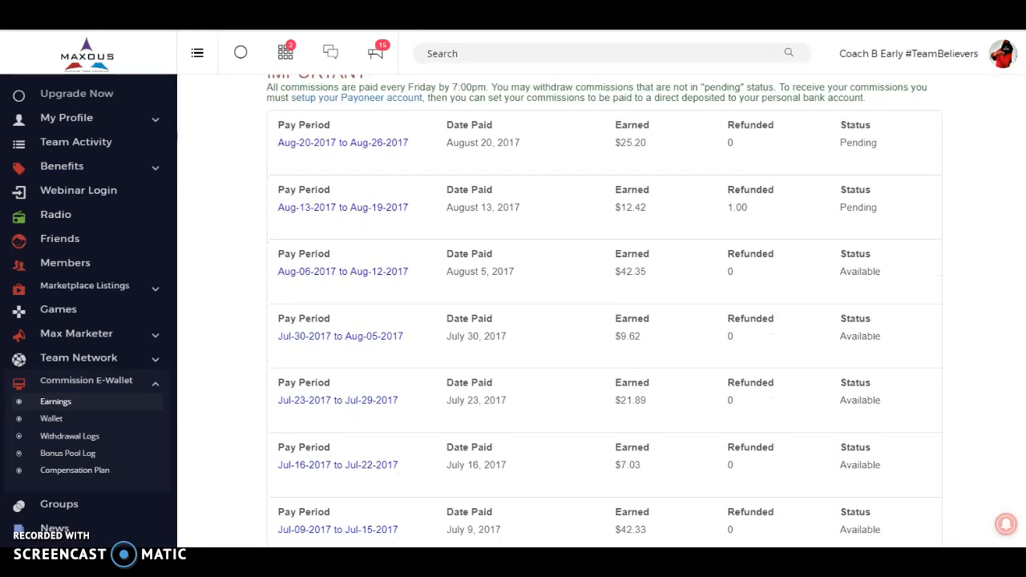
scroll("down", 3)
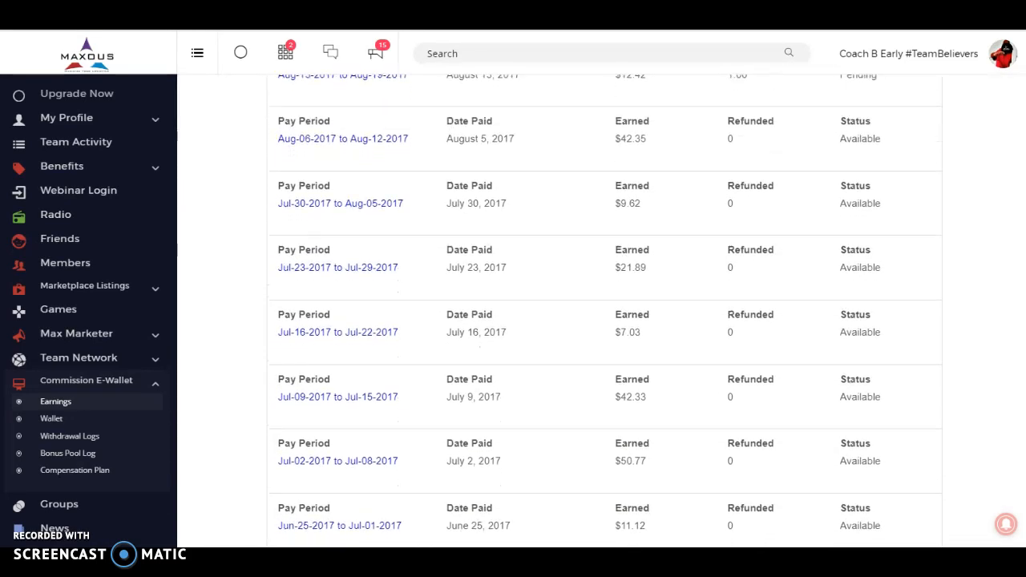
scroll("down", 3)
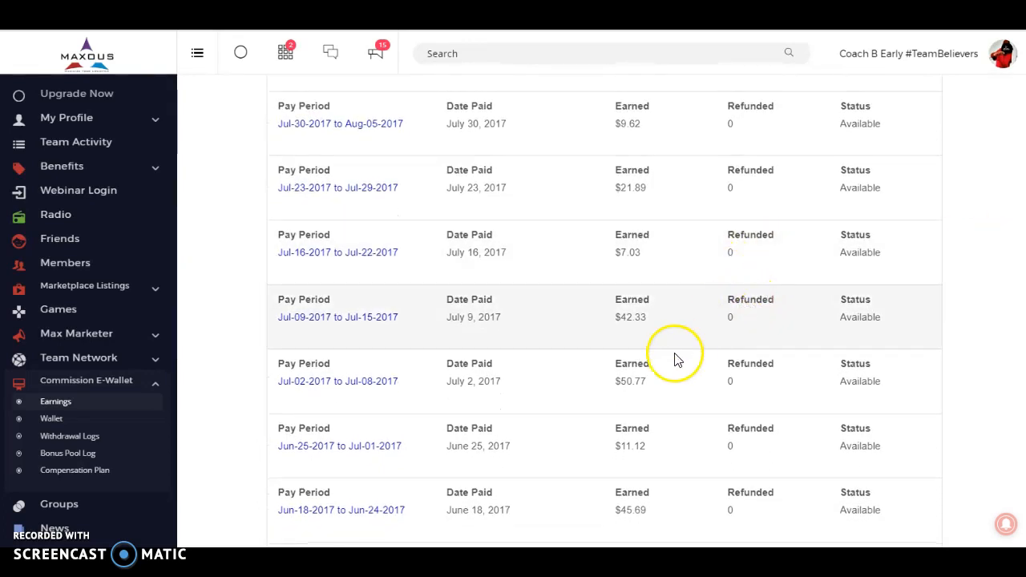
mouse_move(647, 515)
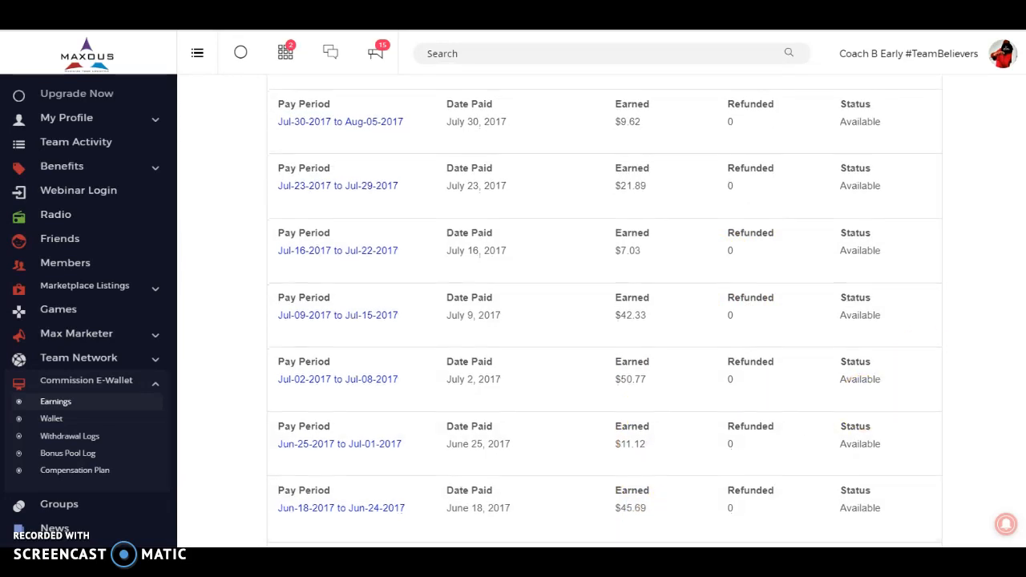
scroll("down", 3)
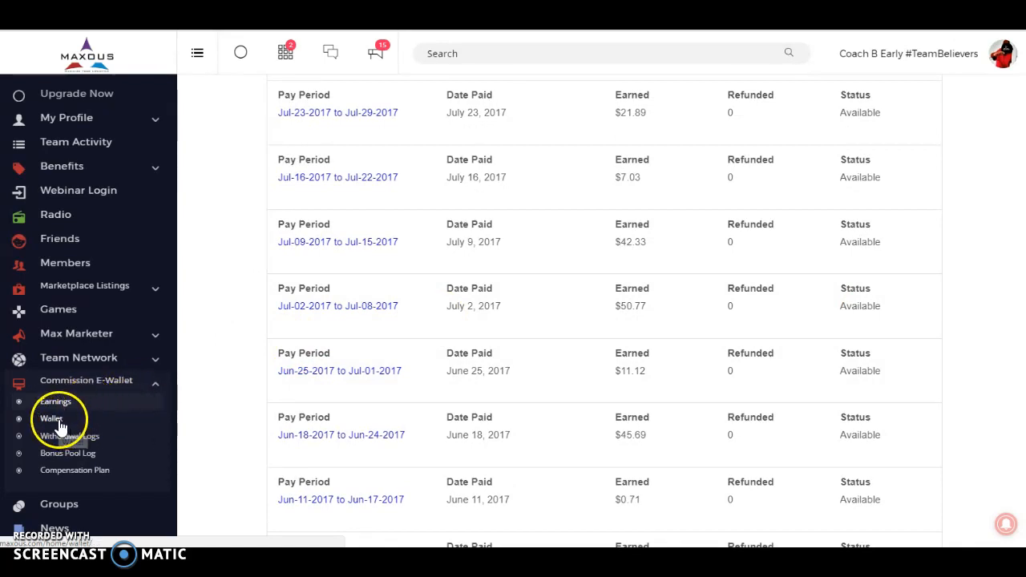
left_click(51, 418)
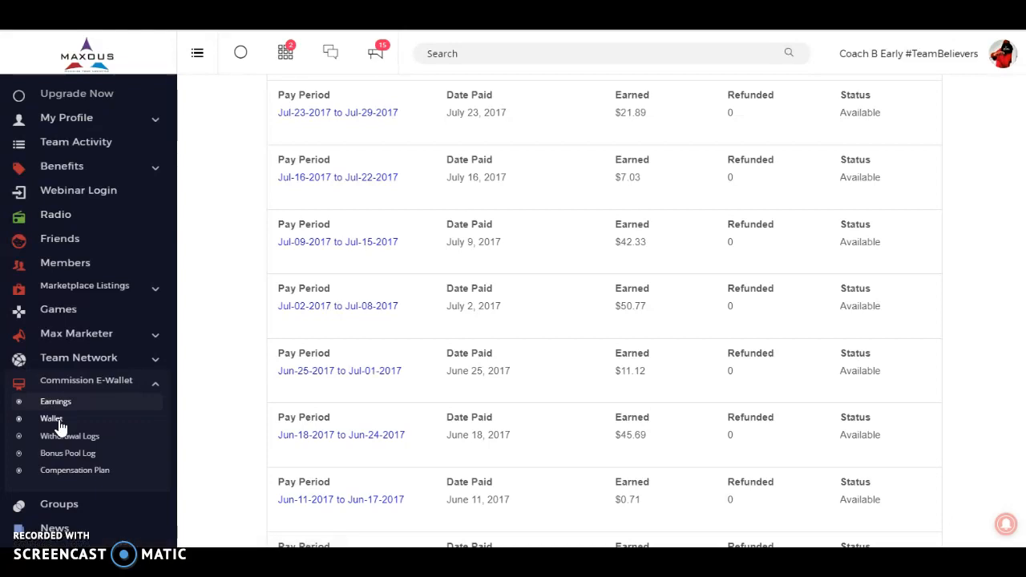
left_click(52, 418)
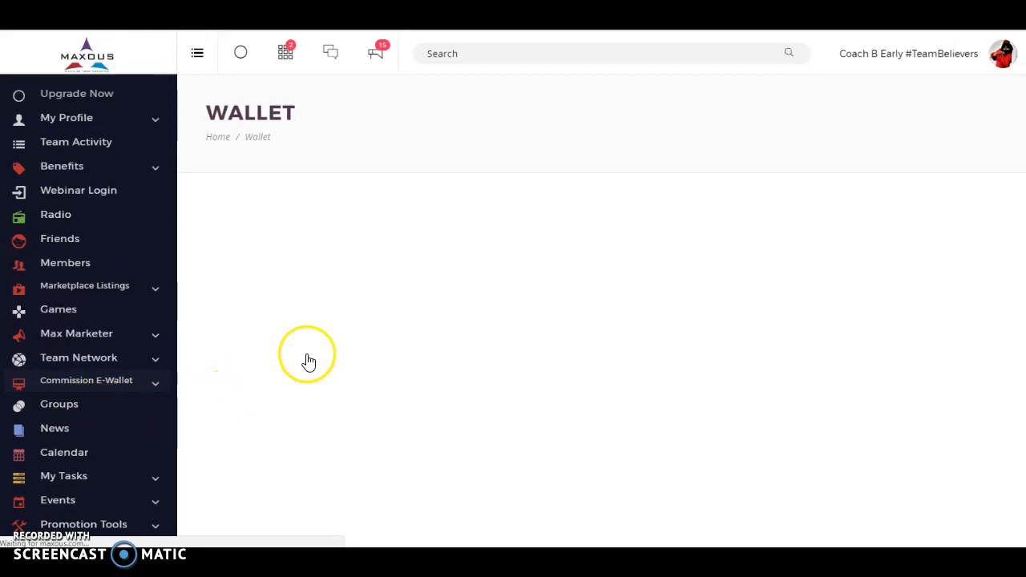
Review the 98.29 available balance, pending commissions and withdrawal fee, then open Withdrawal Logs
left_click(86, 380)
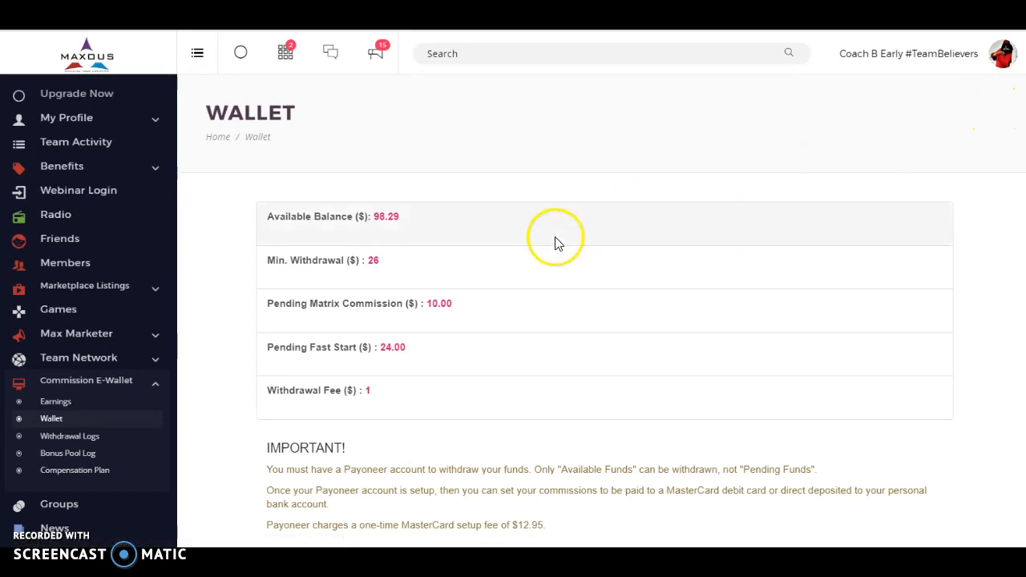
mouse_move(393, 228)
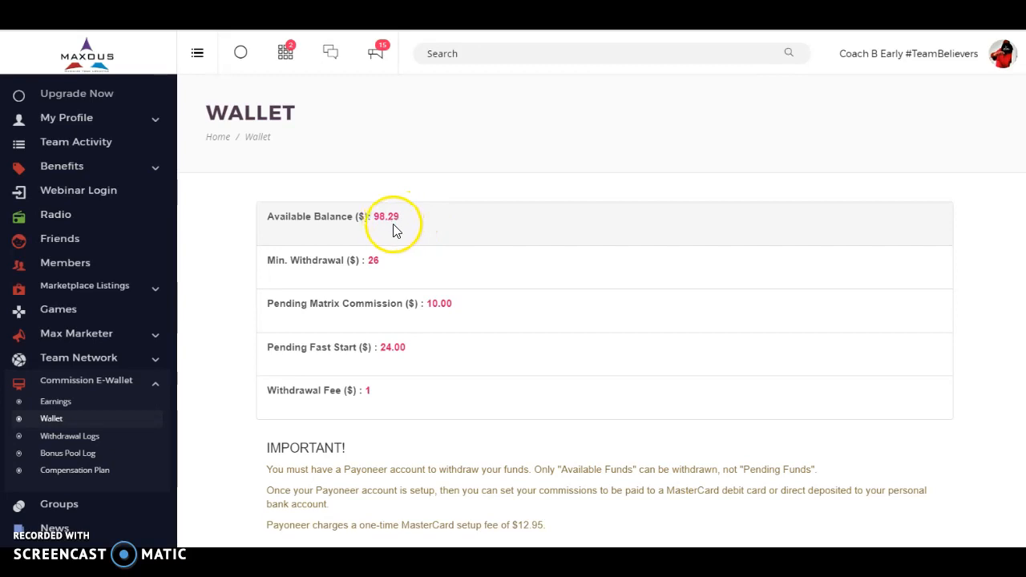
mouse_move(504, 254)
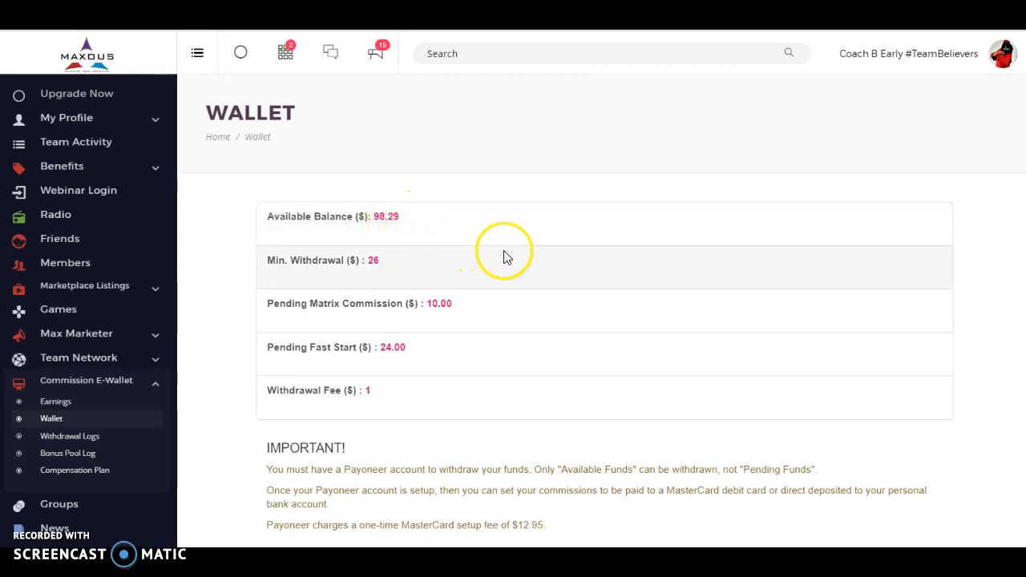
mouse_move(901, 220)
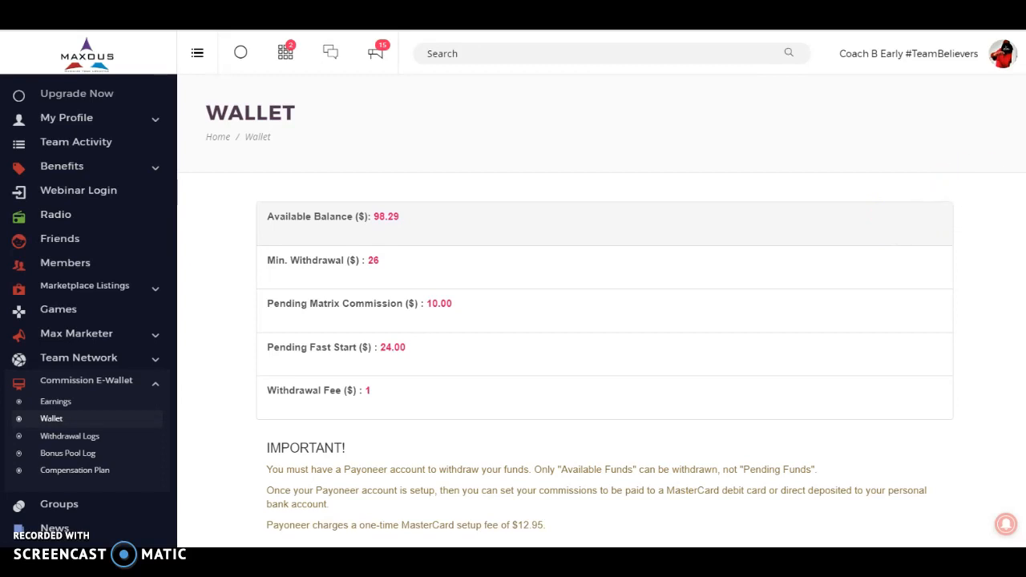
mouse_move(617, 192)
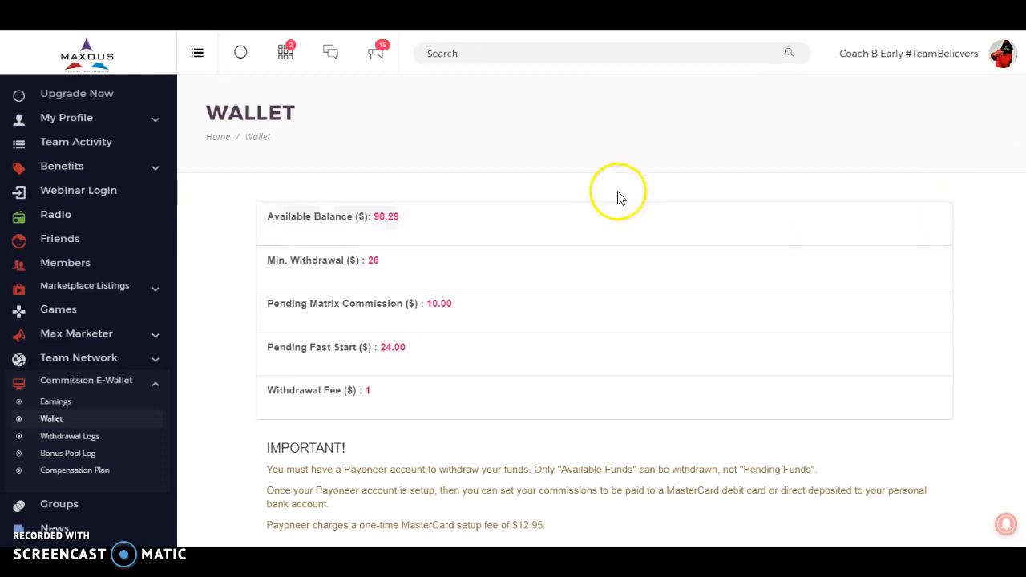
mouse_move(383, 247)
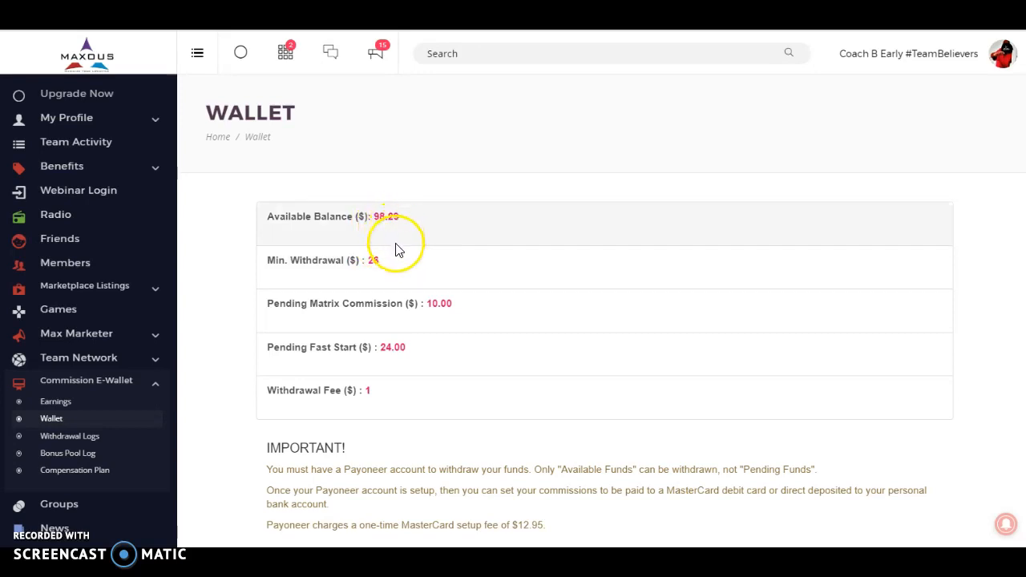
mouse_move(1013, 198)
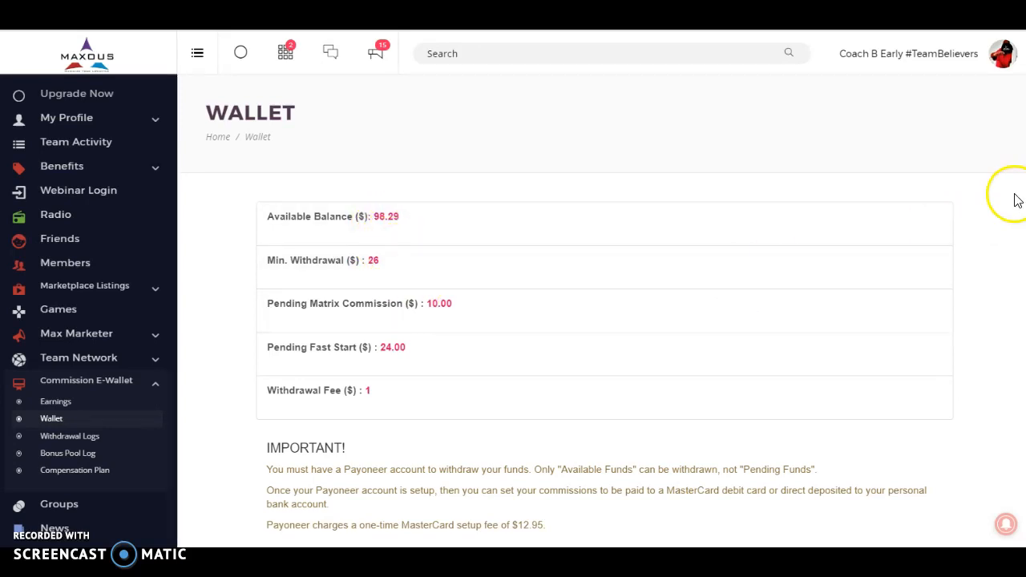
scroll("down", 3)
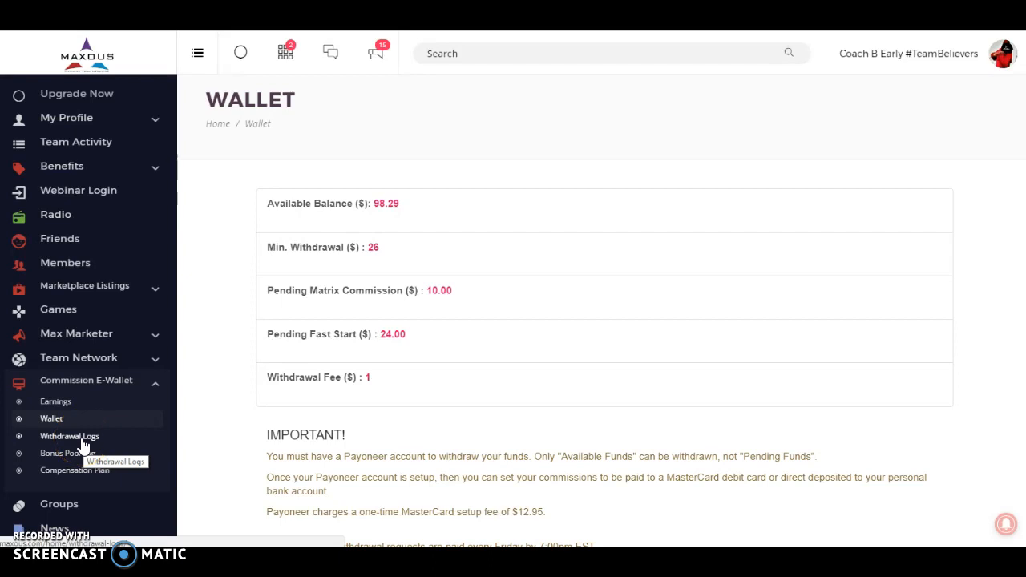
left_click(69, 435)
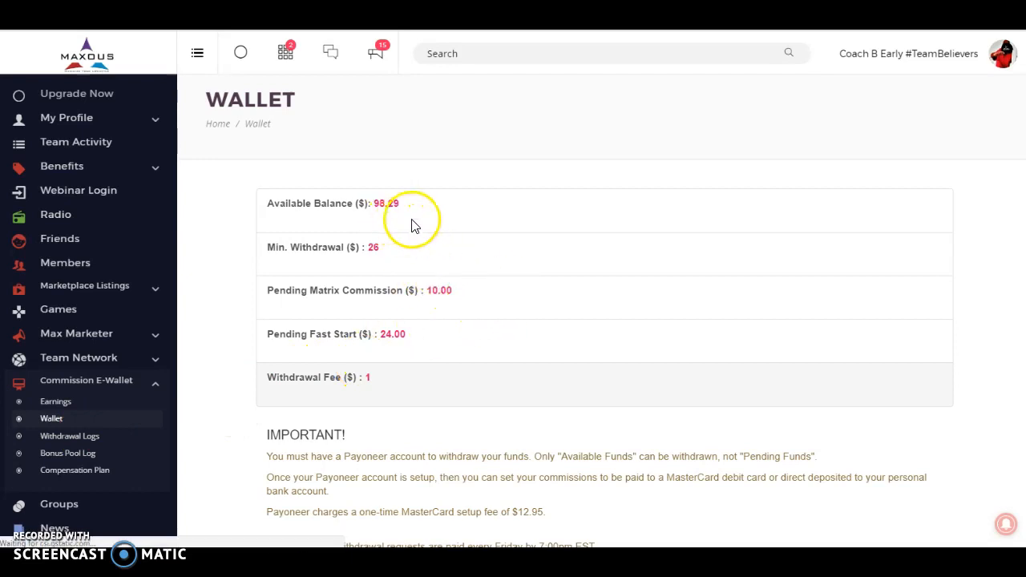
Review the six paid Payoneer withdrawals totalling $575, then expand Benefits
left_click(69, 435)
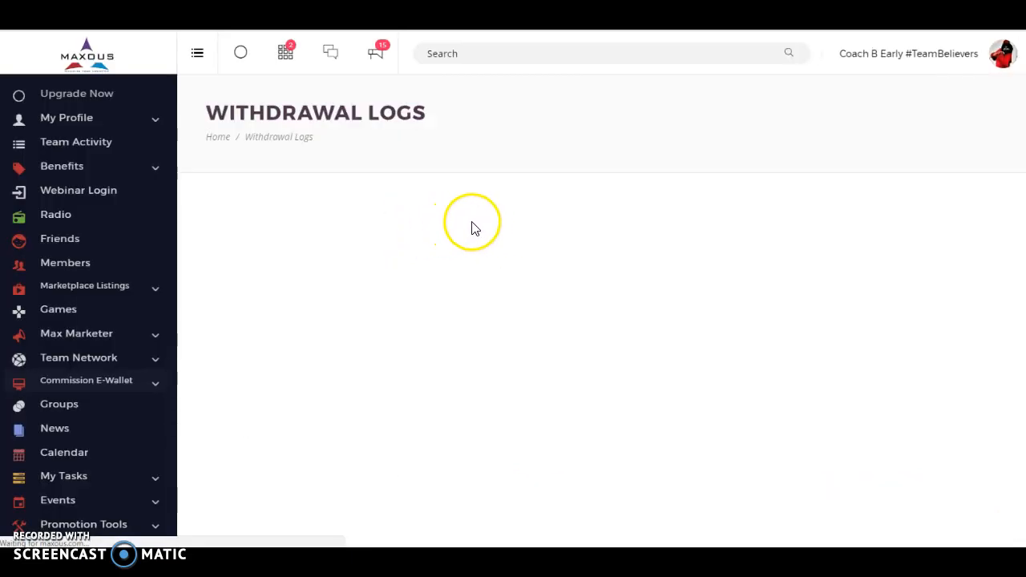
mouse_move(704, 201)
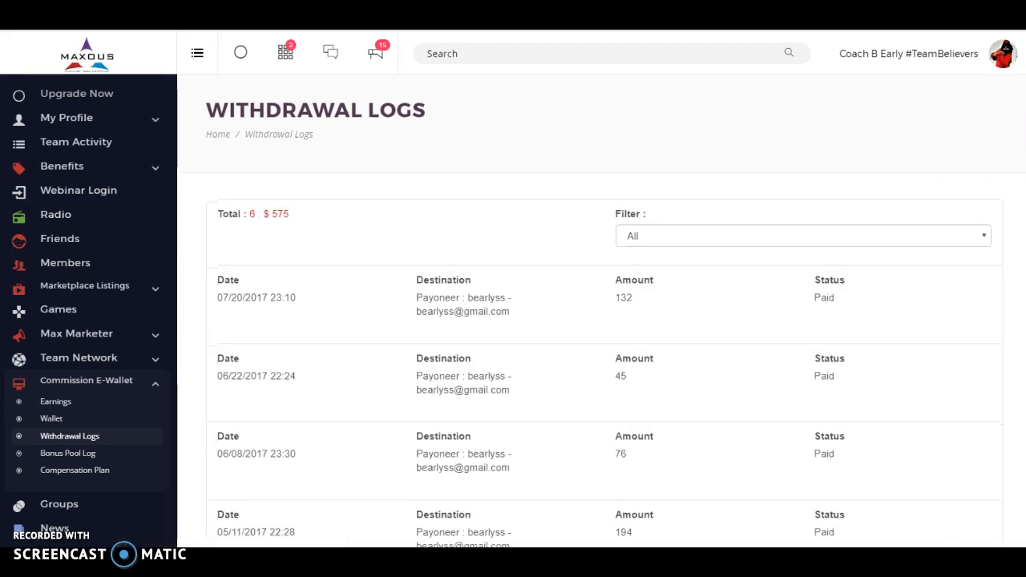
scroll("down", 3)
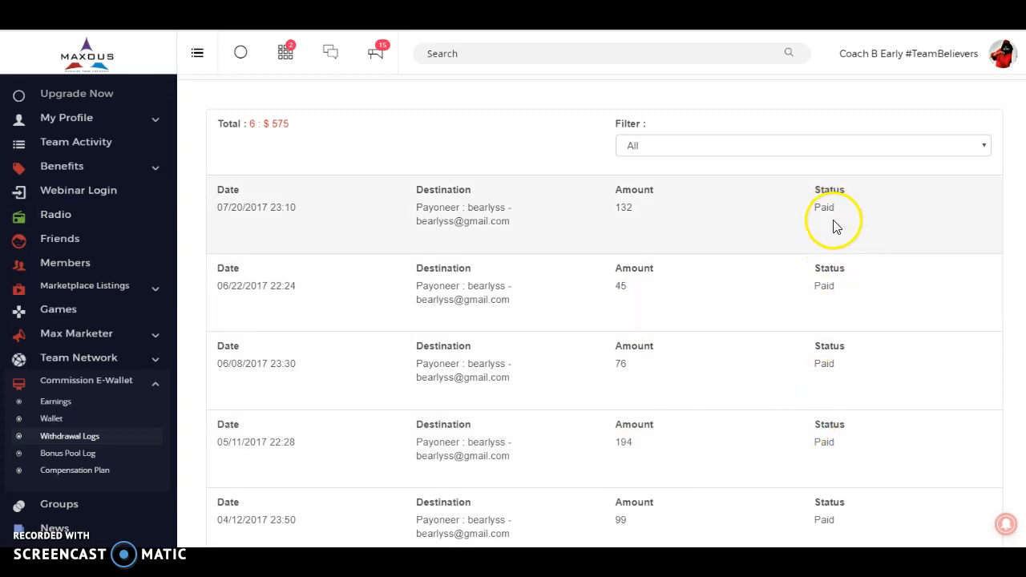
mouse_move(845, 369)
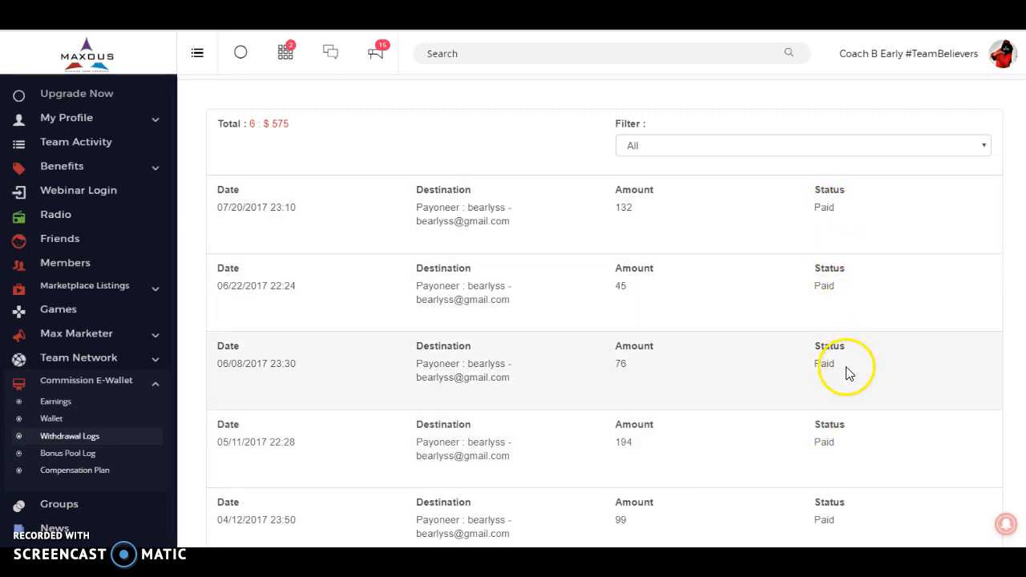
mouse_move(841, 432)
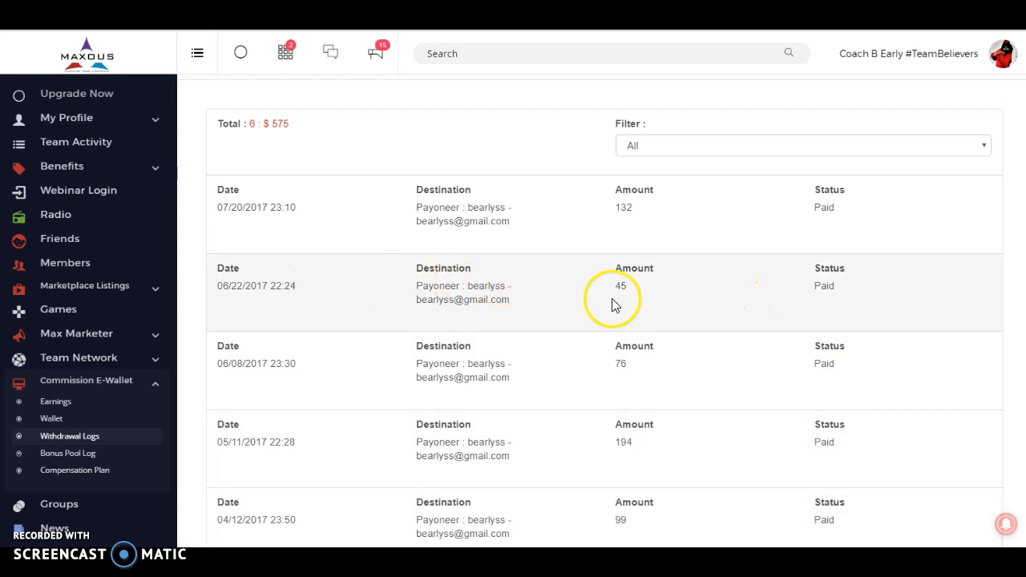
mouse_move(521, 446)
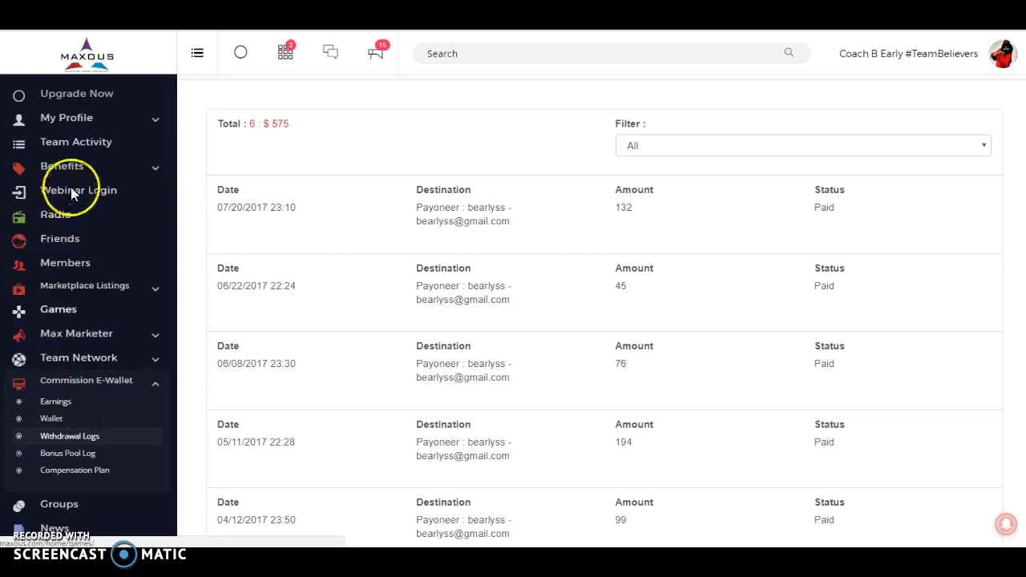
left_click(61, 166)
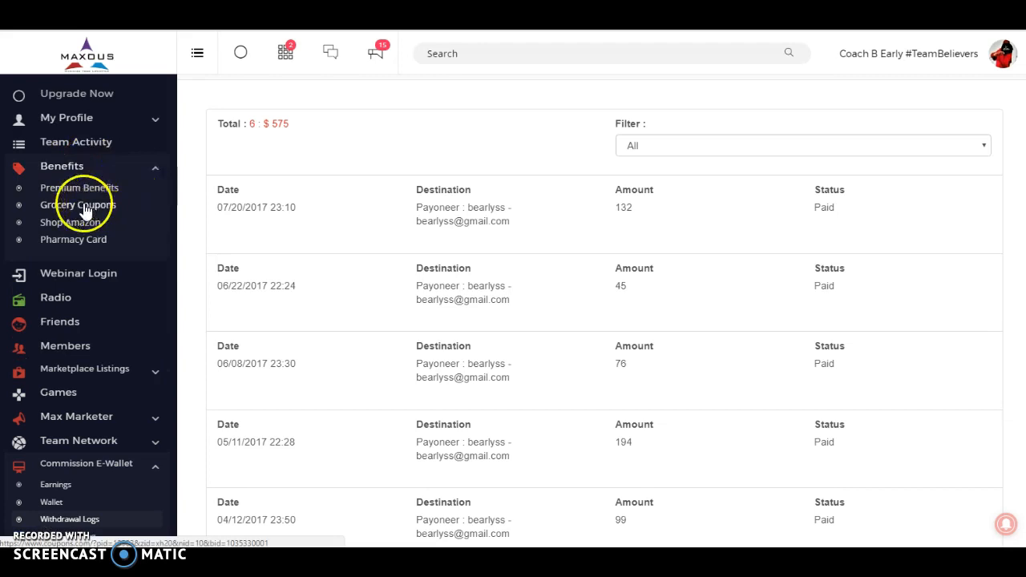
Open Grocery Coupons and scroll Coupons.com's 348 coupons worth $589.48, then show Coupon Codes
left_click(78, 205)
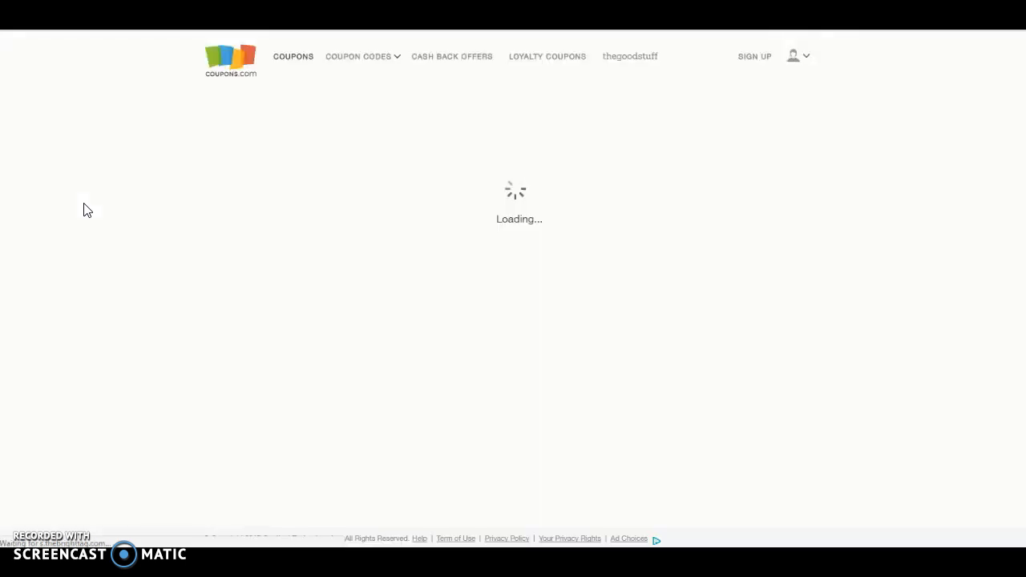
left_click(248, 254)
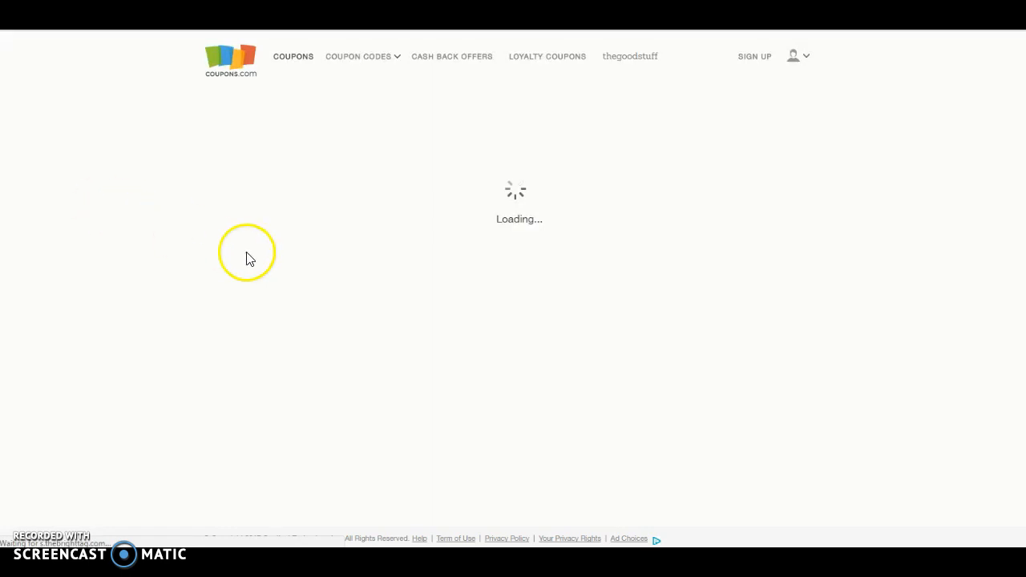
mouse_move(363, 279)
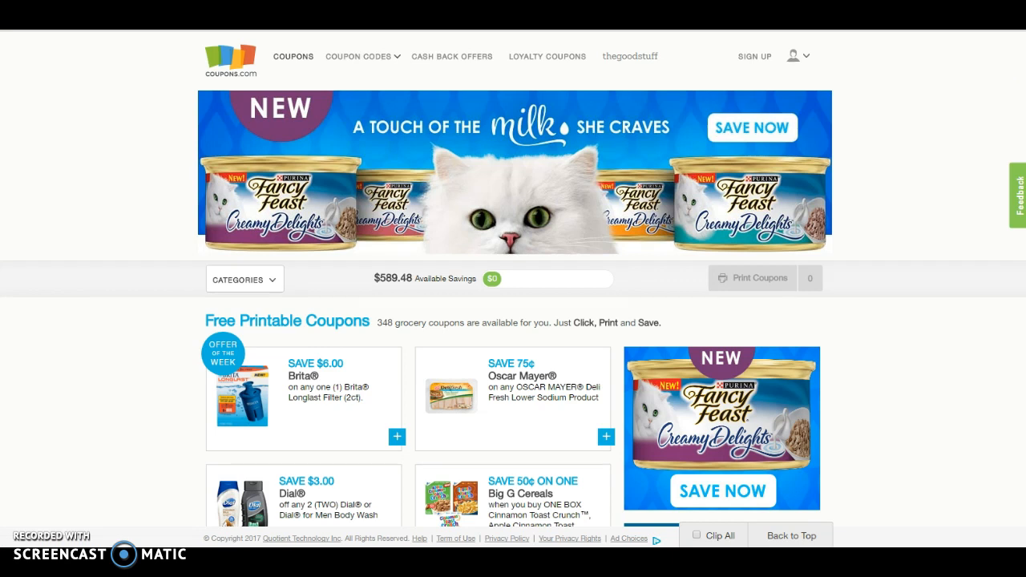
scroll("down", 3)
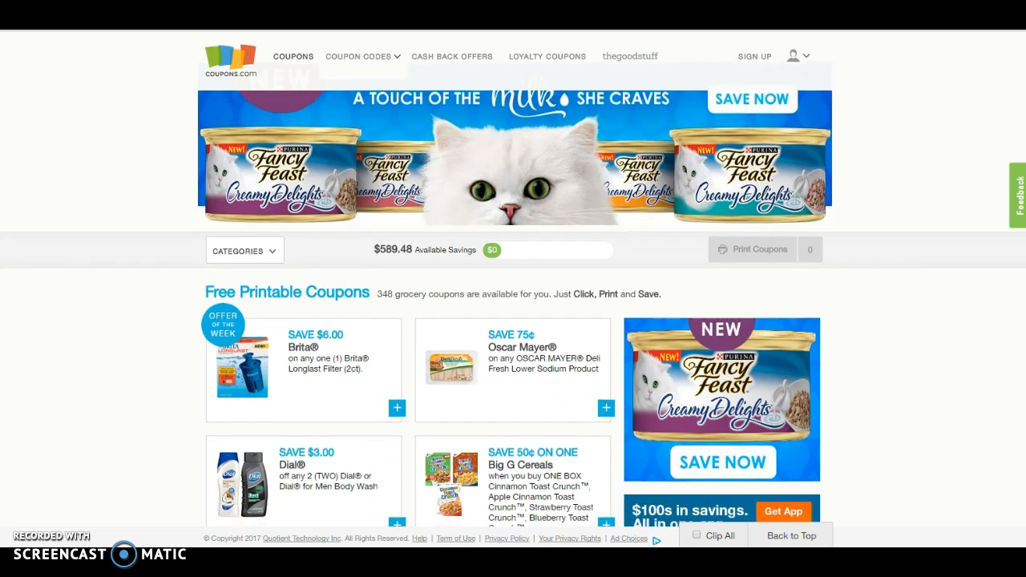
scroll("down", 3)
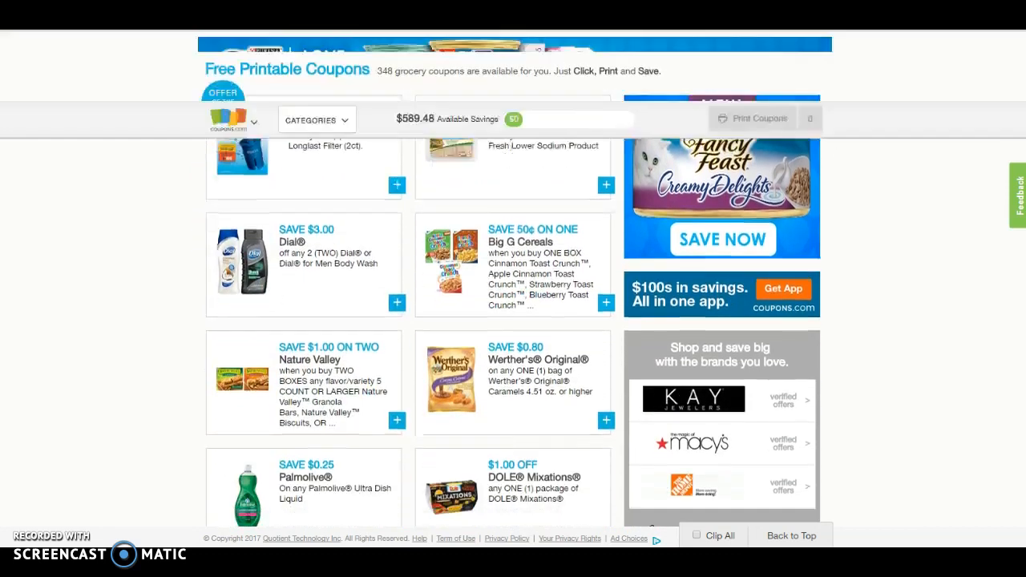
scroll("down", 3)
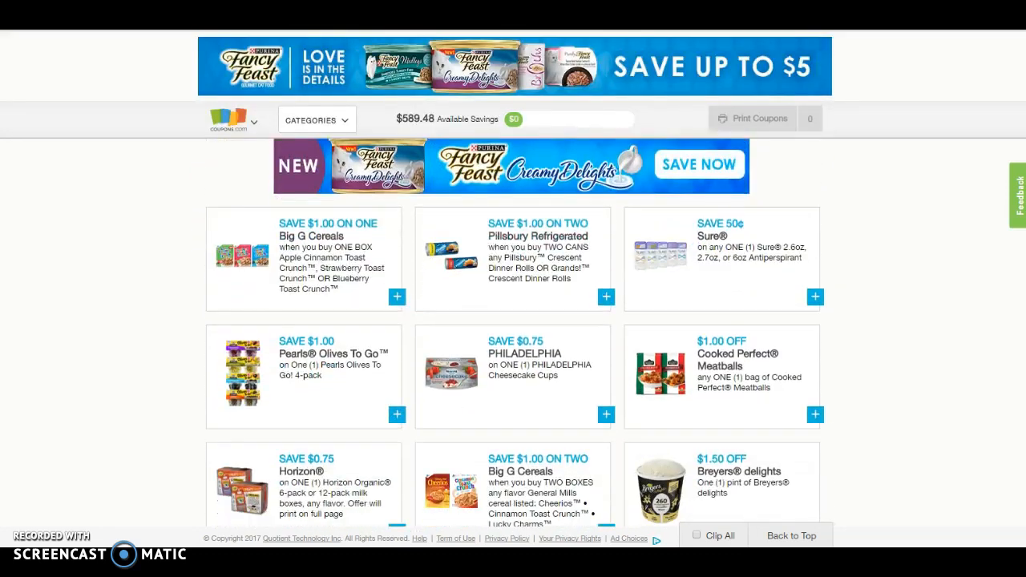
scroll("down", 3)
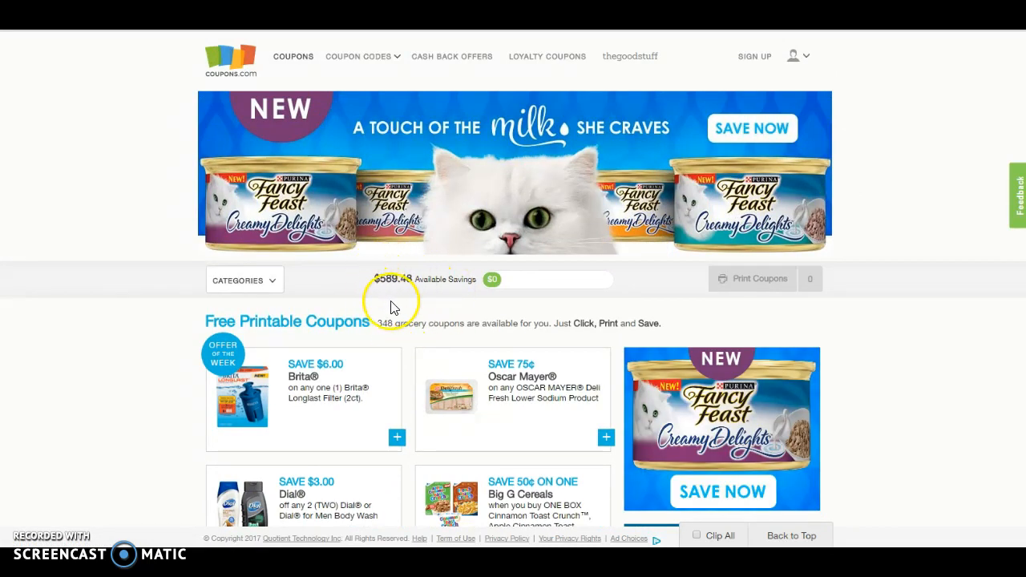
mouse_move(599, 208)
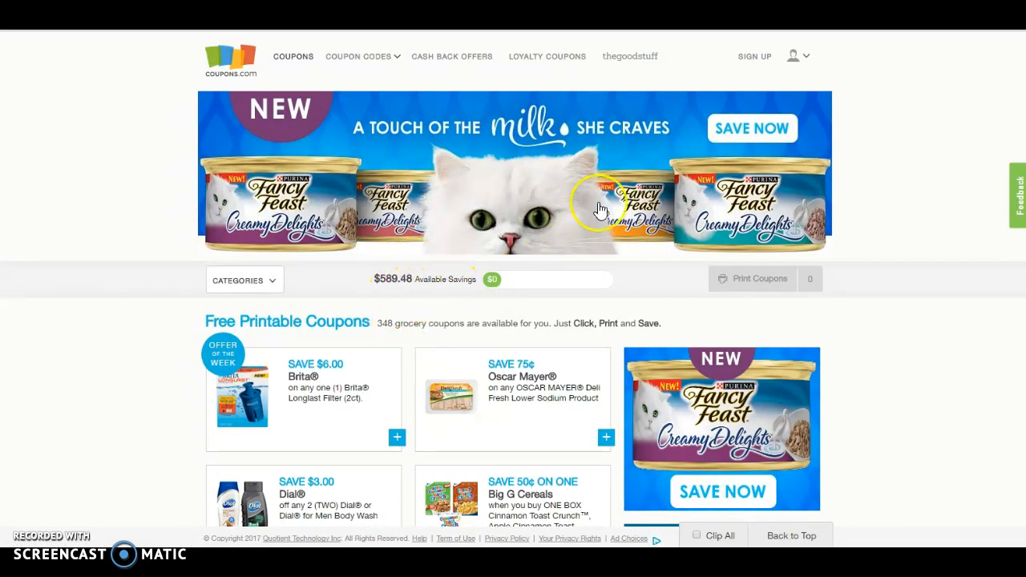
left_click(359, 56)
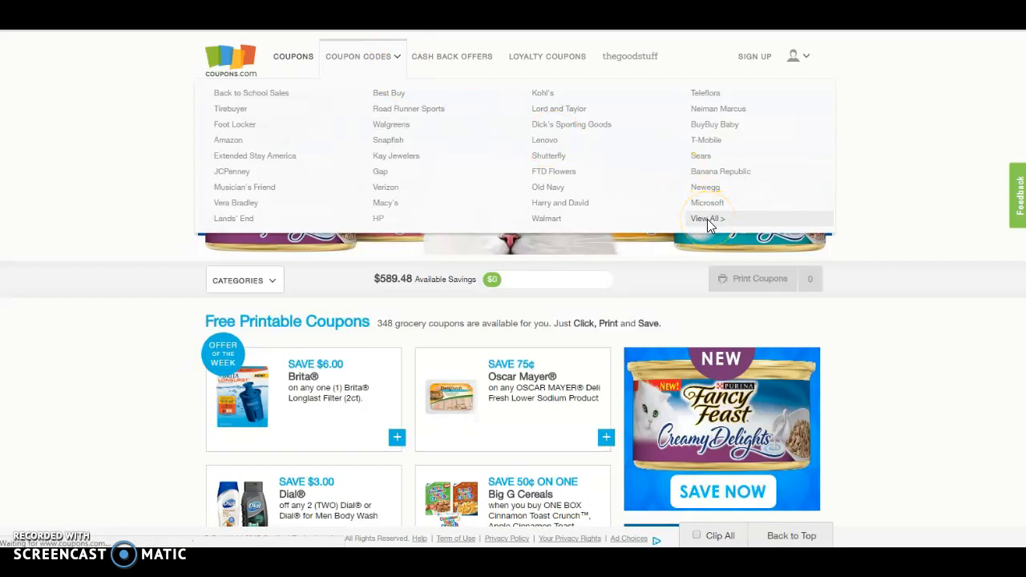
View all coupon-code stores, then browse the stores starting with M
left_click(706, 218)
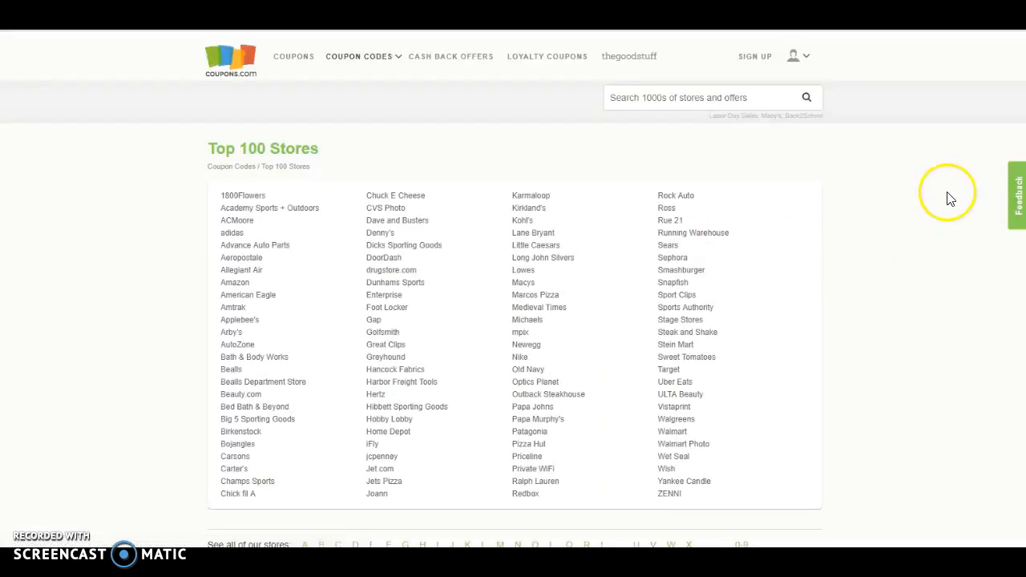
scroll("down", 3)
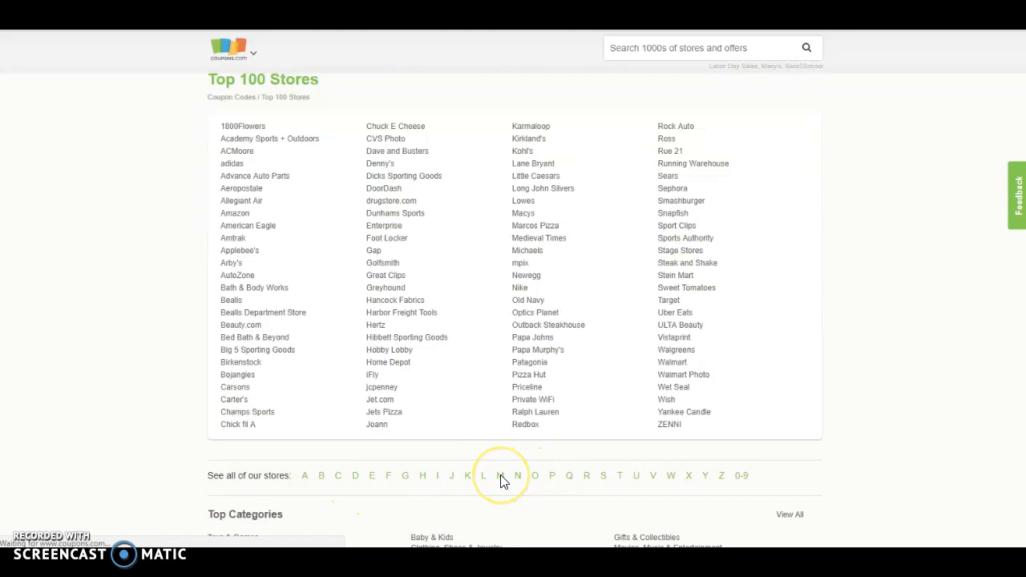
left_click(500, 475)
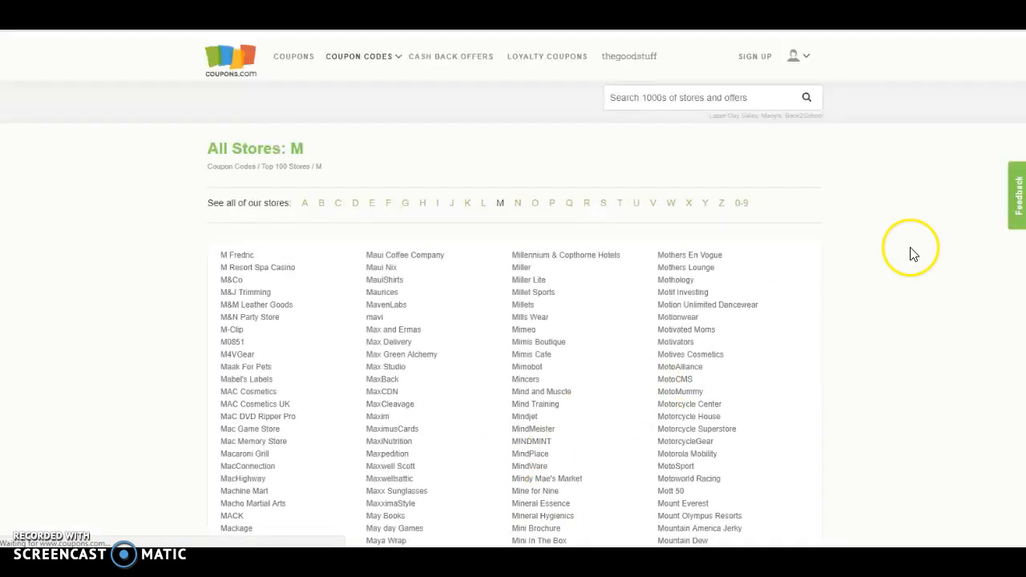
scroll("down", 3)
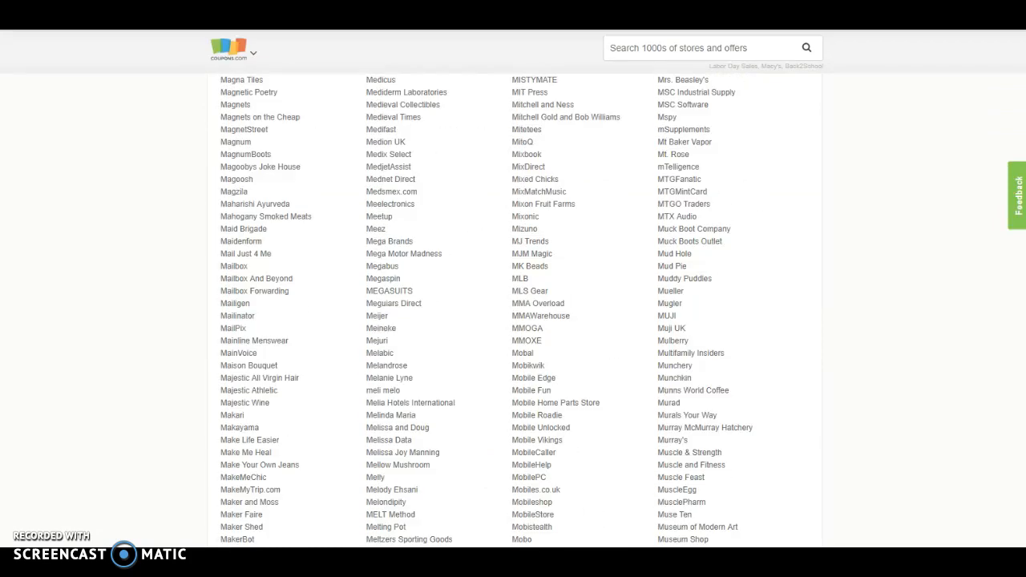
scroll("down", 3)
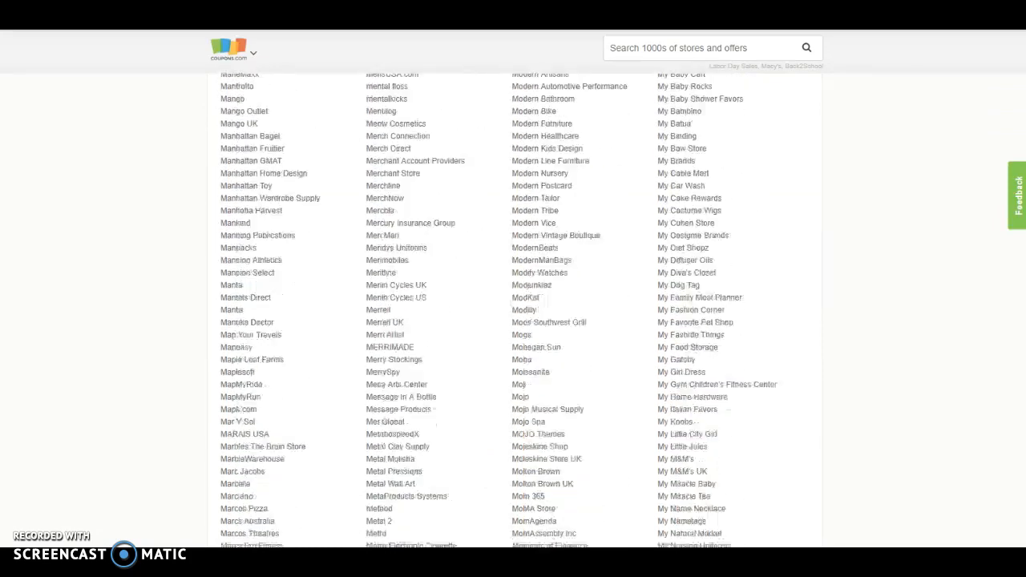
scroll("down", 3)
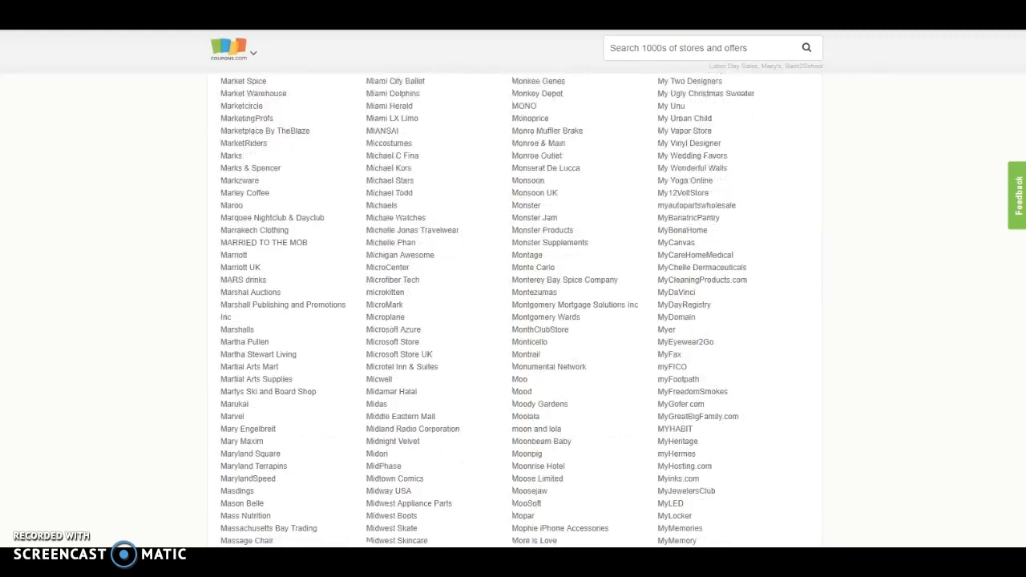
scroll("down", 3)
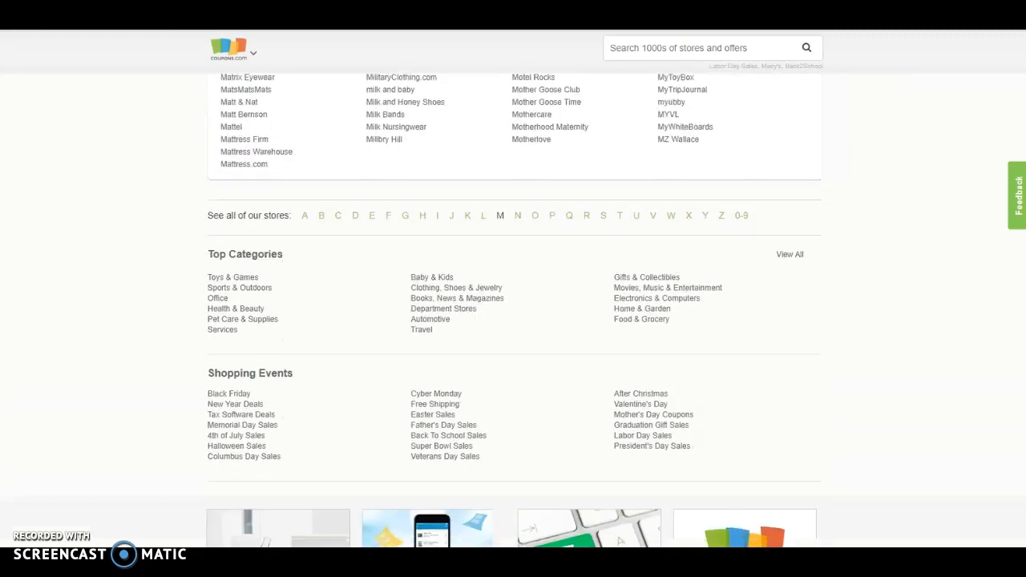
scroll("up", 3)
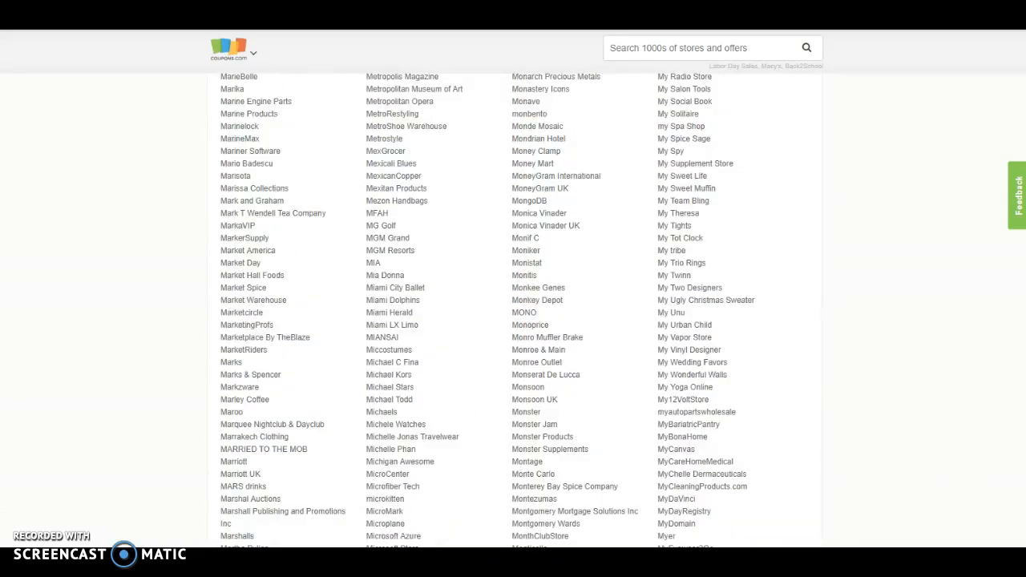
scroll("up", 3)
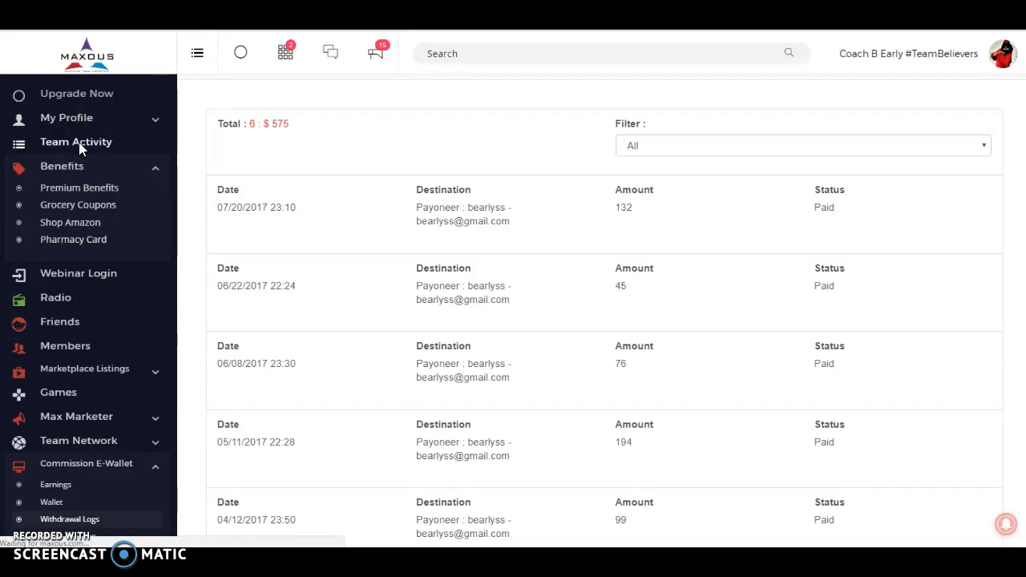
mouse_move(80, 149)
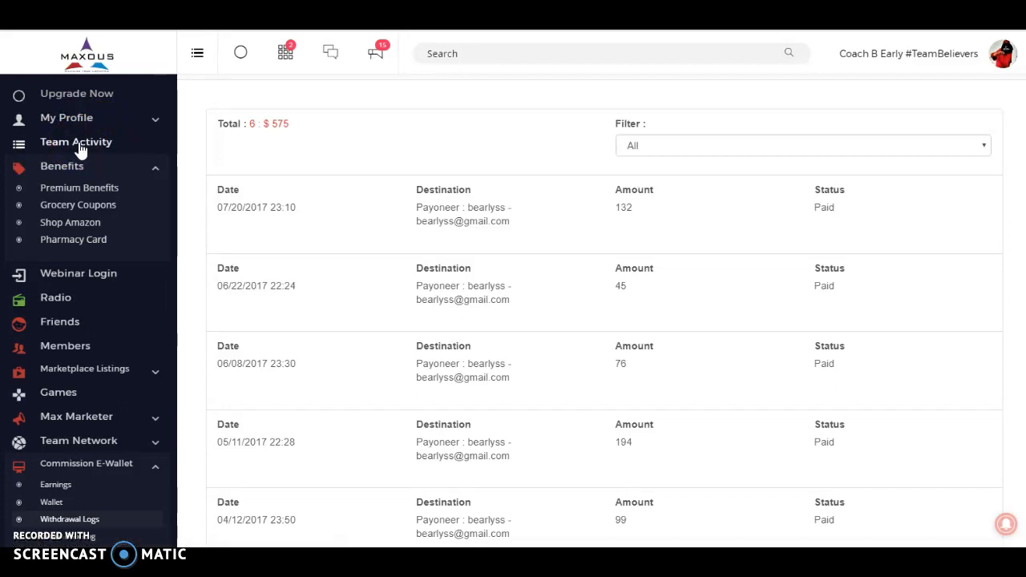
Open Team Activity and enter JOINMAXOUS in the site search
left_click(75, 141)
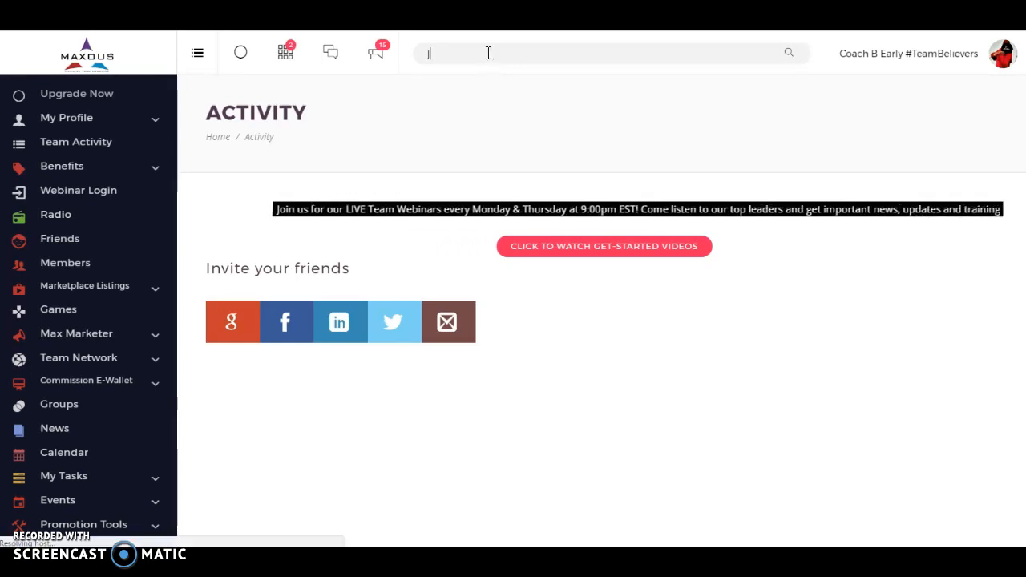
type("JOINMAXOUS")
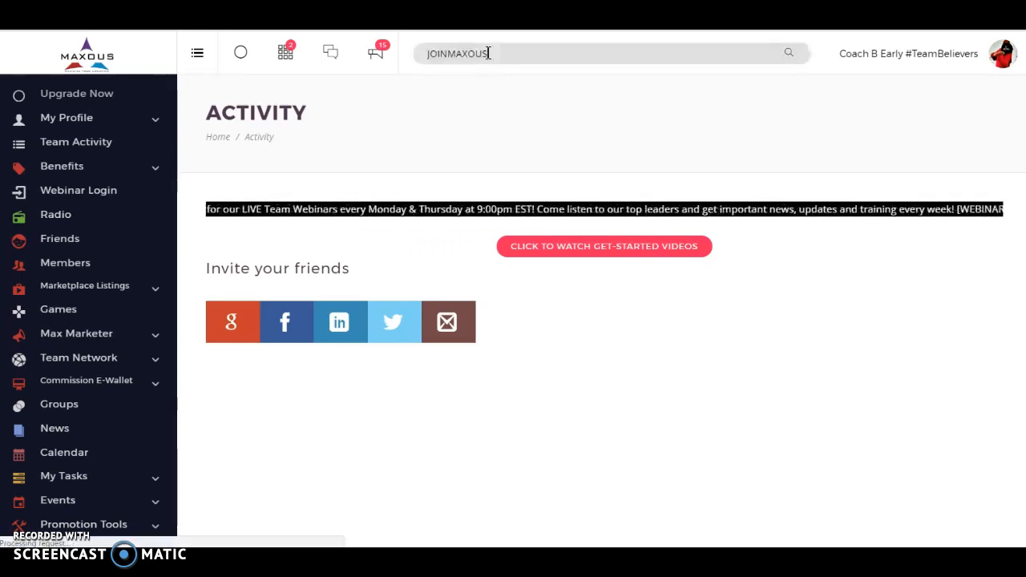